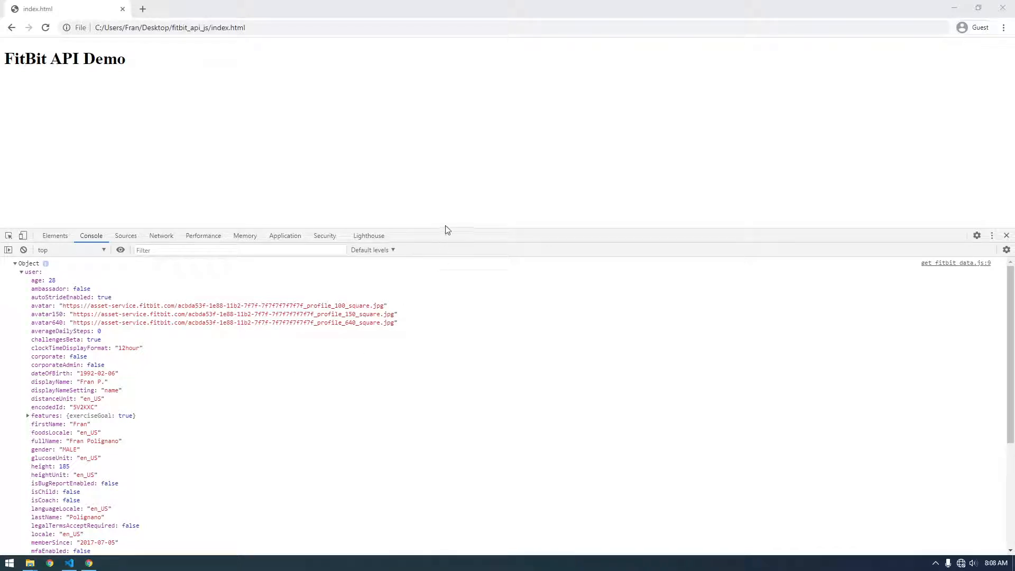
pyautogui.moveTo(443, 229)
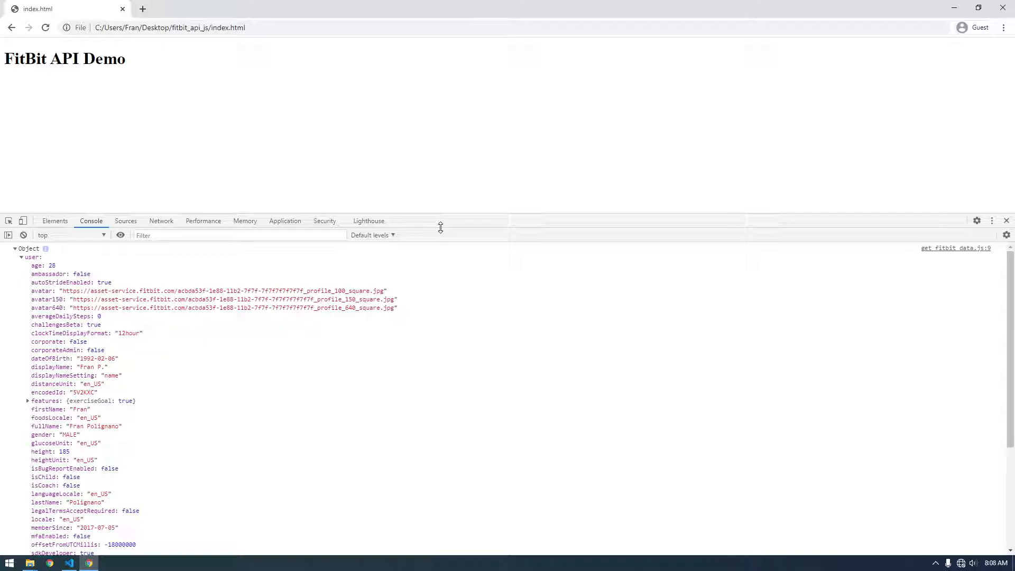
pyautogui.moveTo(448, 232)
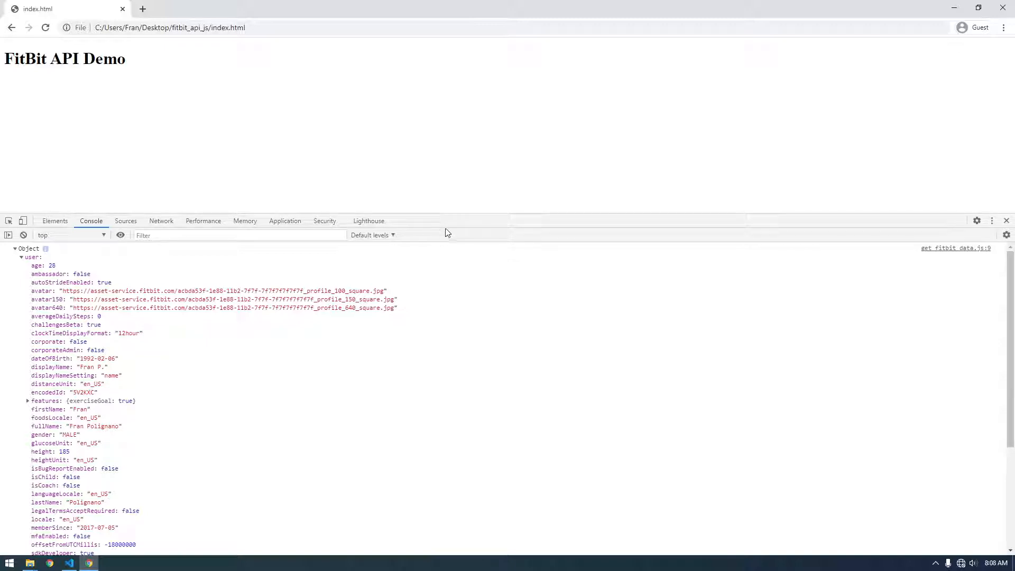
pyautogui.moveTo(353, 292)
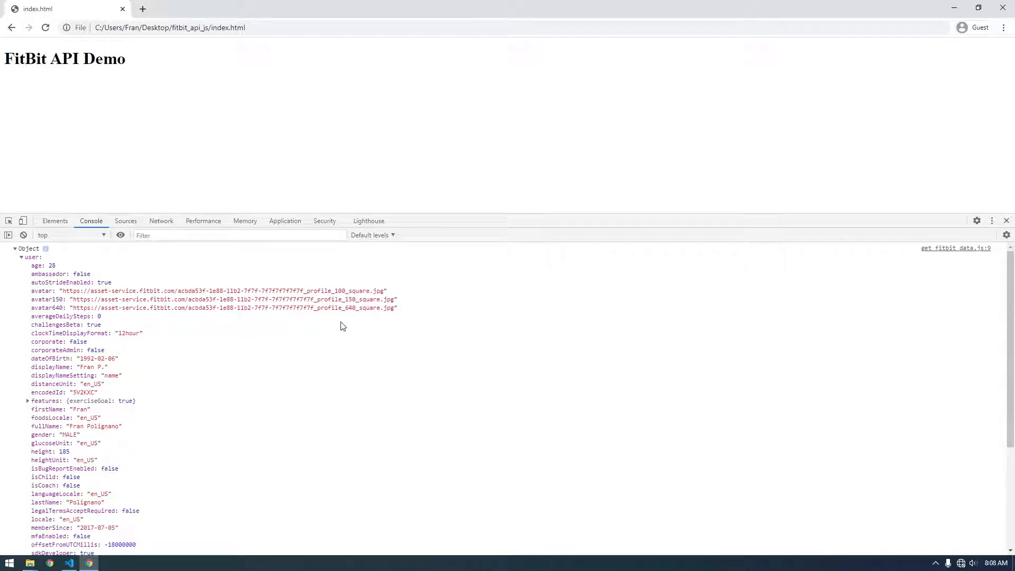
pyautogui.moveTo(313, 308)
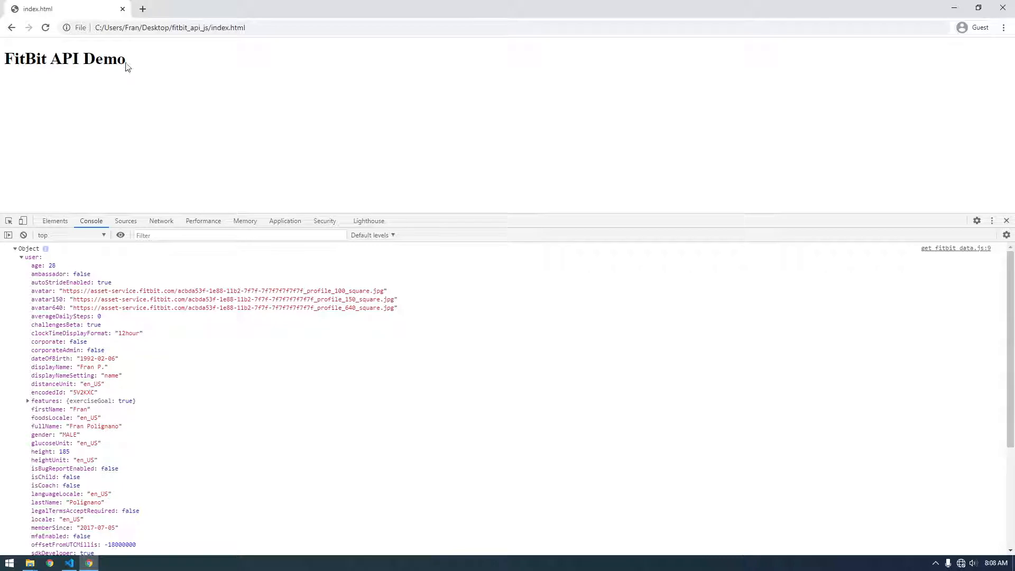
# Highlight the 'FitBit API Demo' heading text on the demo page
pyautogui.moveTo(126, 59); pyautogui.dragTo(19, 59)
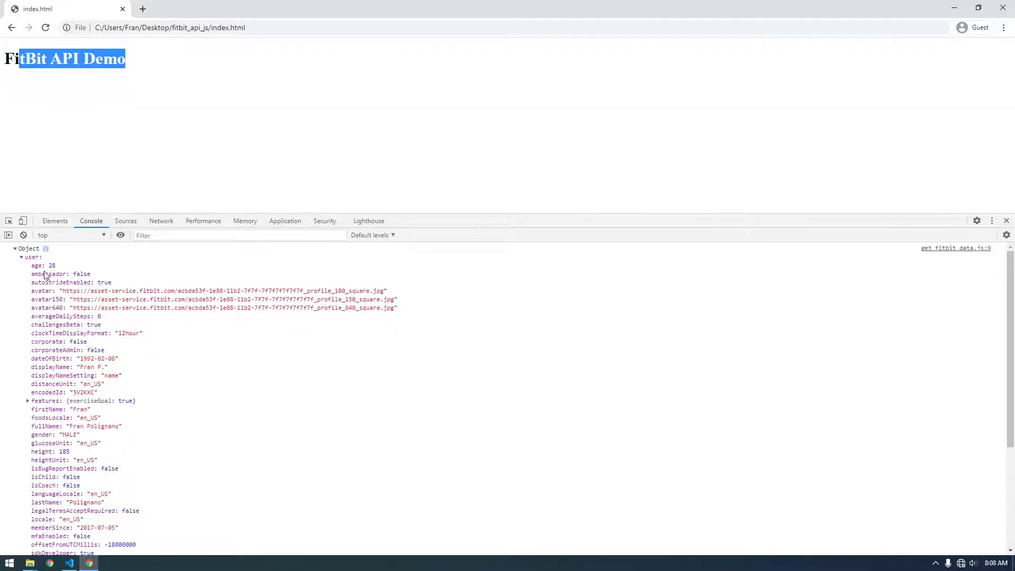
pyautogui.moveTo(62, 281)
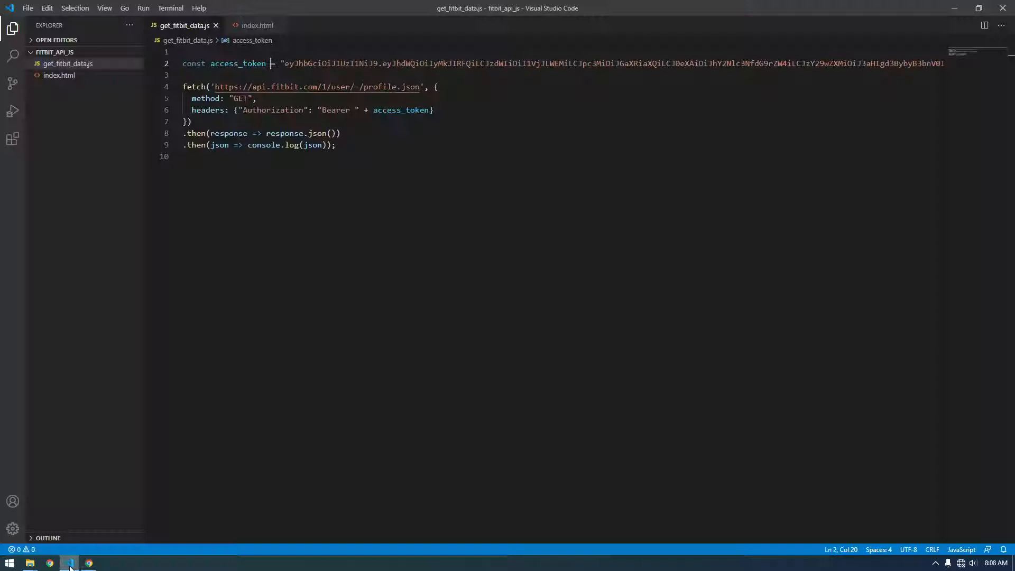
# View index.html and select the get_fitbit_data.js script name in its src attribute
pyautogui.click(257, 25)
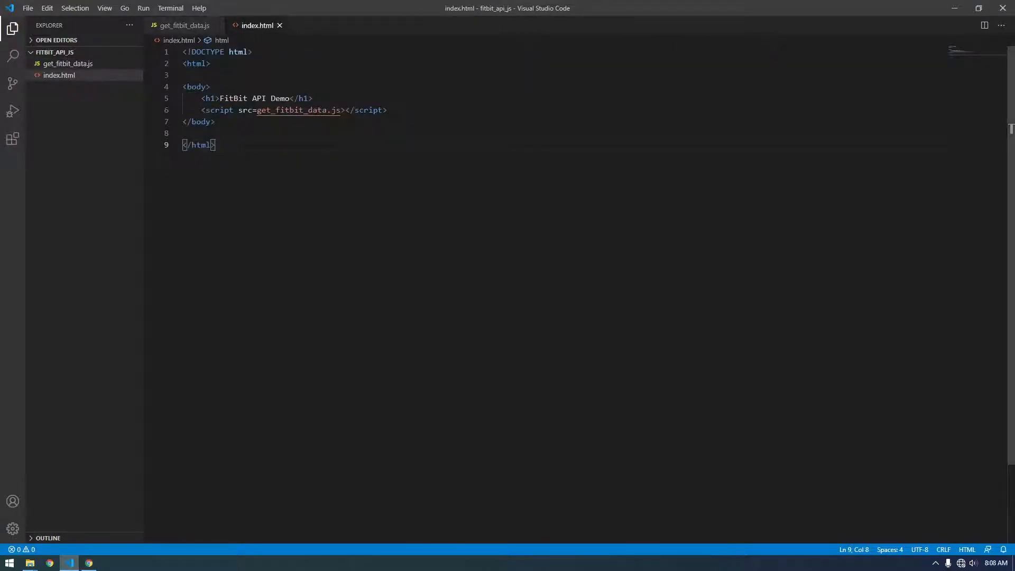
pyautogui.doubleClick(299, 110)
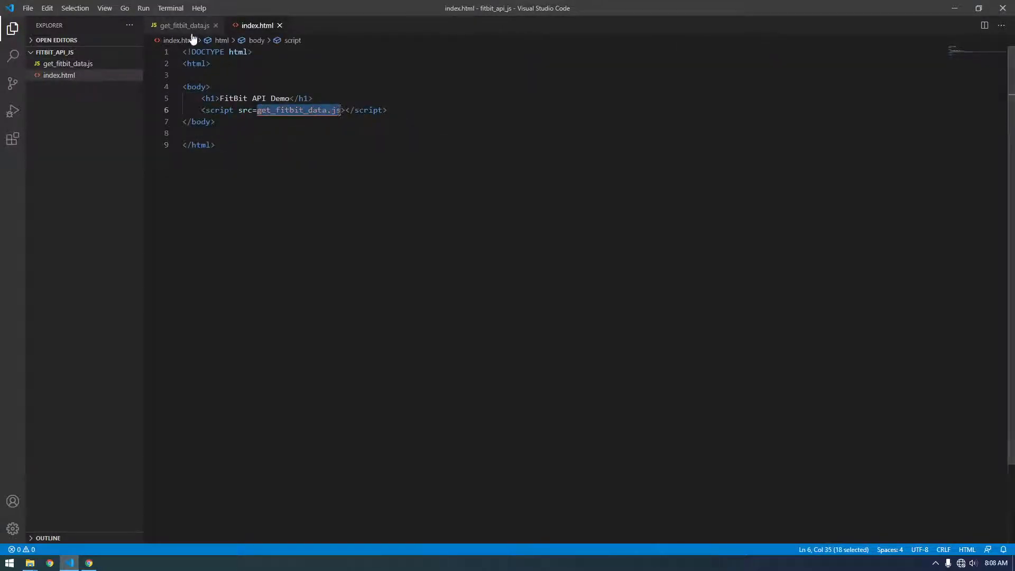
pyautogui.click(185, 26)
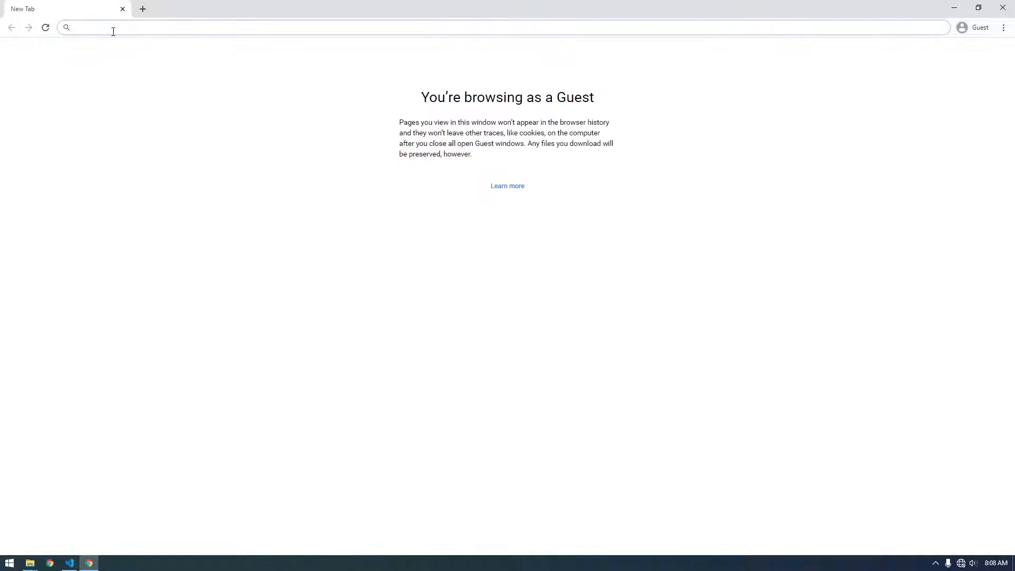
# Search 'fitbit api', follow the Web API reference result to 'Register your application'
pyautogui.write('fitbit+api&oq=fitbit+api&aqs=chrome..69i57.1343j0j1&sourceid=chrome&ie=UTF-8')
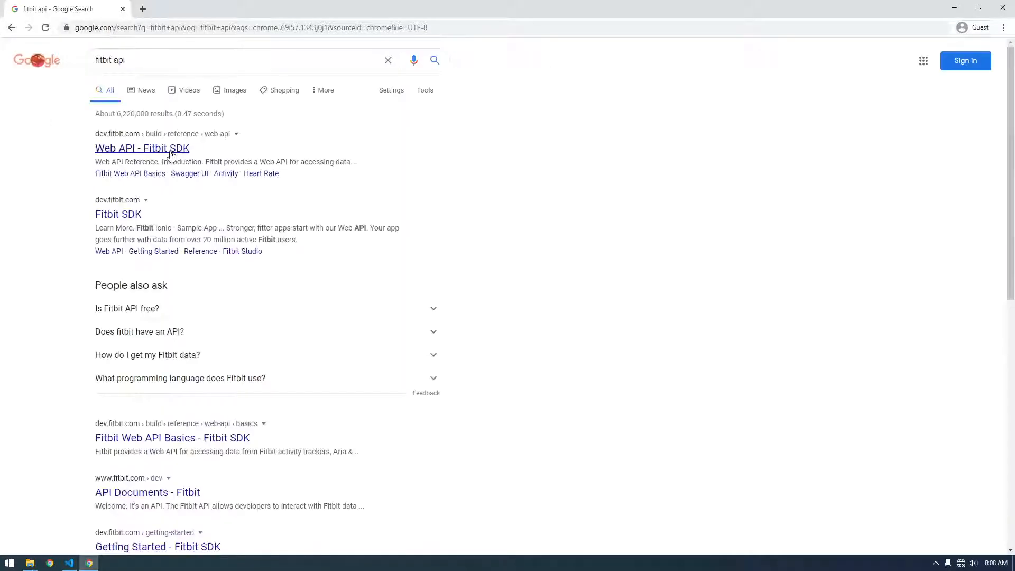
pyautogui.click(142, 148)
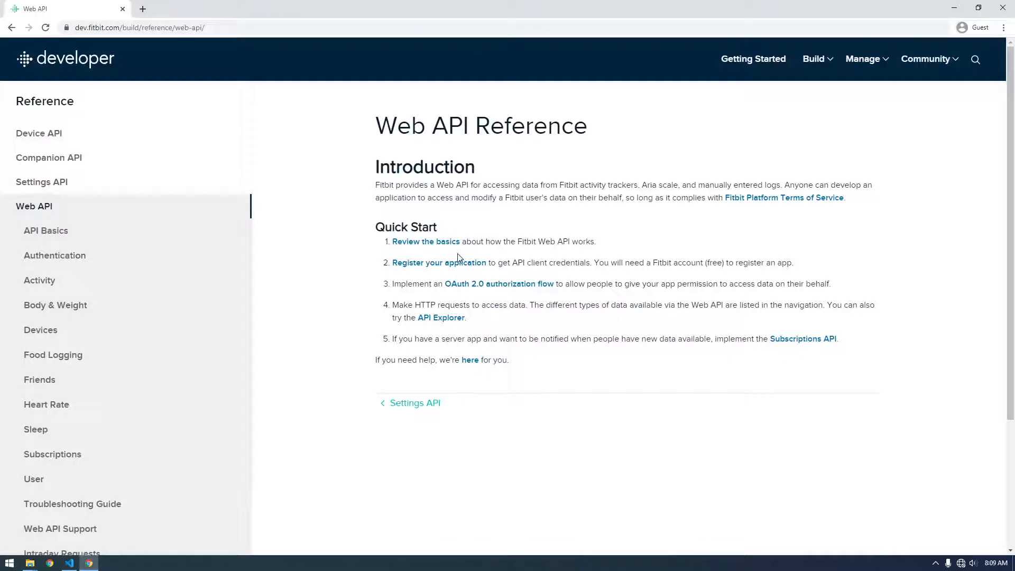
pyautogui.moveTo(559, 252)
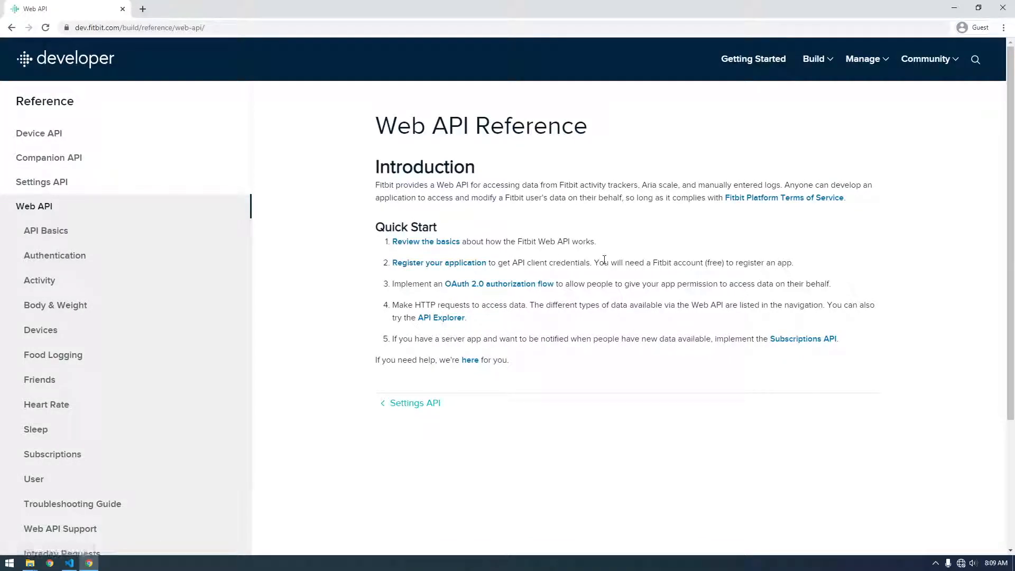
pyautogui.click(863, 60)
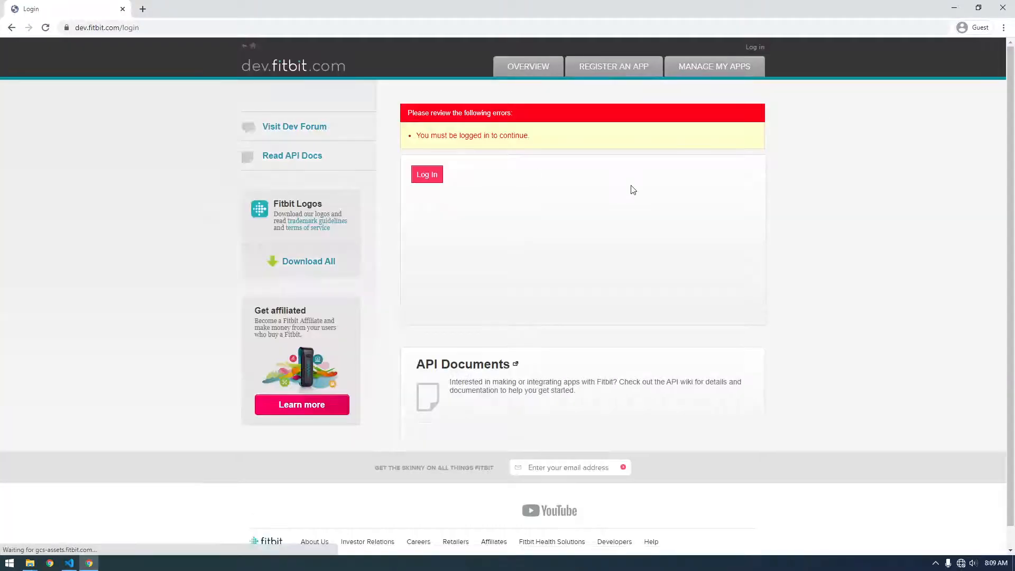
# Log in with email and password and show MANAGE MY APPS
pyautogui.click(427, 173)
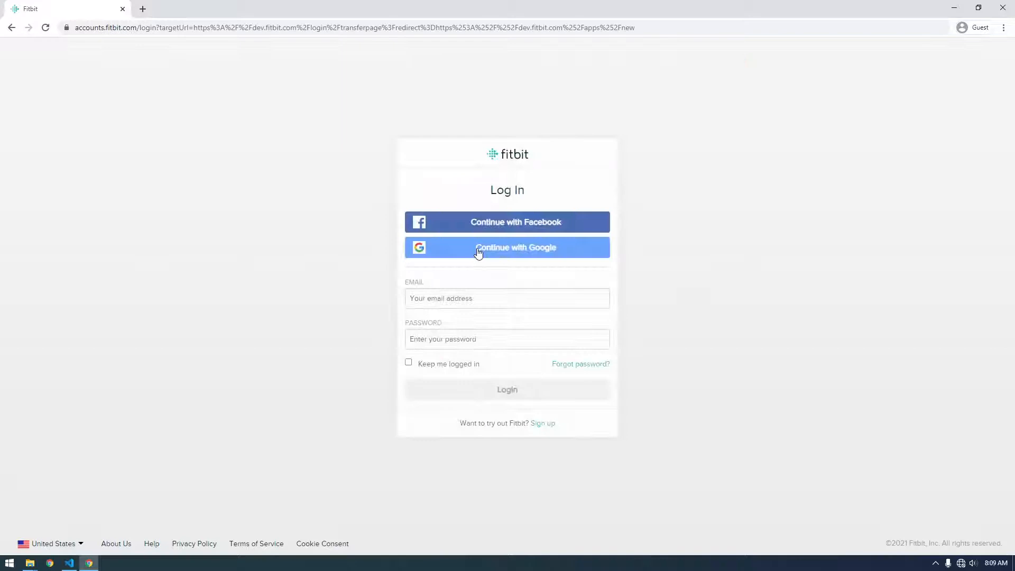
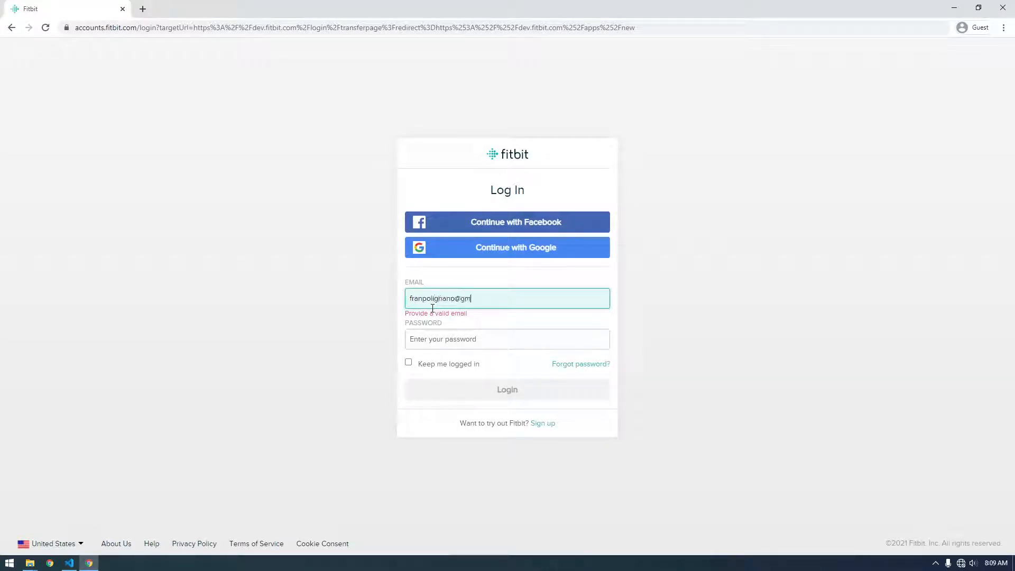
pyautogui.write('•••••')
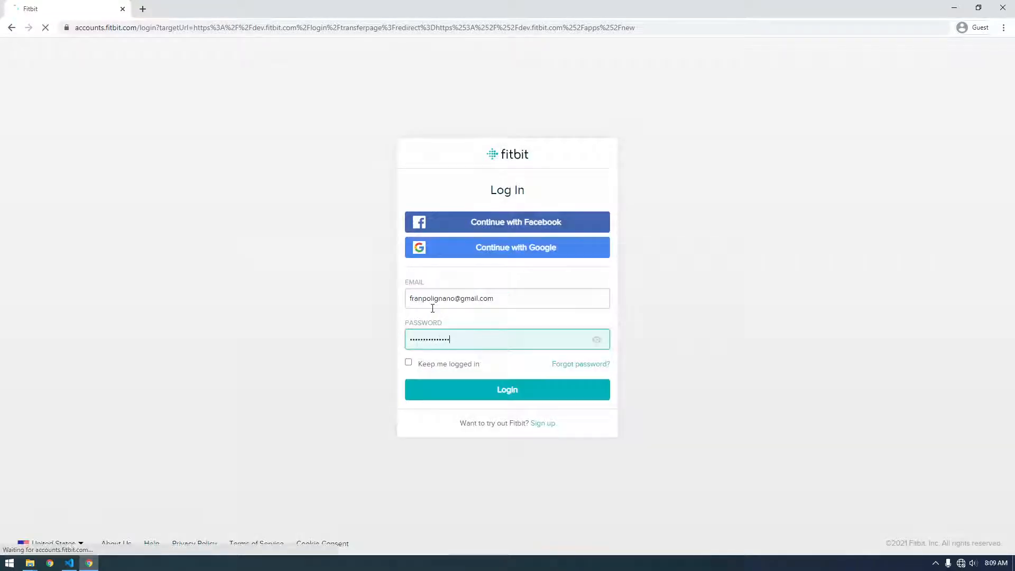
pyautogui.click(508, 389)
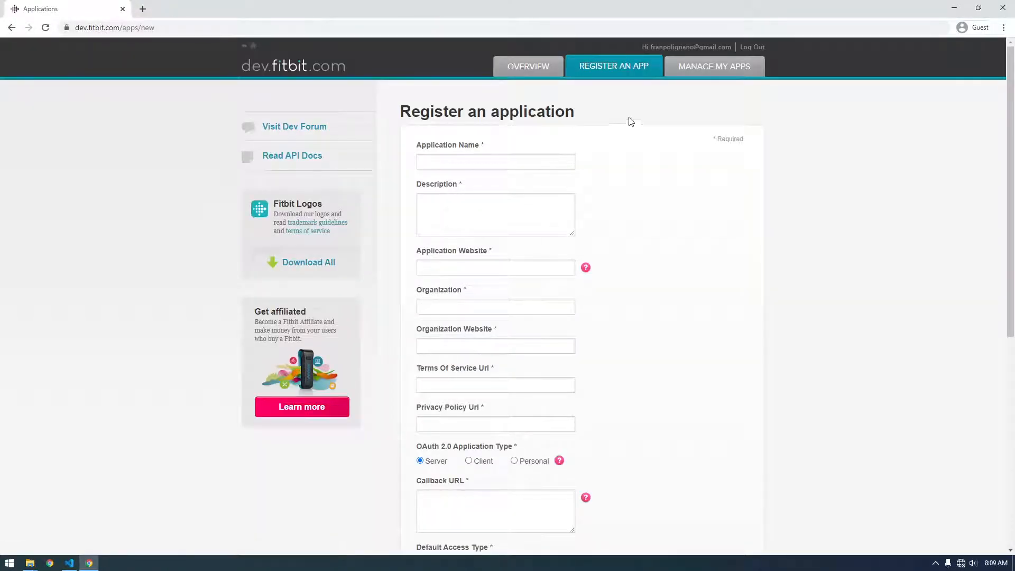
pyautogui.moveTo(713, 74)
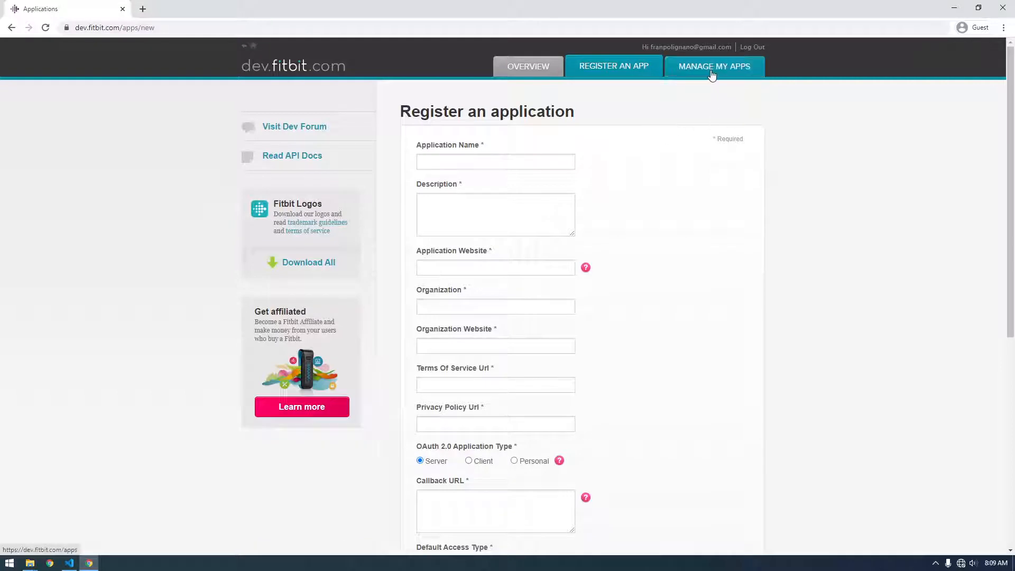
pyautogui.click(714, 66)
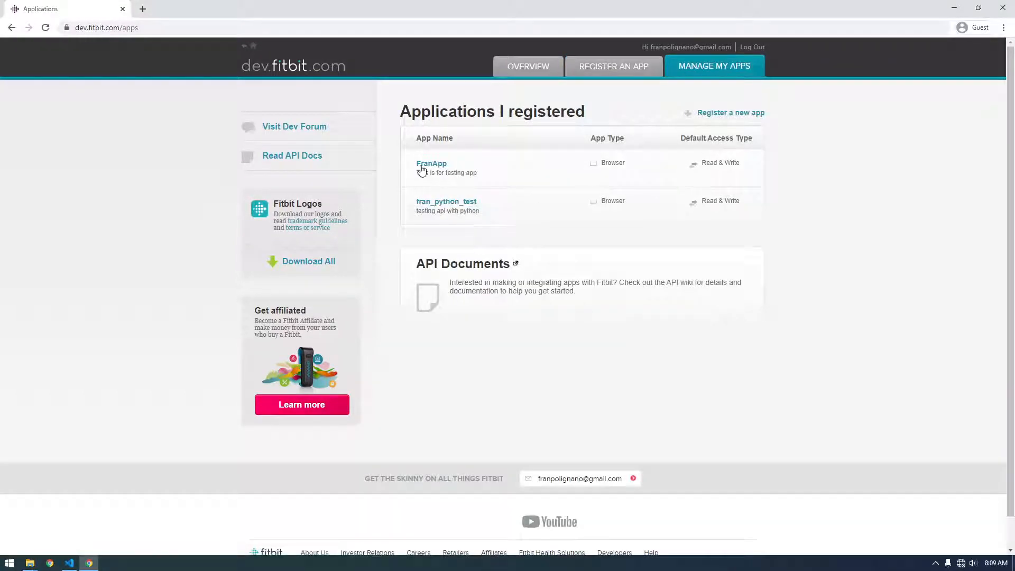
# View FranApp's details and settings, then bring up options for the OAuth 2.0 tutorial link
pyautogui.click(432, 163)
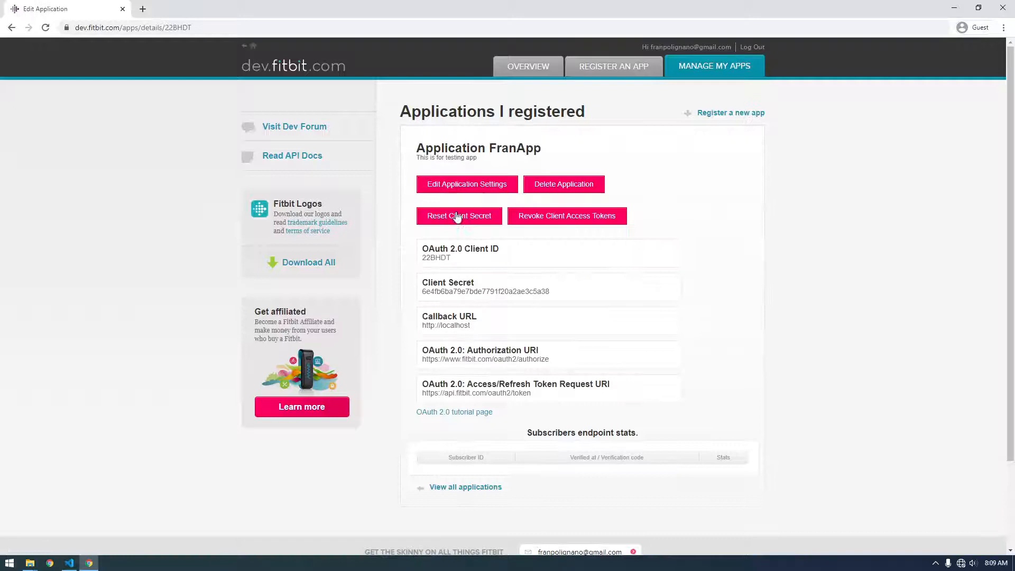
pyautogui.click(468, 184)
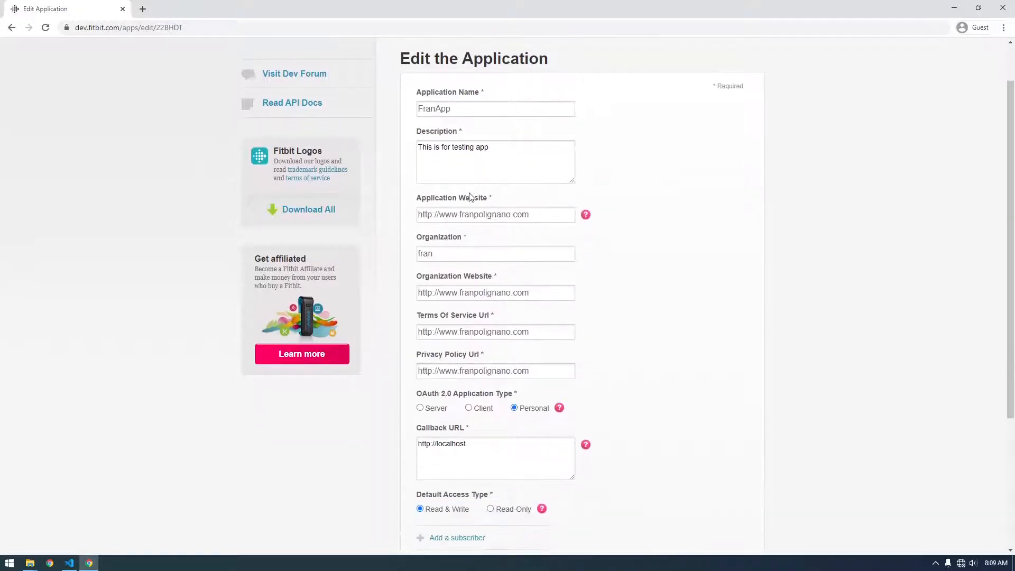
pyautogui.moveTo(465, 355)
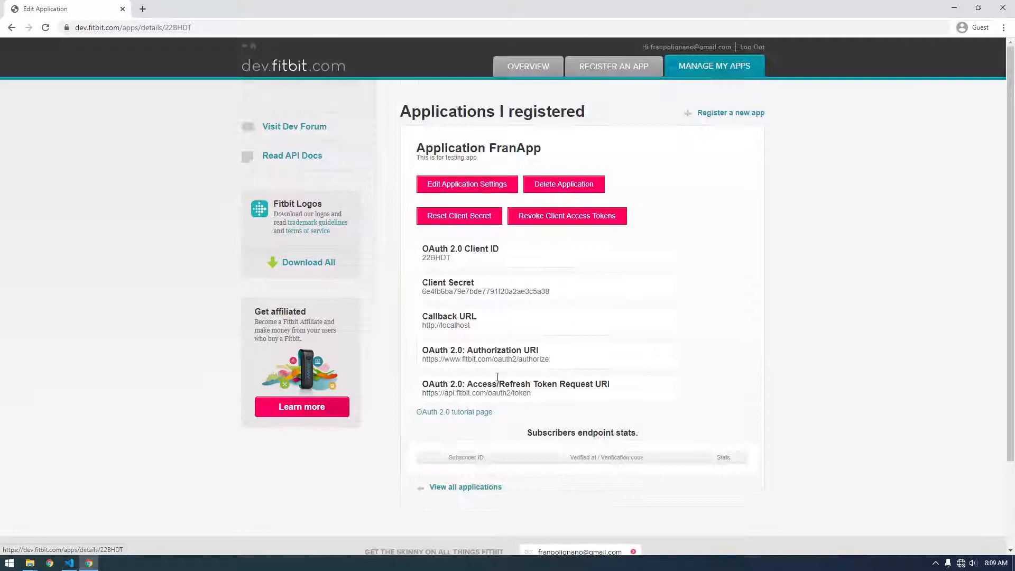
pyautogui.moveTo(443, 418)
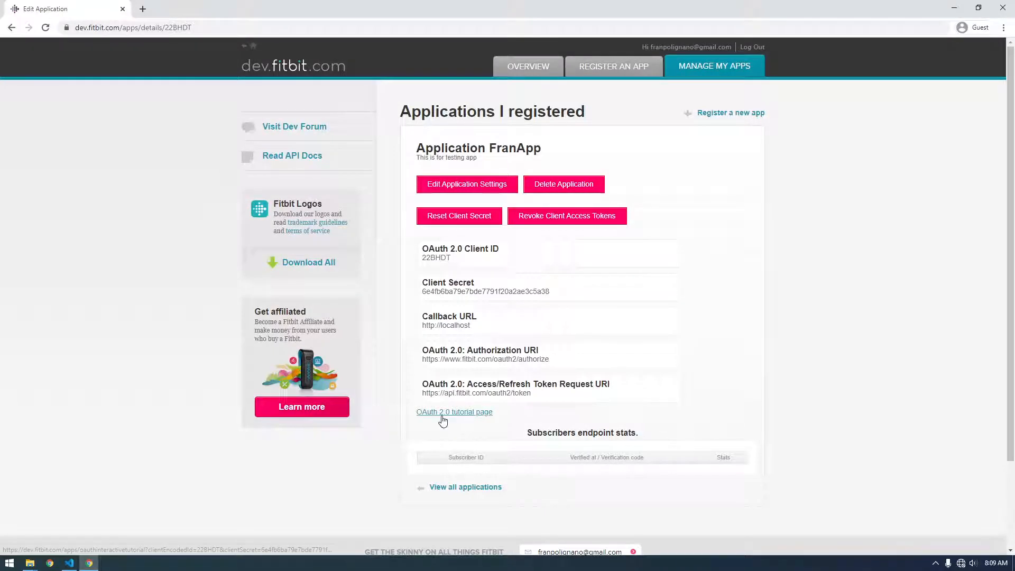
pyautogui.moveTo(480, 404)
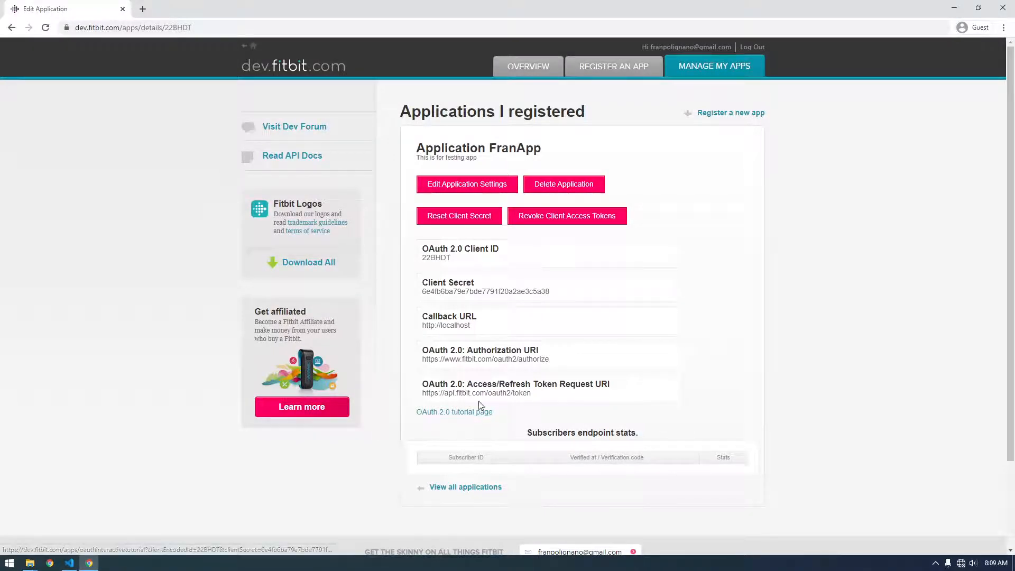
pyautogui.rightClick(454, 412)
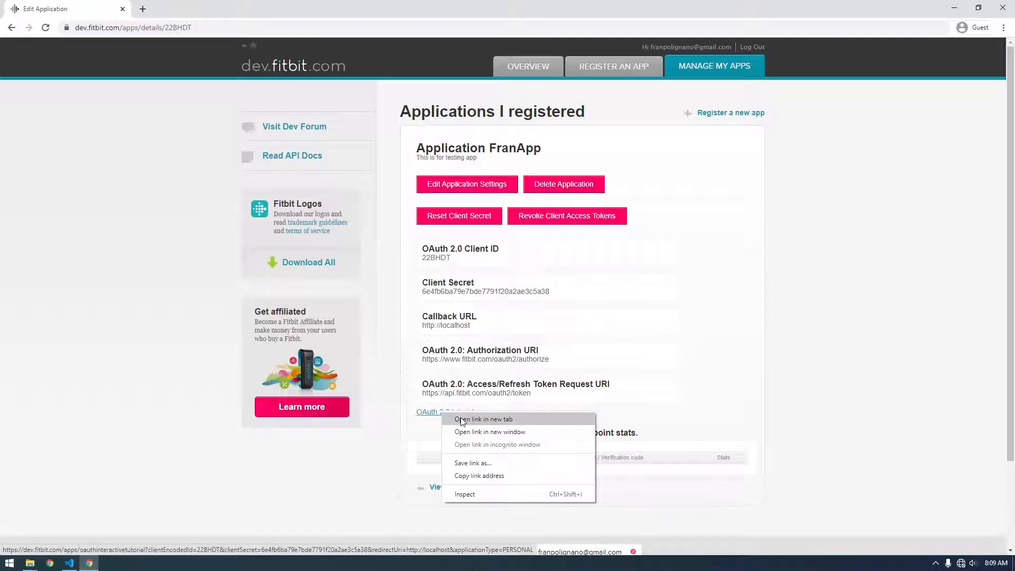
pyautogui.click(485, 418)
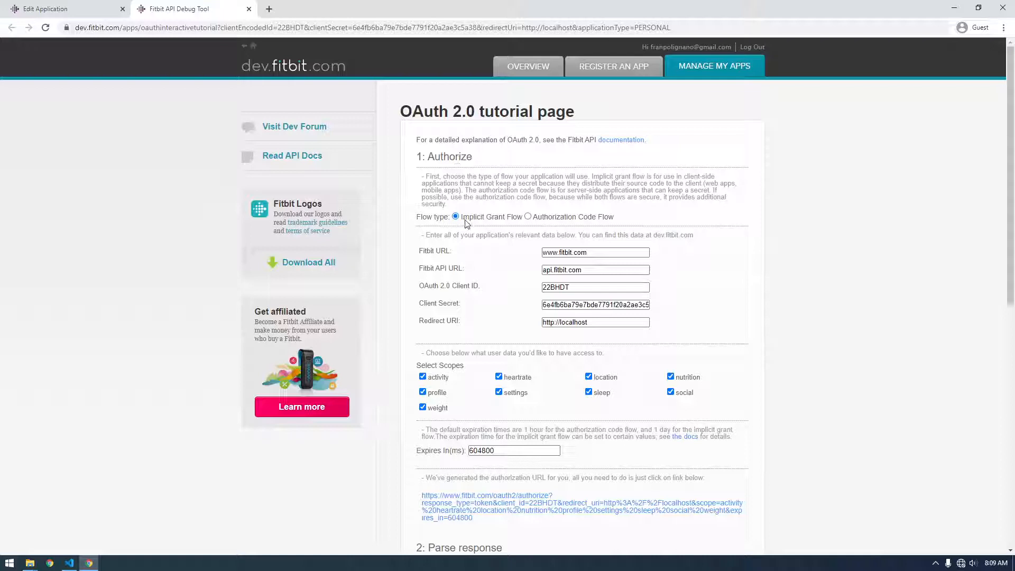
pyautogui.doubleClick(488, 217)
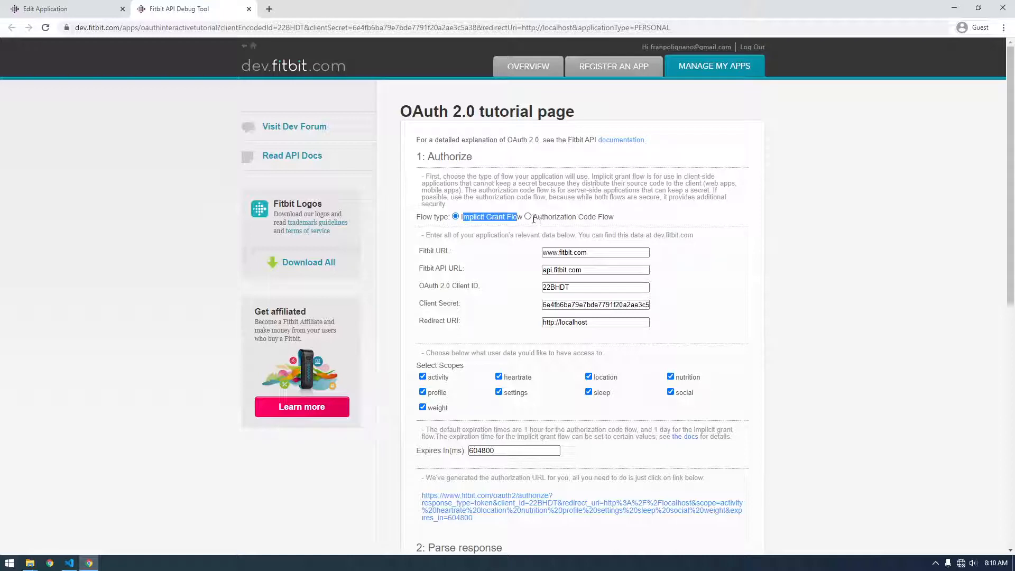
pyautogui.click(526, 217)
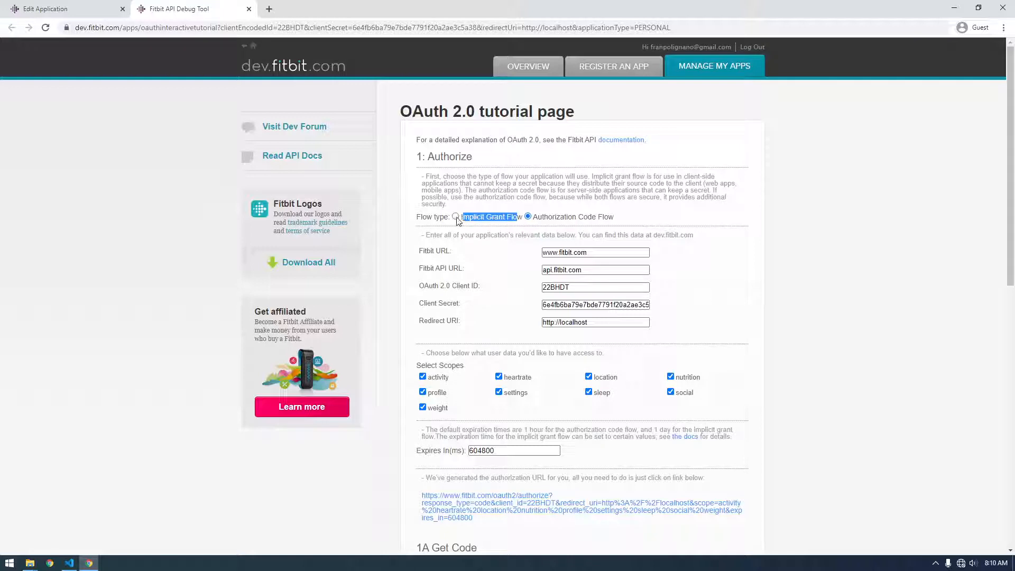
pyautogui.click(454, 217)
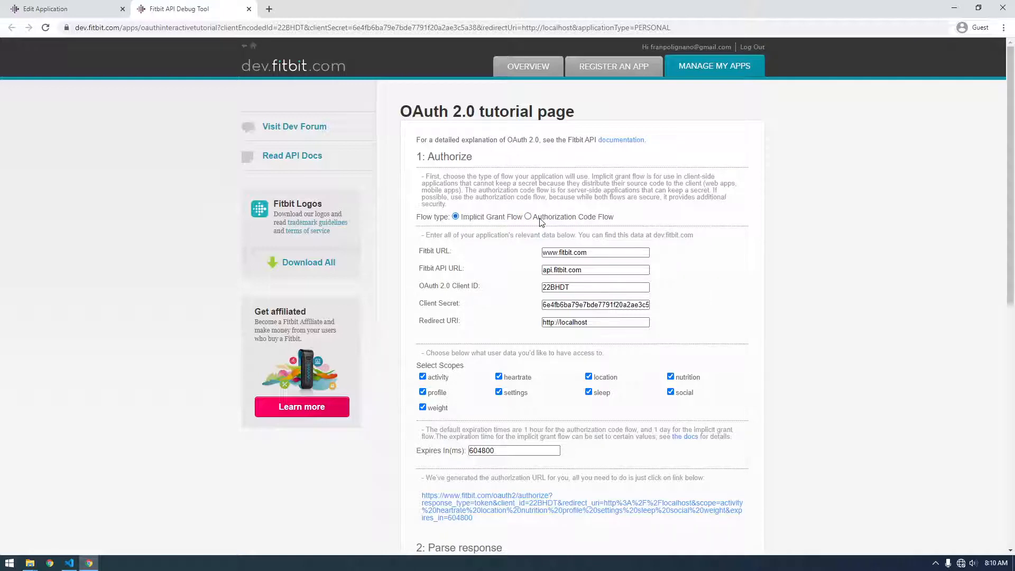
pyautogui.moveTo(489, 221)
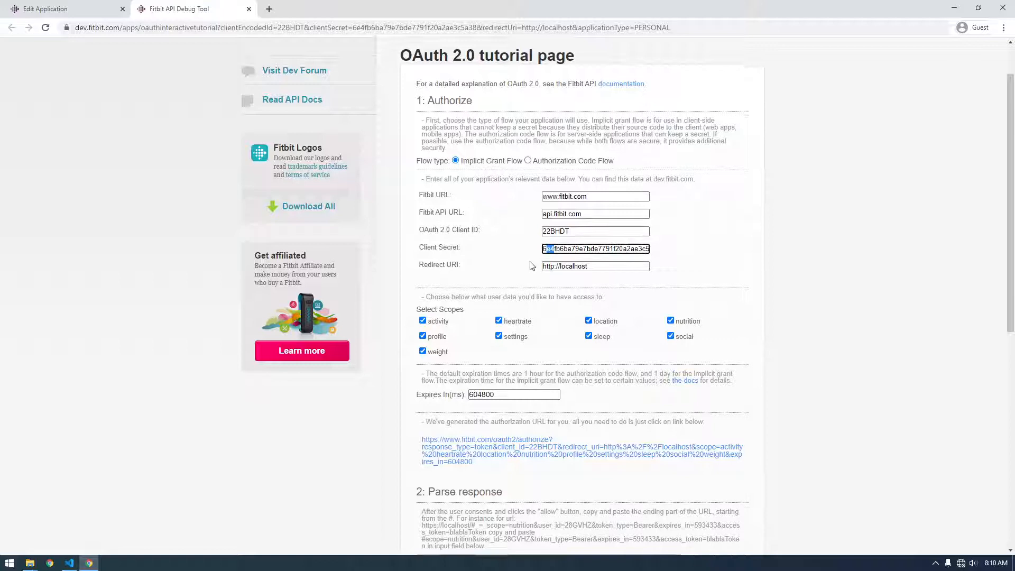
pyautogui.scroll(-3)
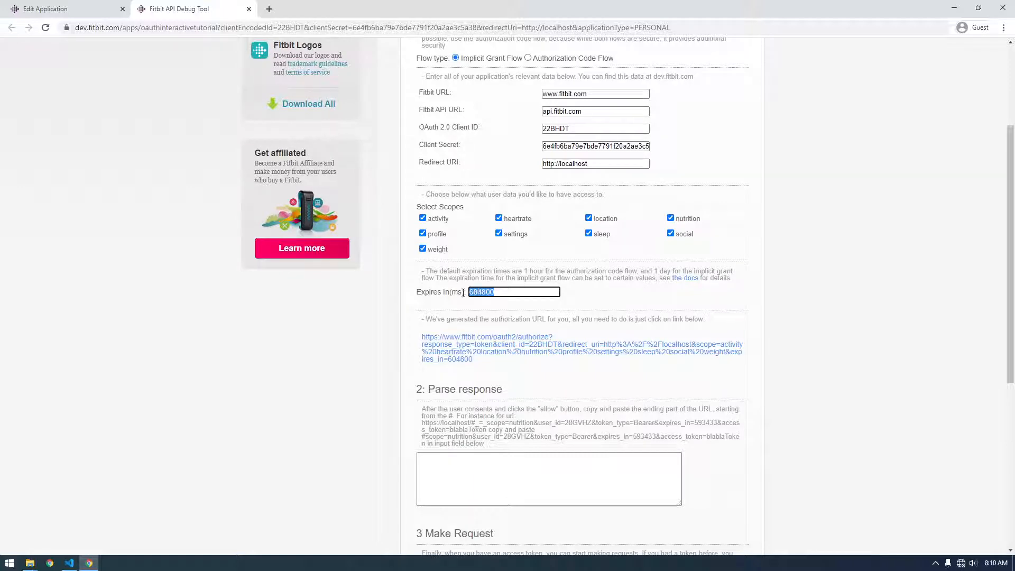
pyautogui.click(581, 349)
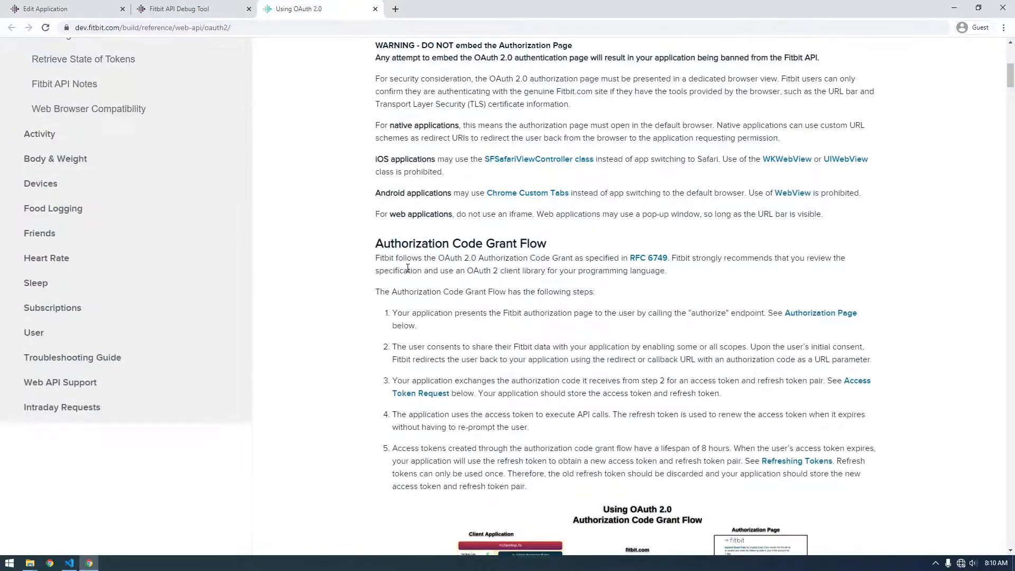
# Search the Using OAuth 2.0 docs for '30', then return to the tutorial tab
pyautogui.scroll(-3)
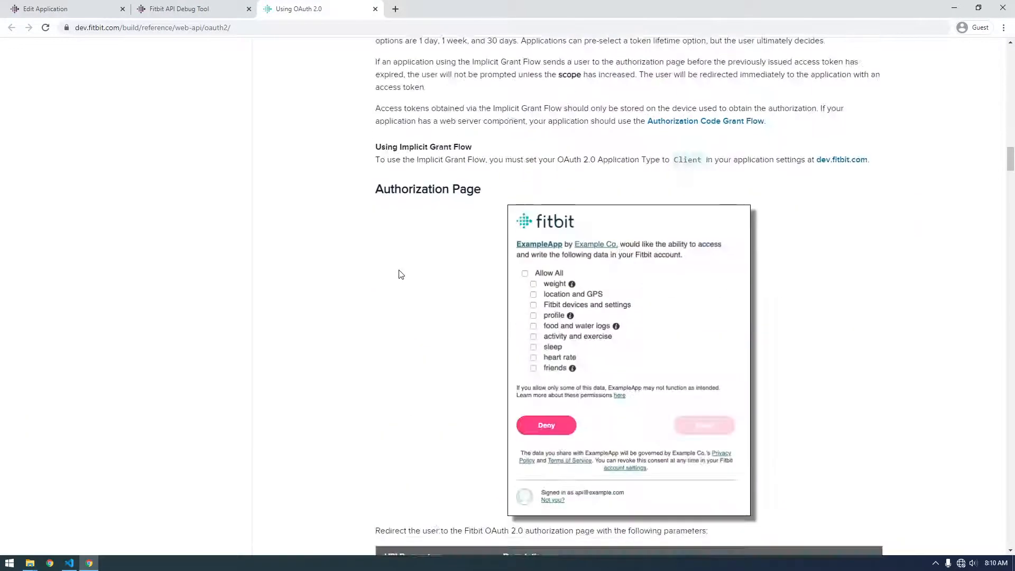
pyautogui.press('ctrl+f')
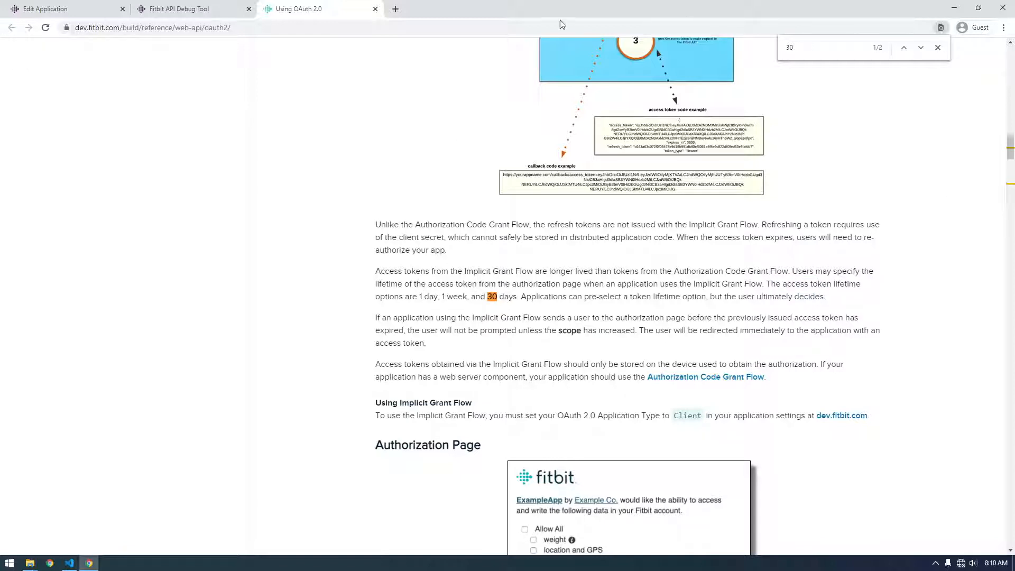
pyautogui.moveTo(334, 15)
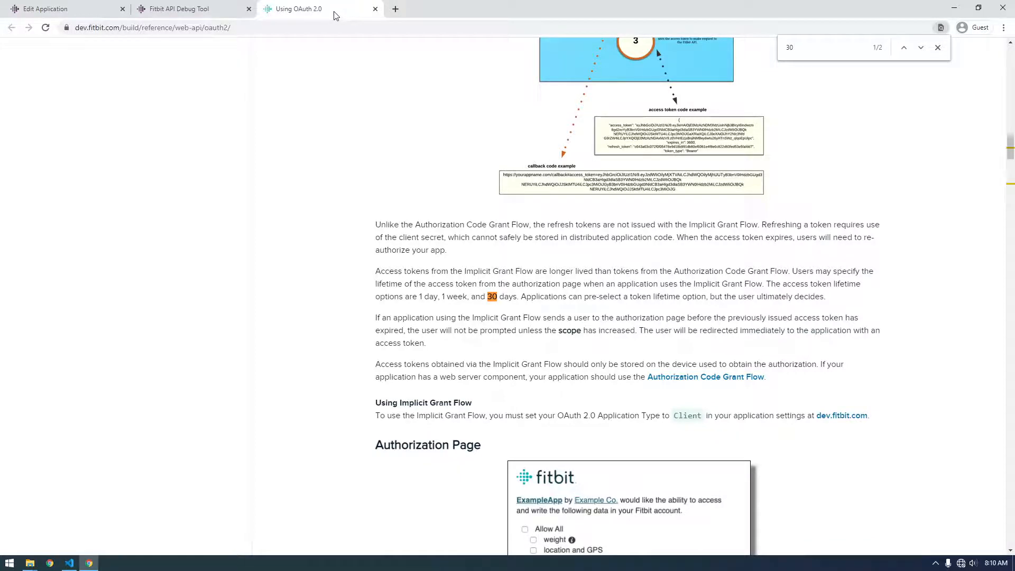
pyautogui.click(182, 9)
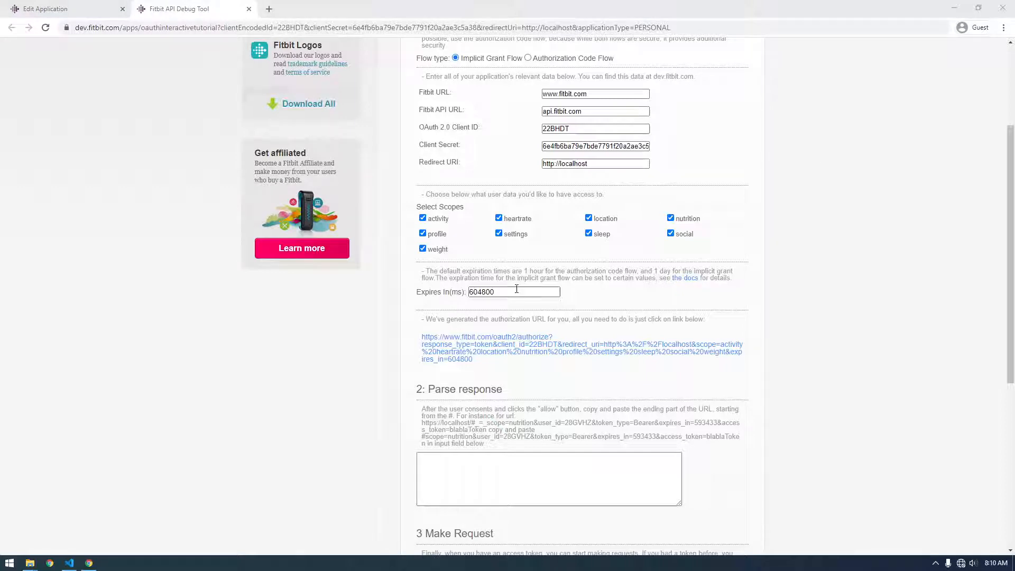
# Enter 2592000 in Expires In(ms) and follow the authorization URL in a new tab
pyautogui.write('2592000')
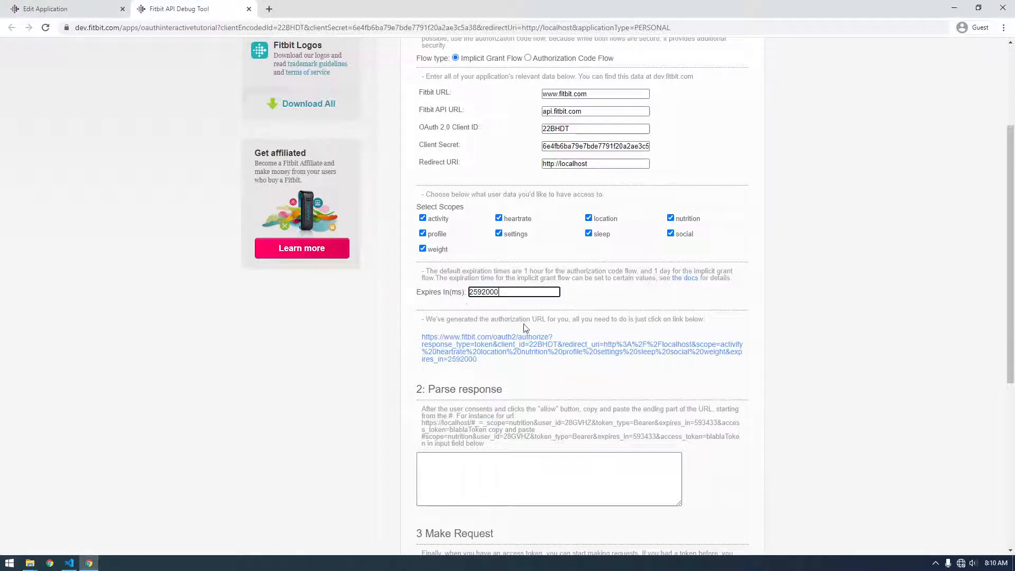
pyautogui.moveTo(518, 393)
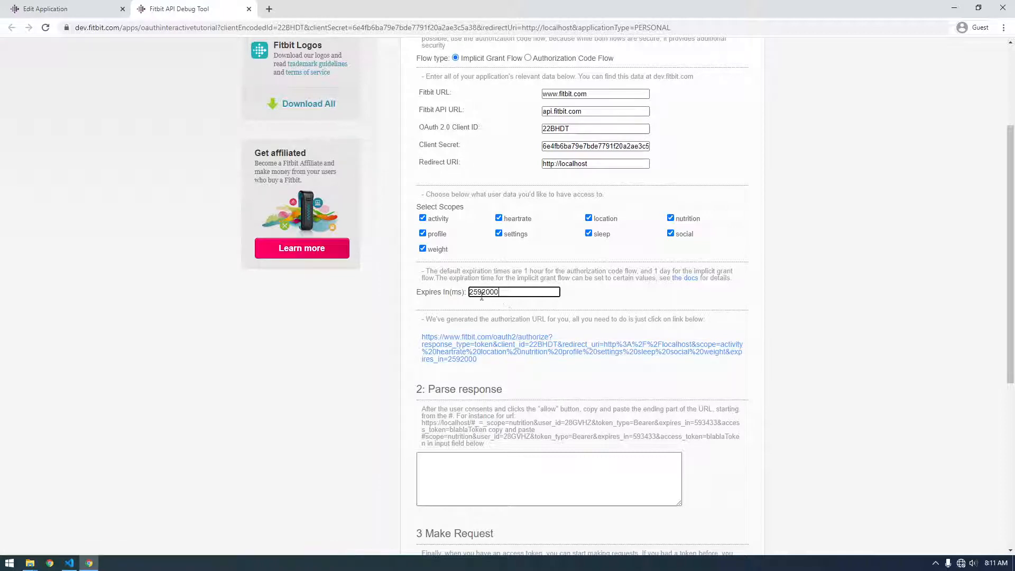
pyautogui.moveTo(514, 368)
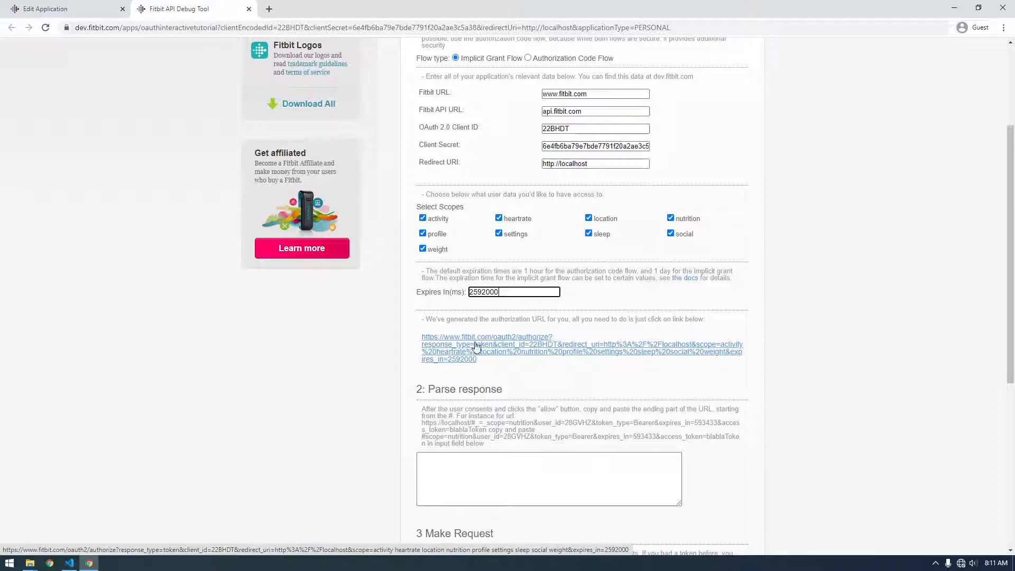
pyautogui.rightClick(449, 346)
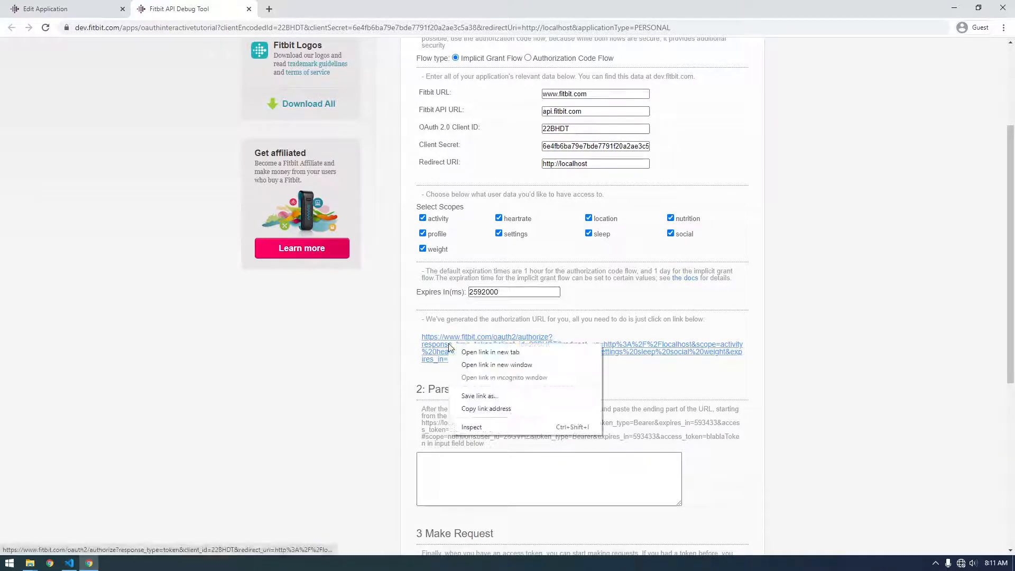
pyautogui.moveTo(491, 352)
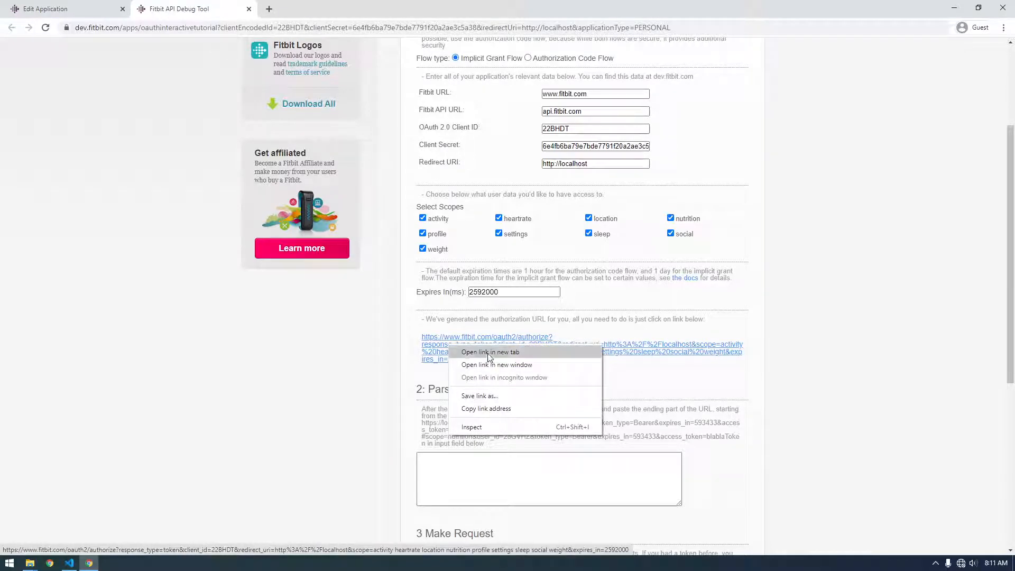
pyautogui.click(490, 352)
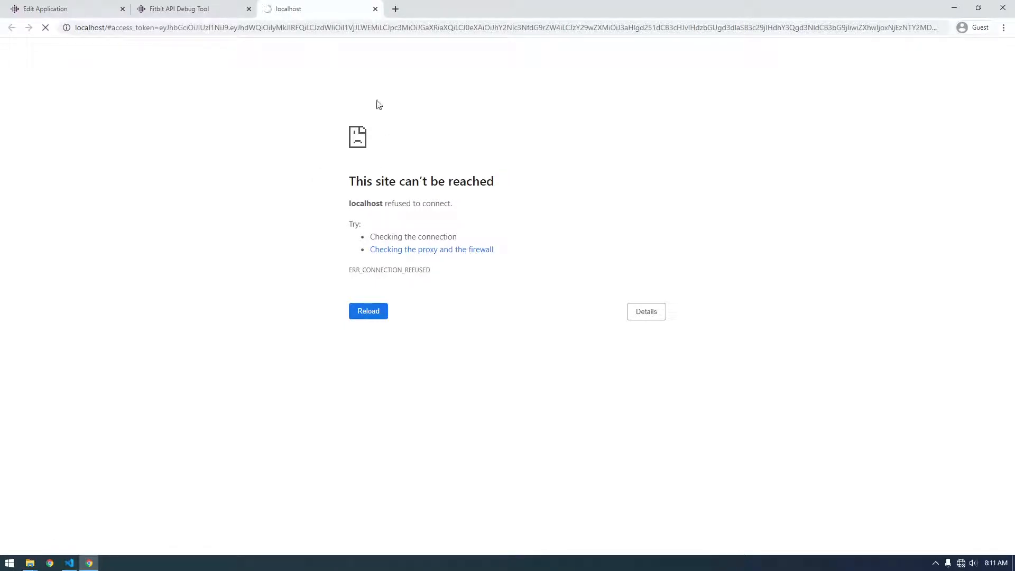
pyautogui.moveTo(438, 338)
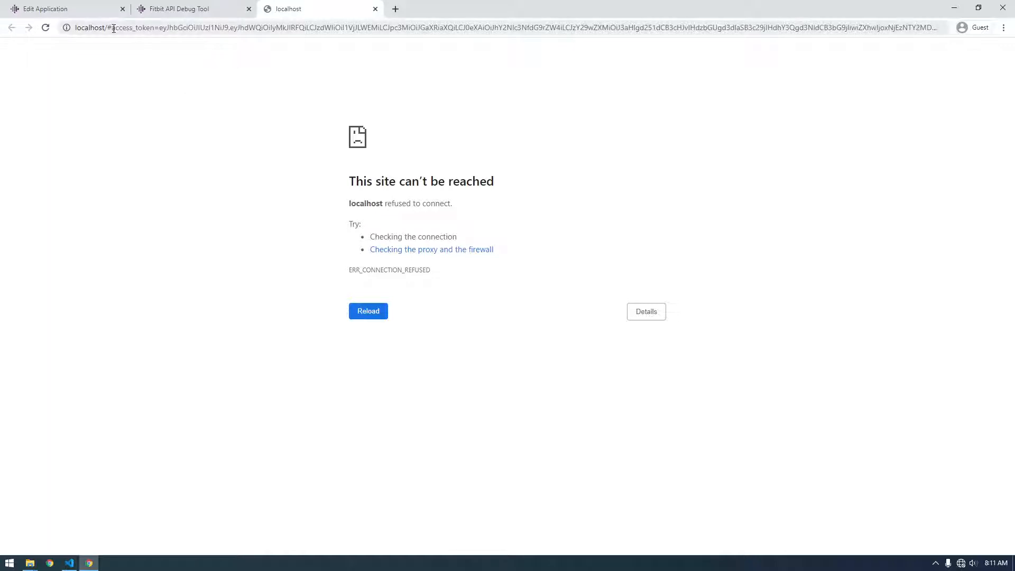
# Select the access_token value in the localhost redirect address and copy it
pyautogui.moveTo(157, 27); pyautogui.dragTo(369, 27)
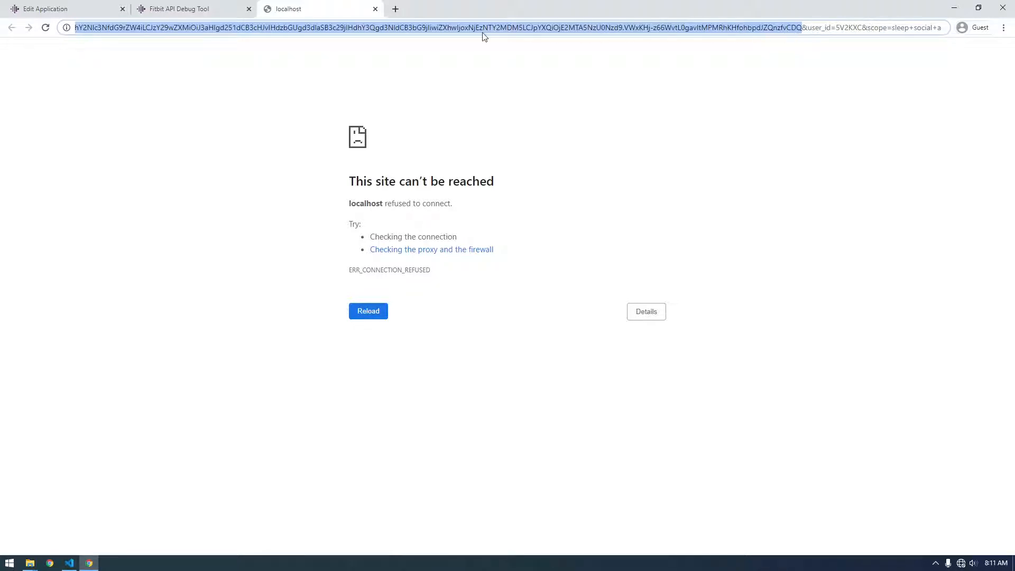
pyautogui.rightClick(163, 25)
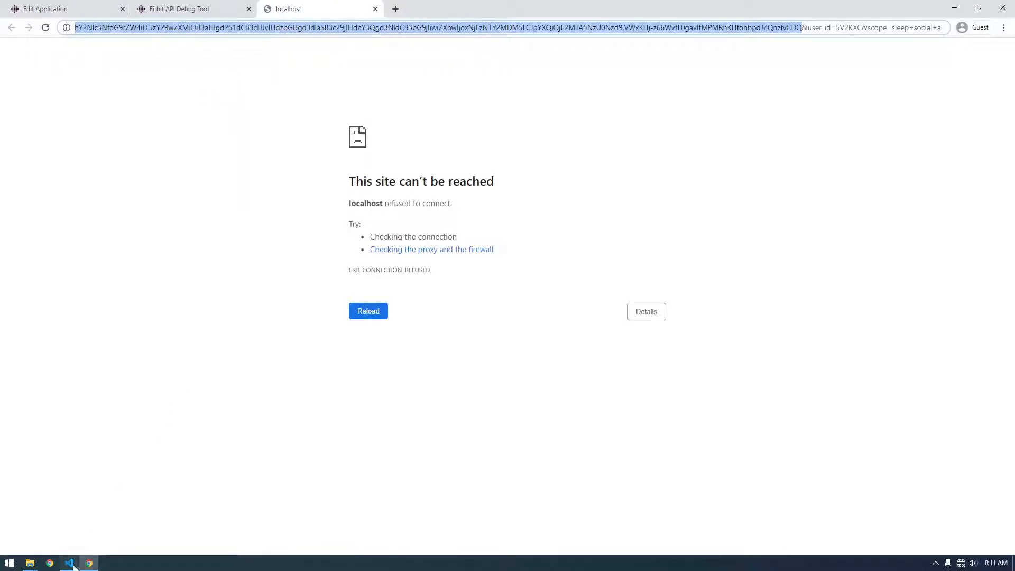
# Paste the new token into the access_token constant and remove leftover blank lines
pyautogui.click(68, 562)
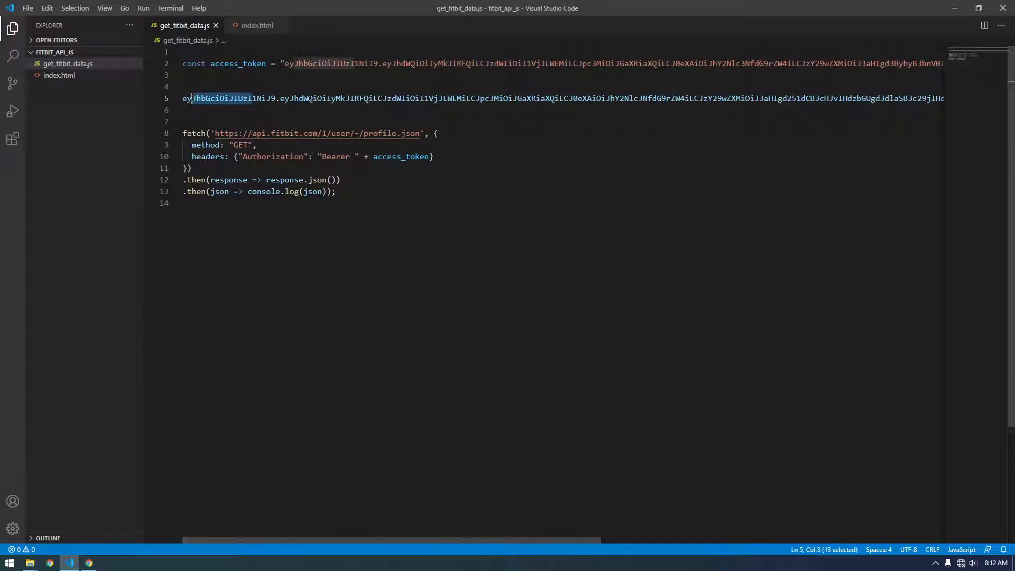
pyautogui.click(222, 98)
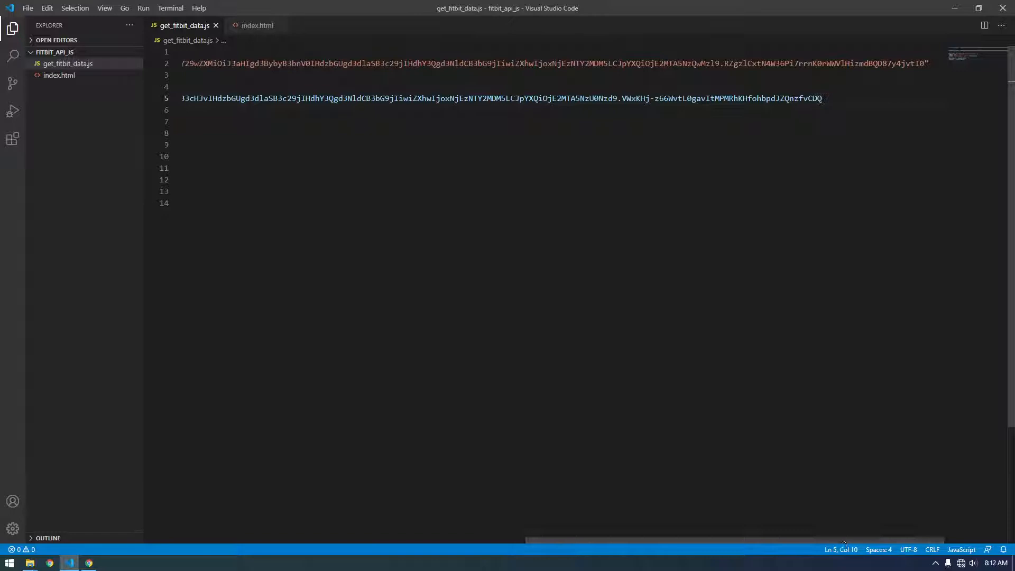
pyautogui.rightClick(194, 99)
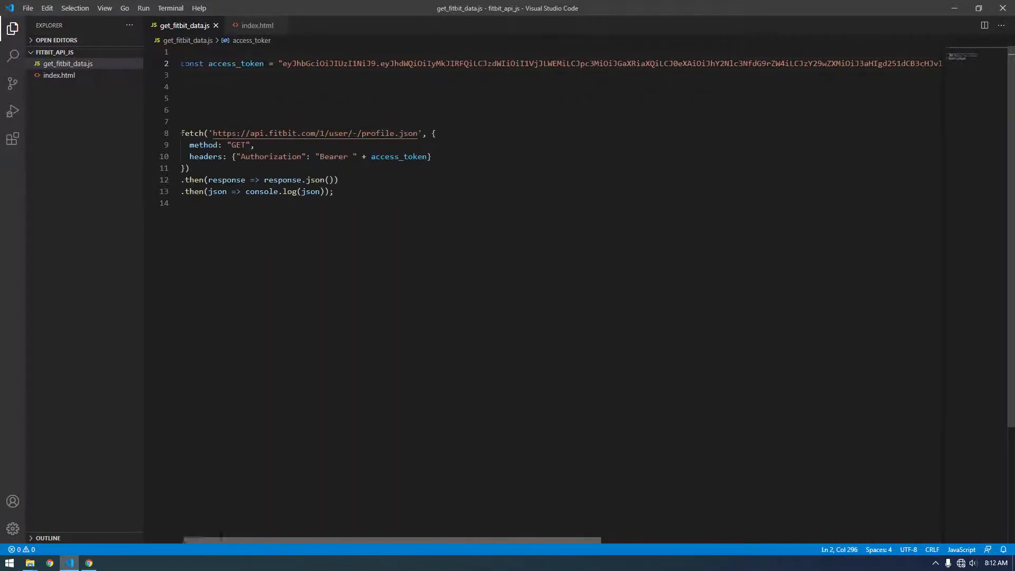
pyautogui.press('Backspace')
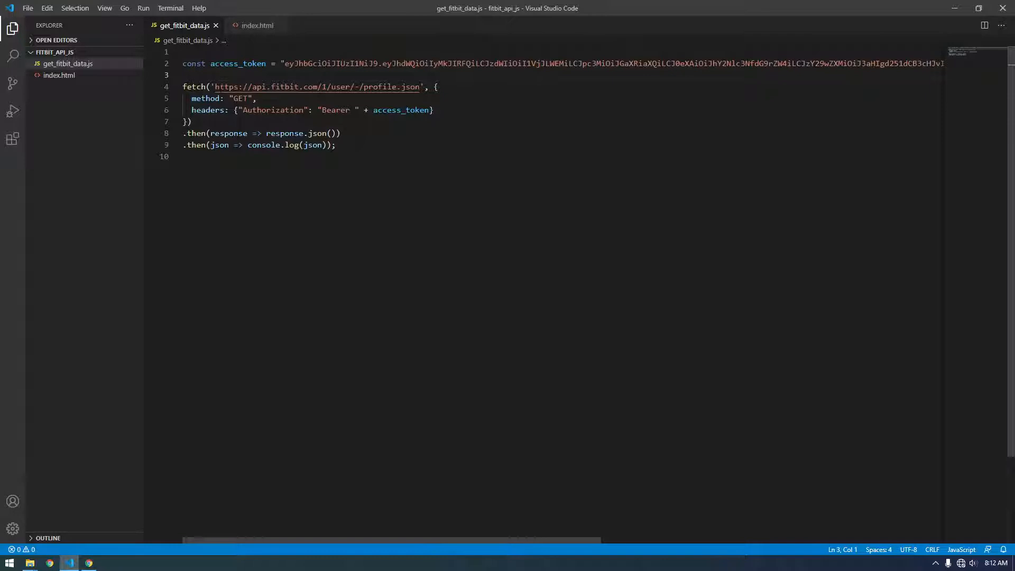
# Select the profile endpoint URL in the fetch call, then return to the browser
pyautogui.click(416, 86)
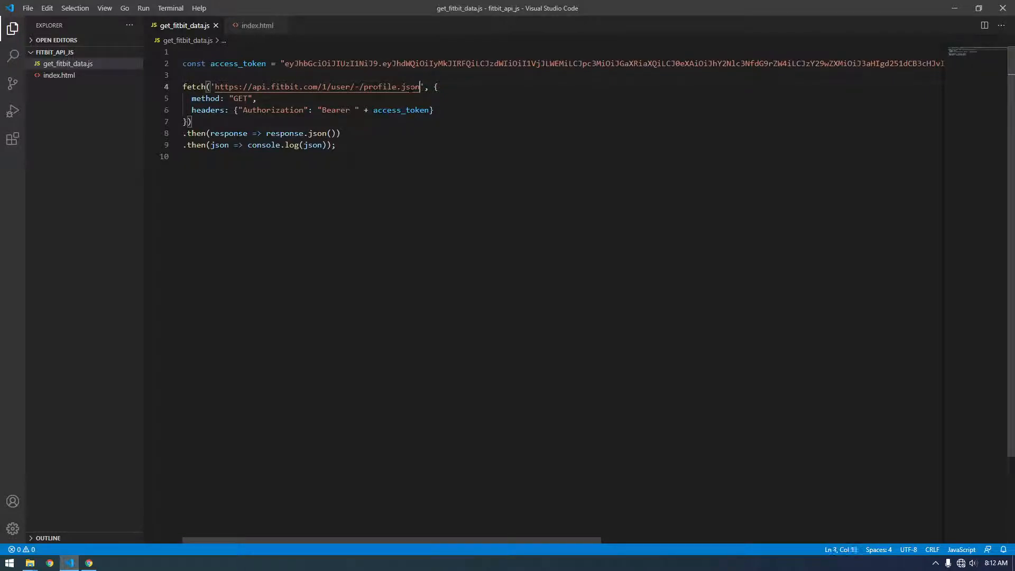
pyautogui.moveTo(216, 86); pyautogui.dragTo(419, 86)
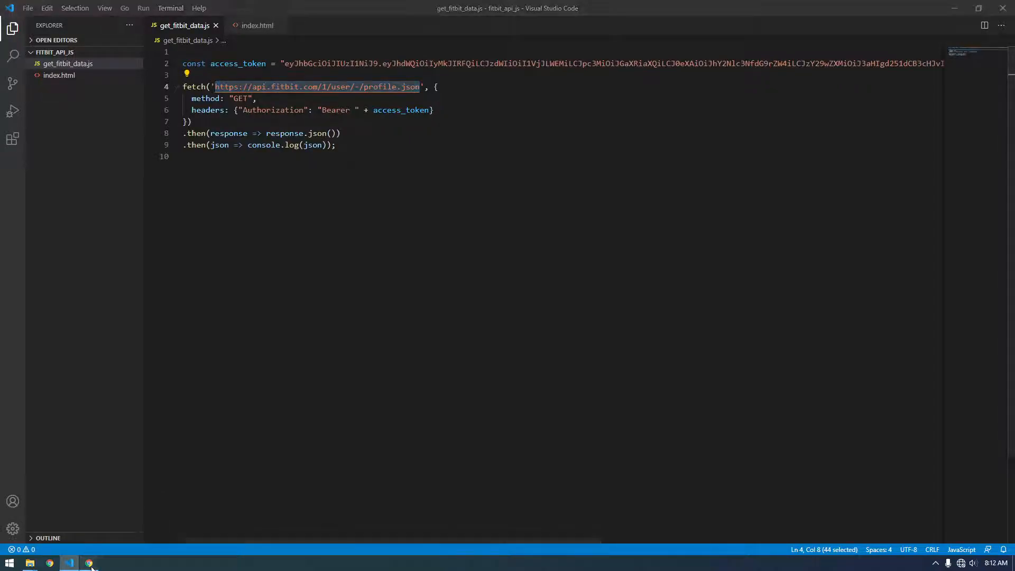
pyautogui.click(89, 563)
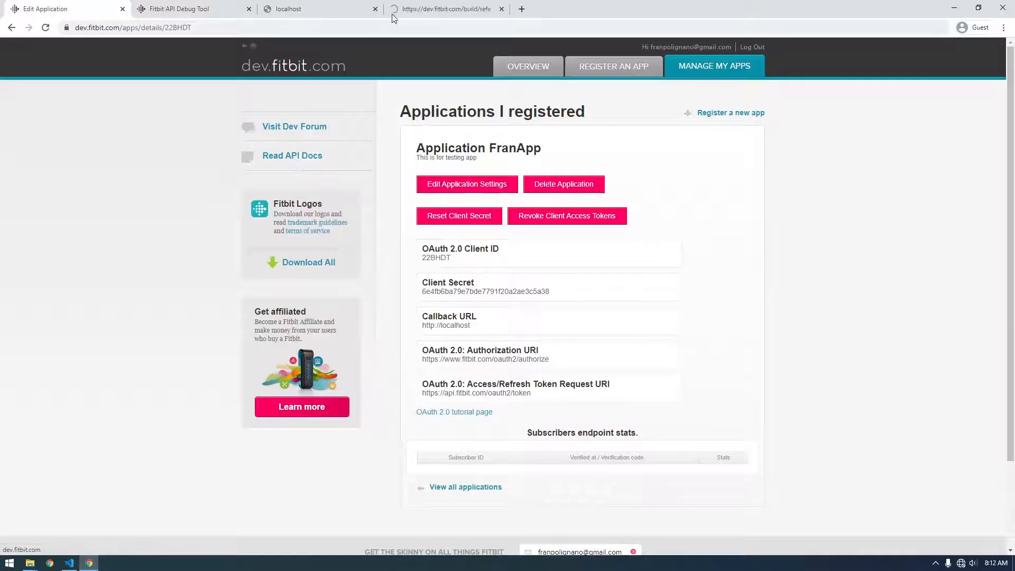
# Navigate the Web API reference to the Activity & Exercise Logs section
pyautogui.click(445, 8)
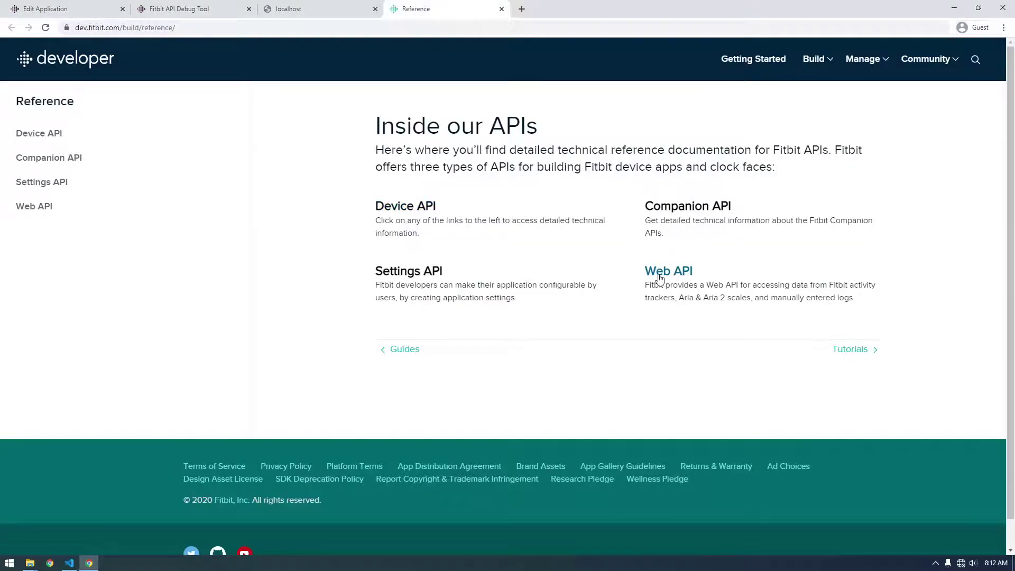
pyautogui.click(669, 271)
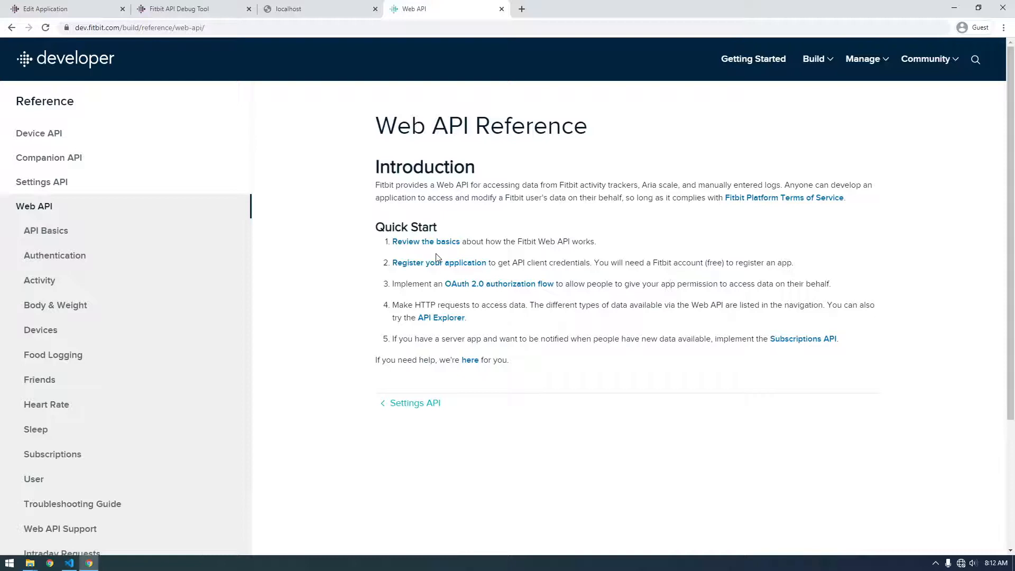
pyautogui.moveTo(461, 261)
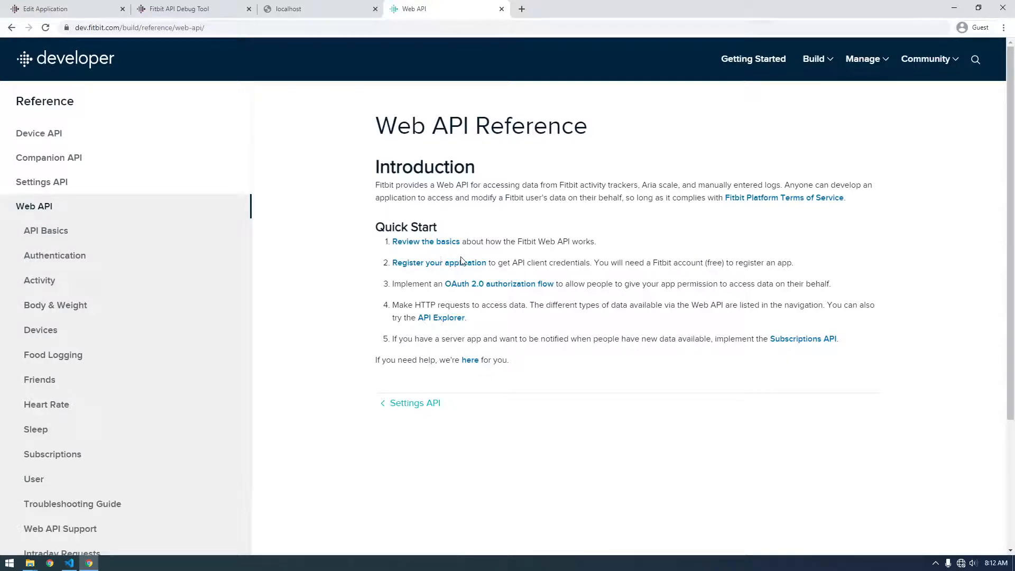
pyautogui.moveTo(62, 239)
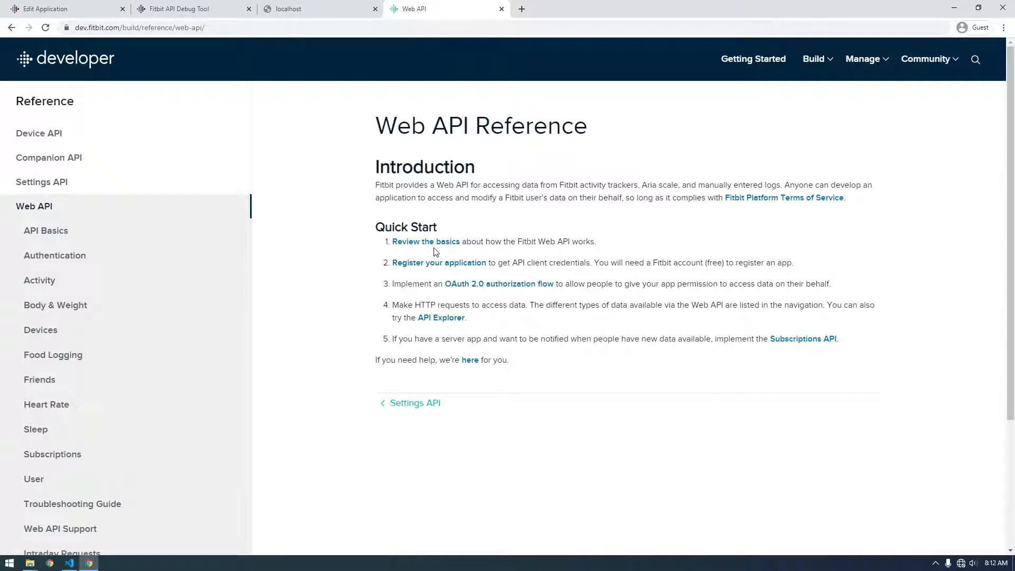
pyautogui.moveTo(53, 231)
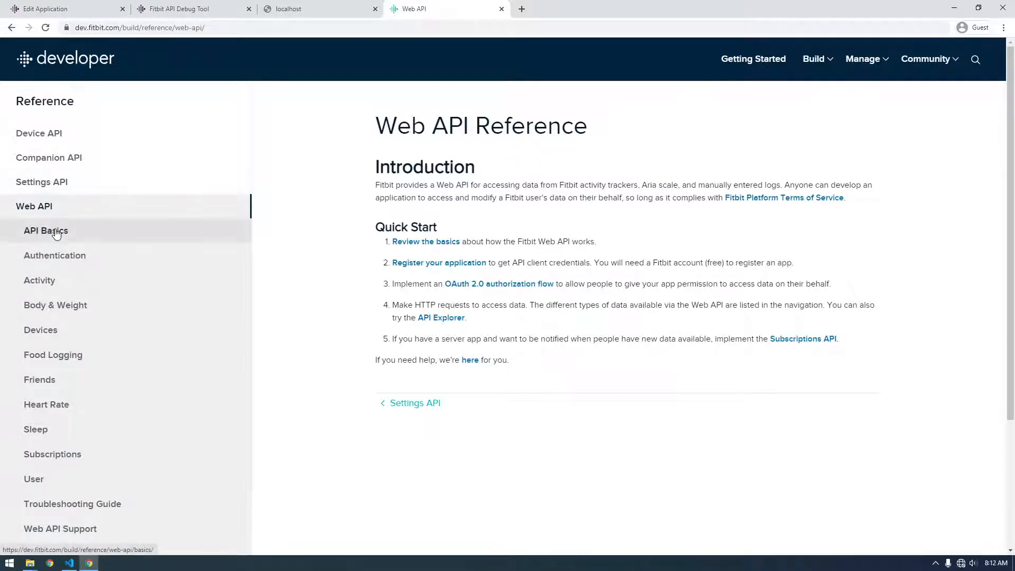
pyautogui.click(39, 280)
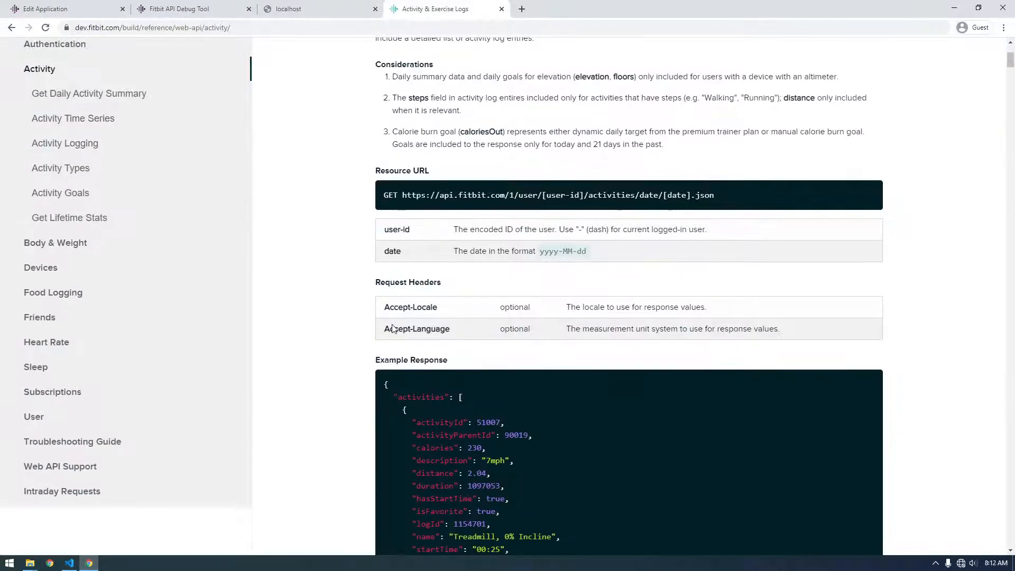
pyautogui.scroll(-3)
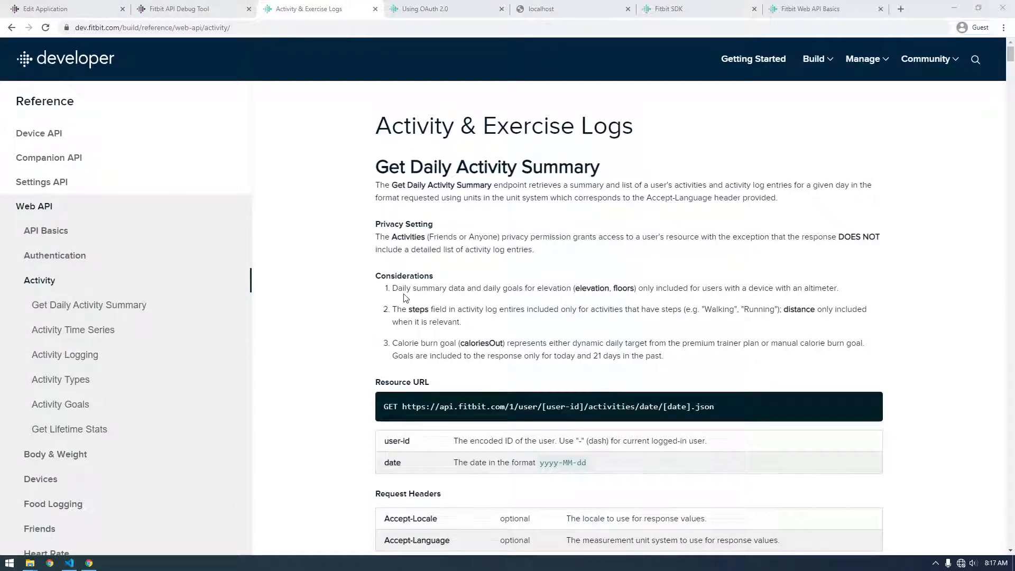
pyautogui.moveTo(328, 245)
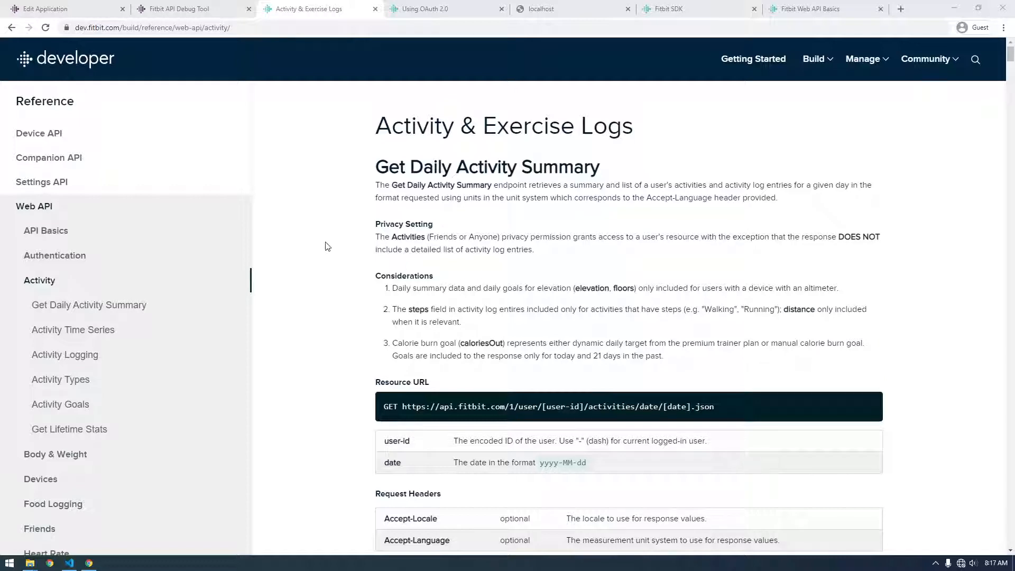
pyautogui.moveTo(336, 252)
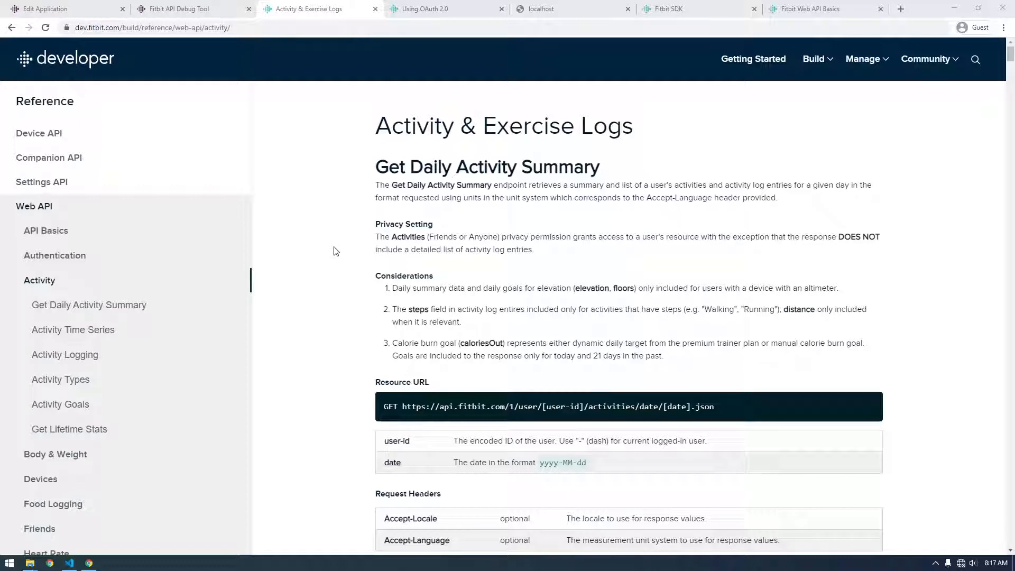
pyautogui.scroll(-3)
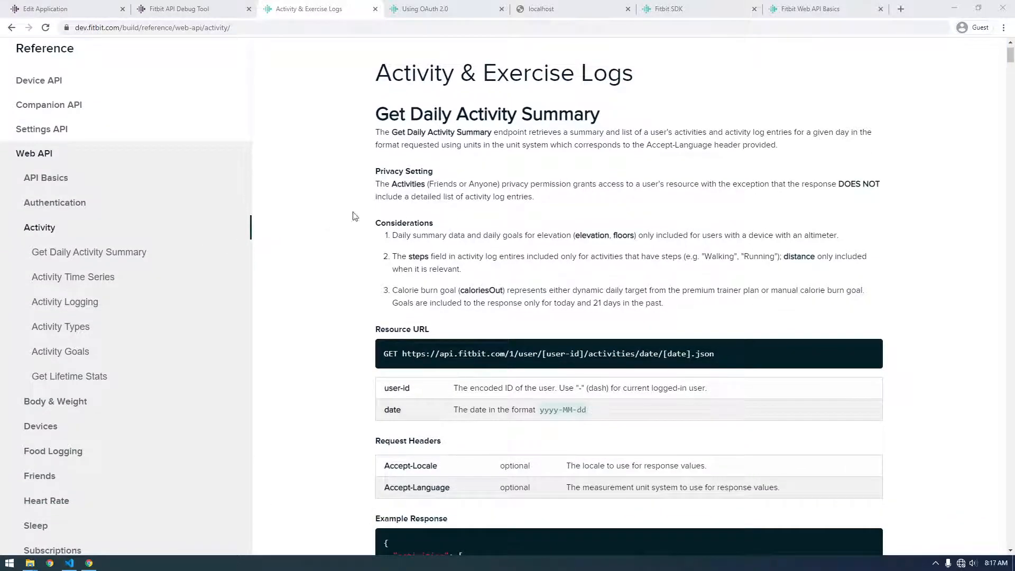
pyautogui.moveTo(401, 354); pyautogui.dragTo(700, 354)
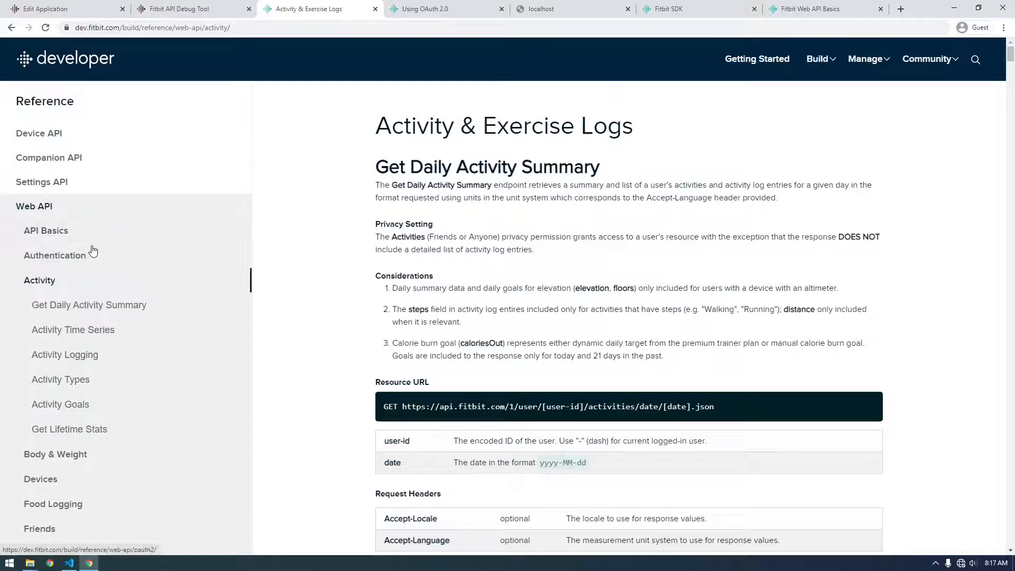
pyautogui.click(89, 305)
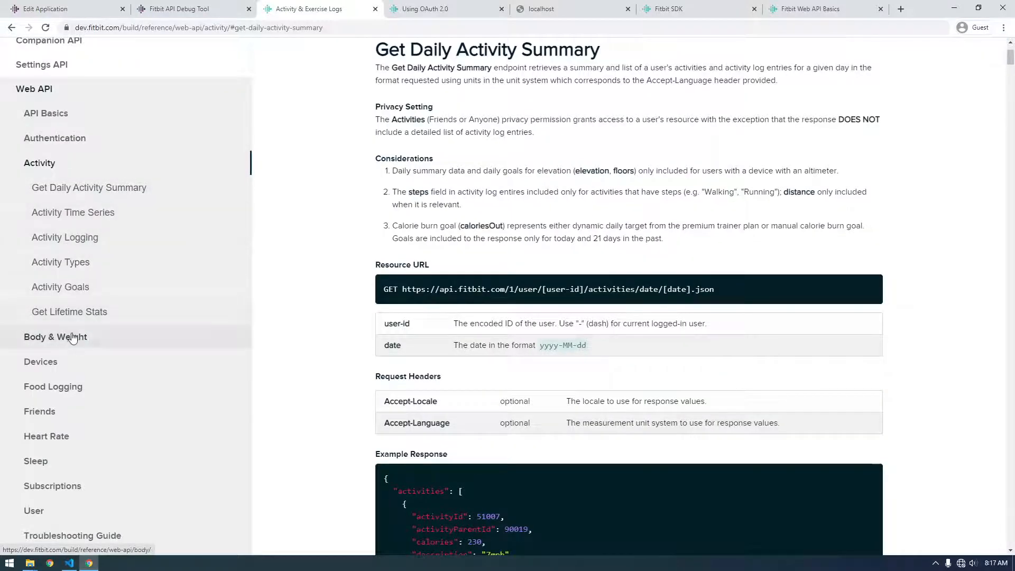
pyautogui.click(55, 338)
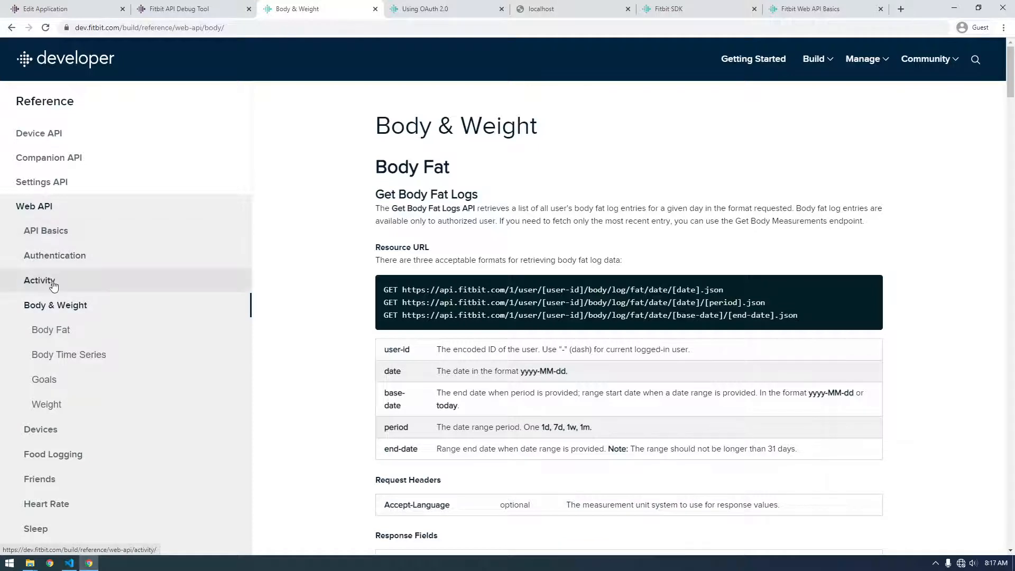
pyautogui.click(32, 280)
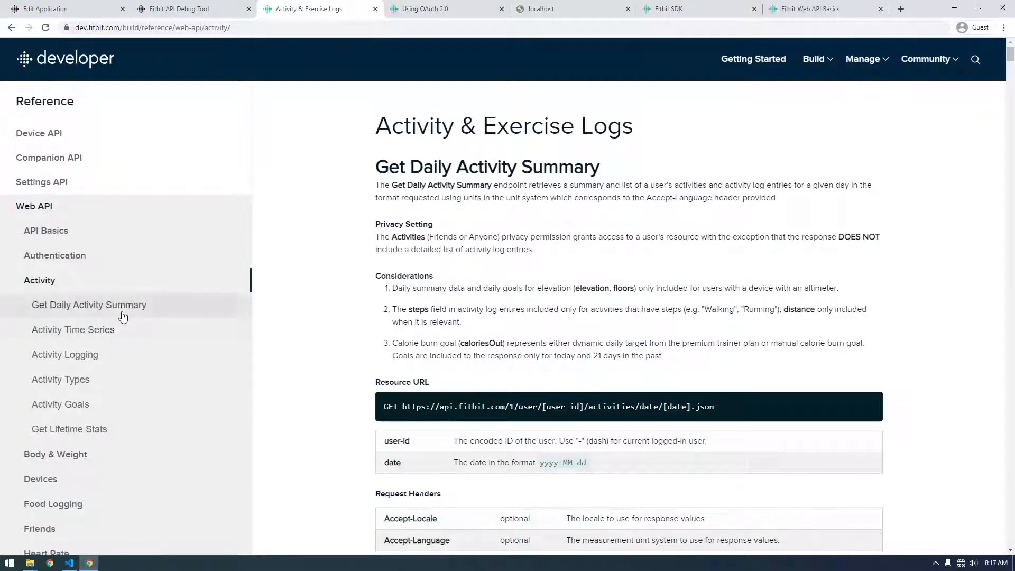
pyautogui.click(89, 304)
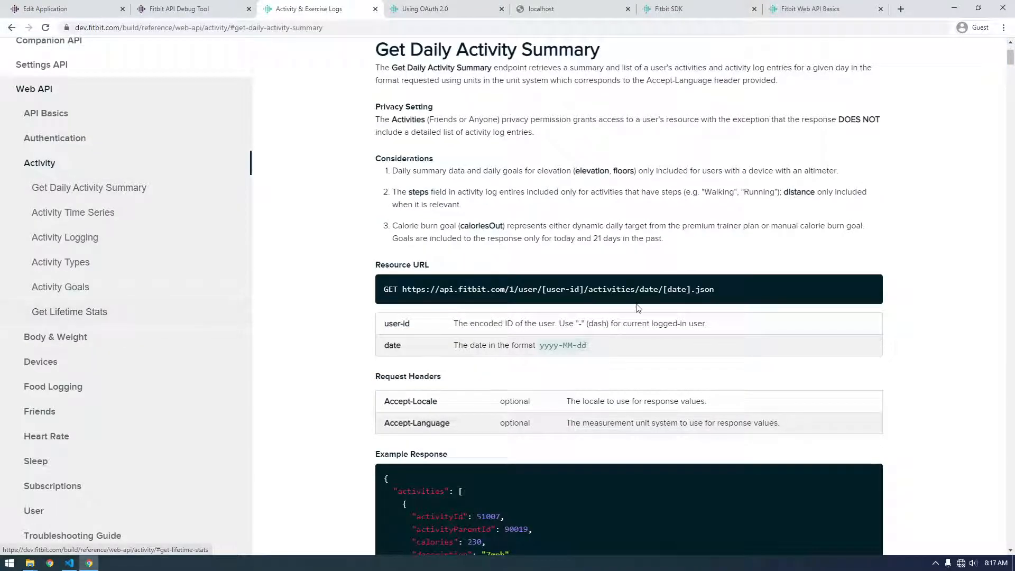
pyautogui.moveTo(84, 325)
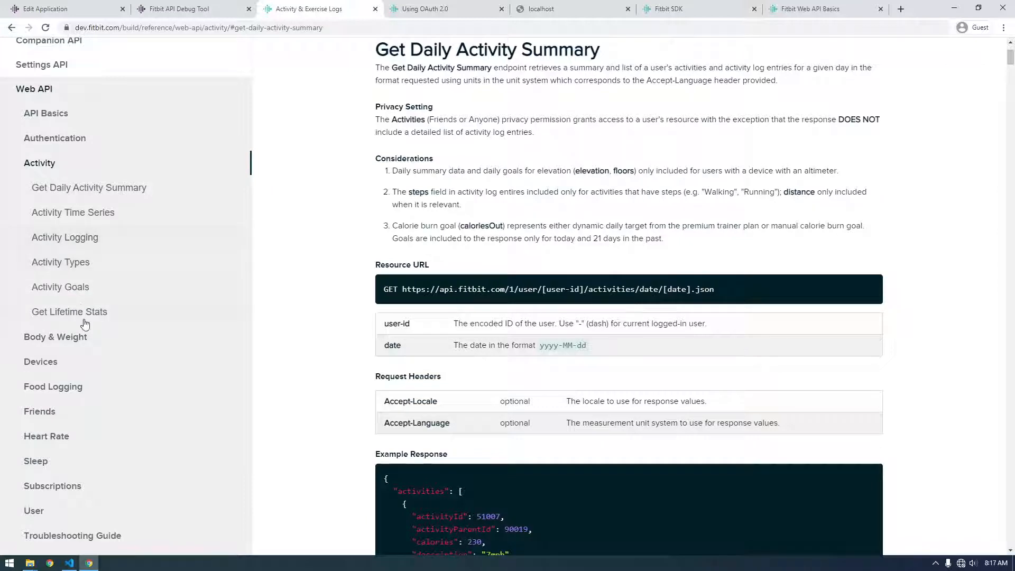
pyautogui.moveTo(58, 157)
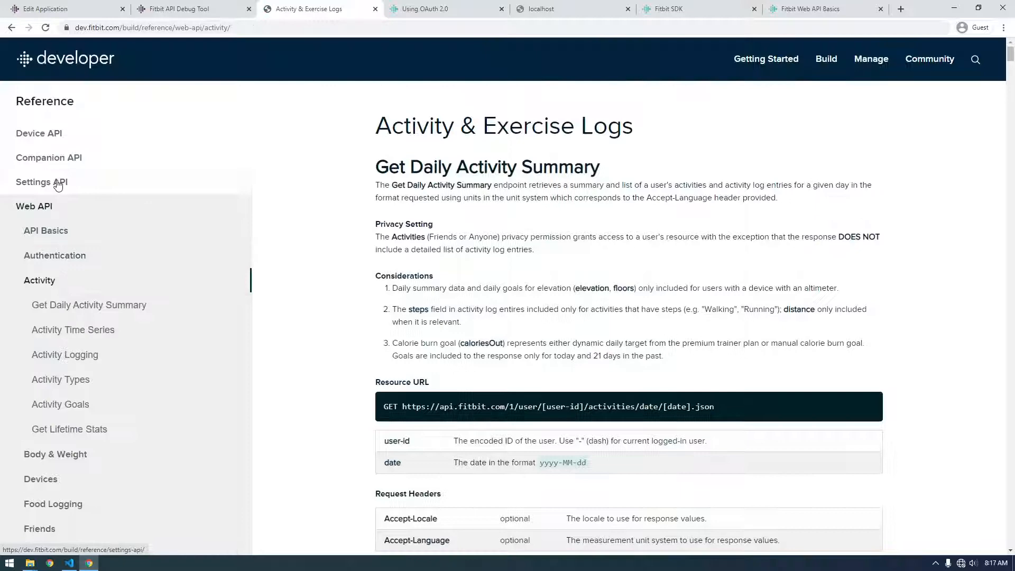
pyautogui.scroll(-3)
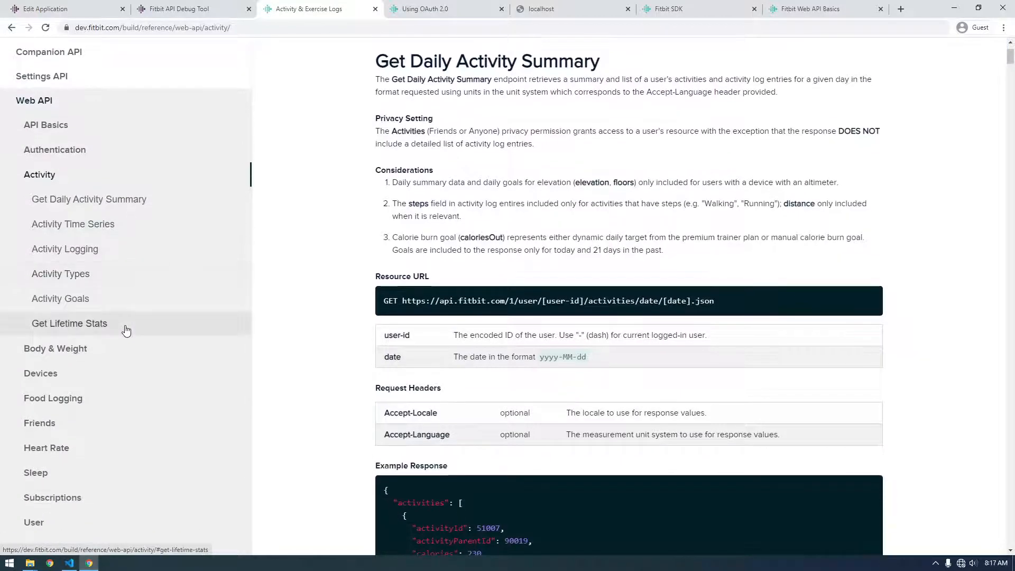
pyautogui.scroll(-3)
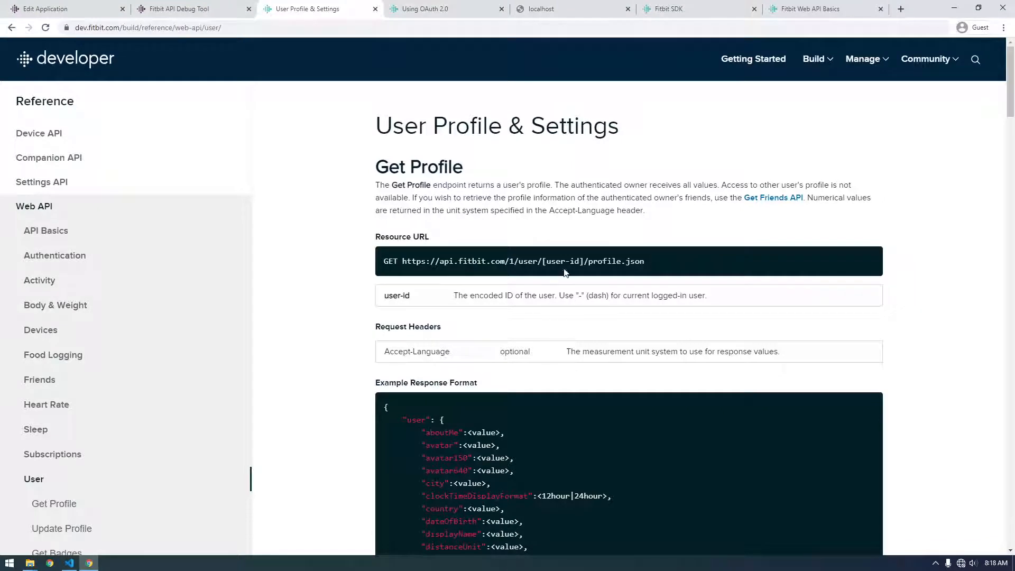
pyautogui.moveTo(580, 296)
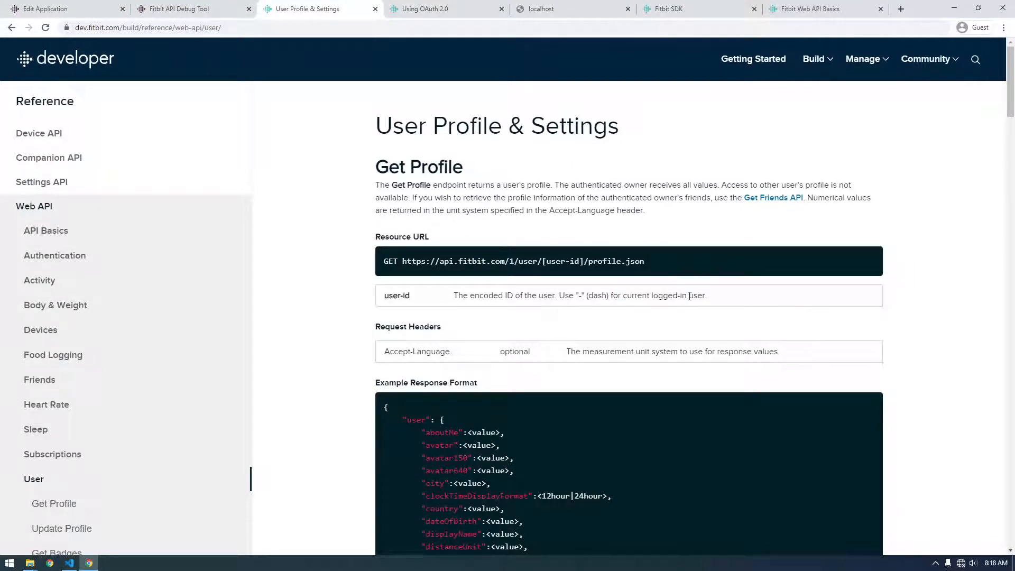
# Select the [user-id] placeholder in the Get Profile resource URL and return to VS Code
pyautogui.doubleClick(563, 261)
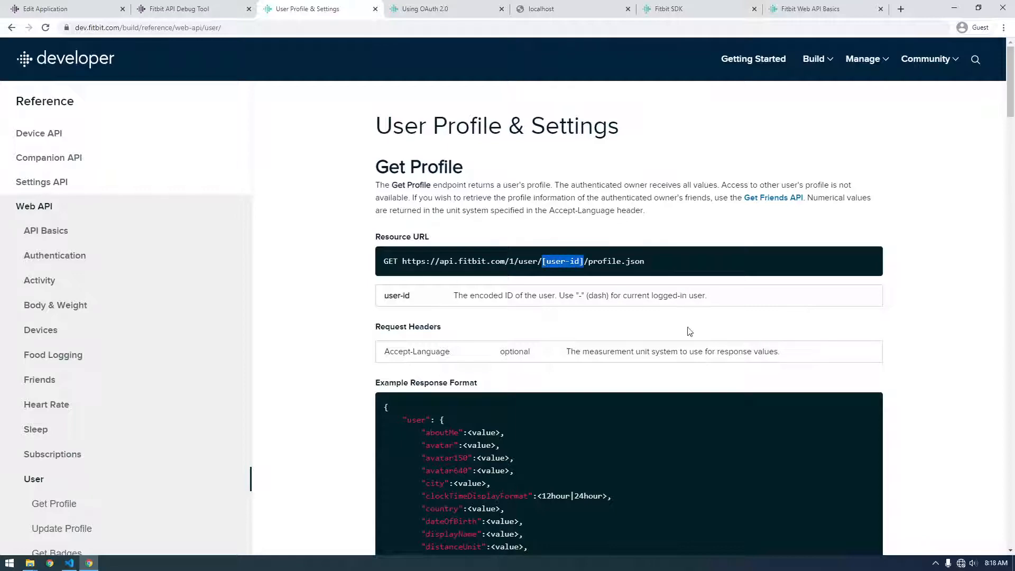
pyautogui.click(70, 563)
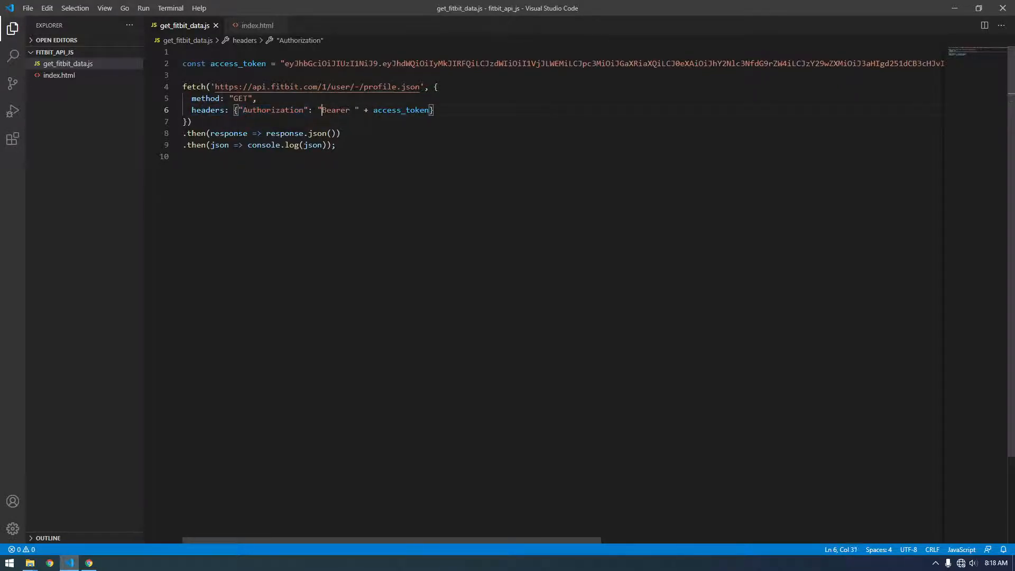
# Finish the Bearer authorization header, then load index.html from the fitbit_api_js folder in Chrome
pyautogui.doubleClick(335, 110)
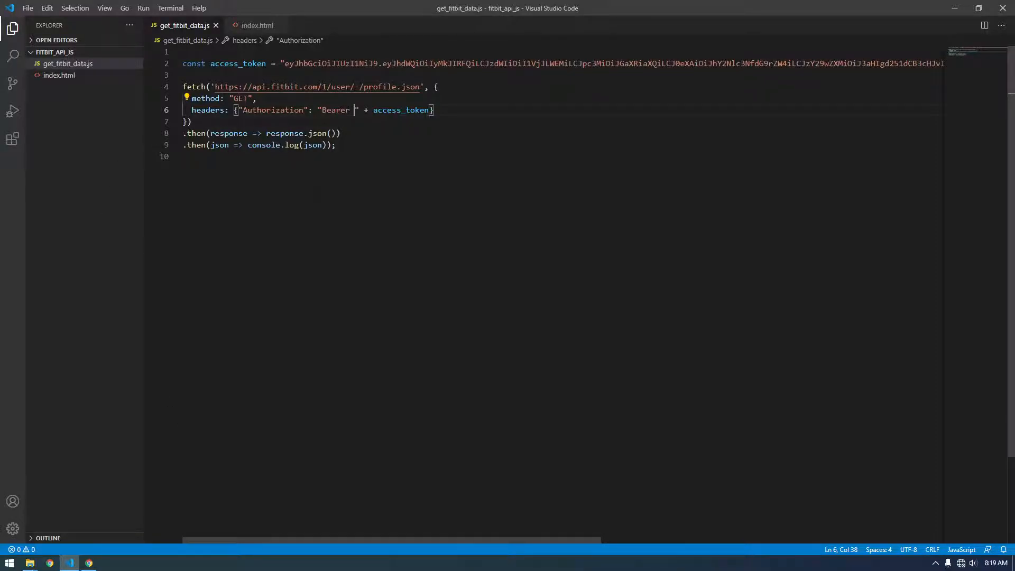
pyautogui.click(257, 25)
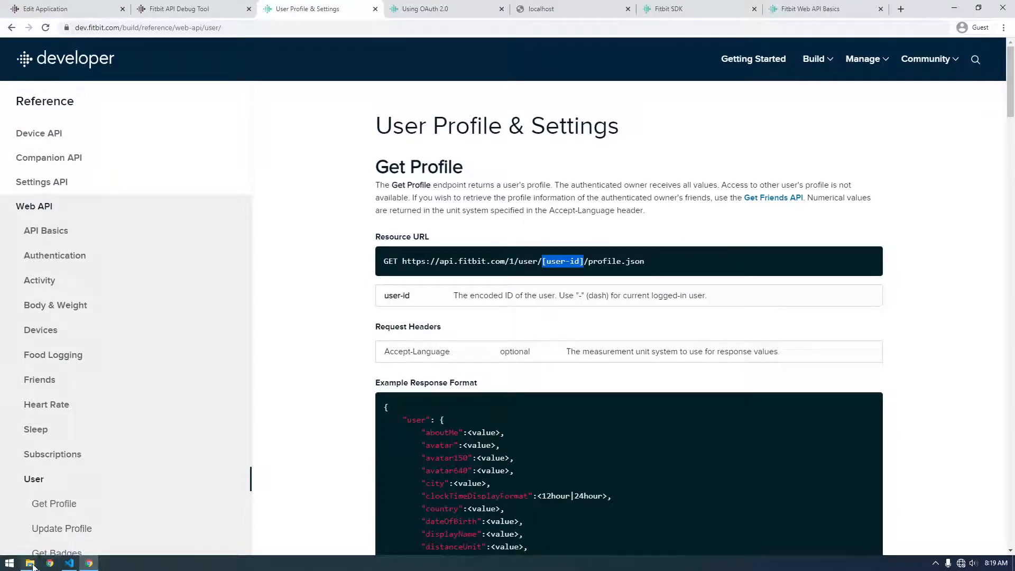
pyautogui.click(29, 561)
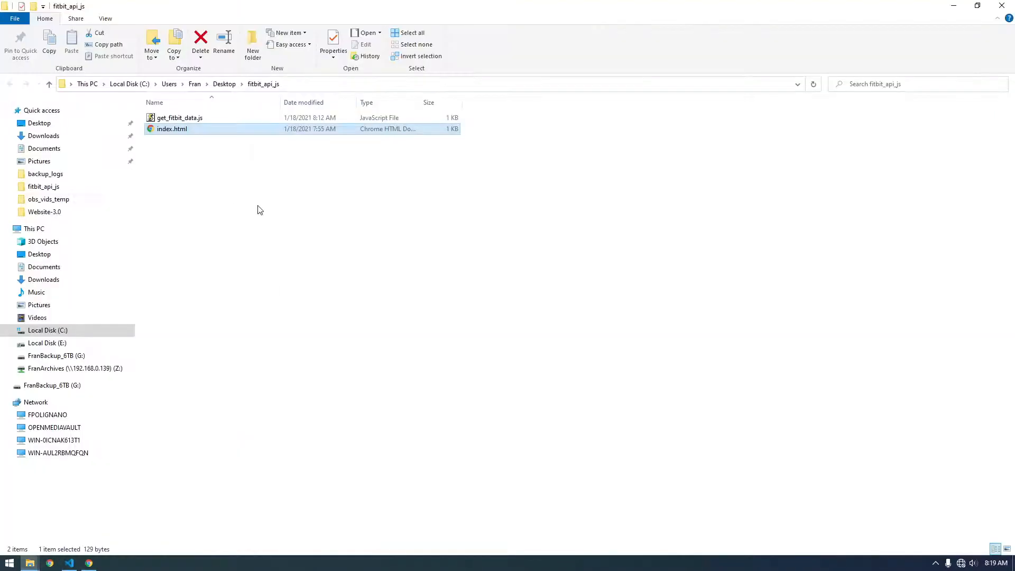
pyautogui.moveTo(182, 135)
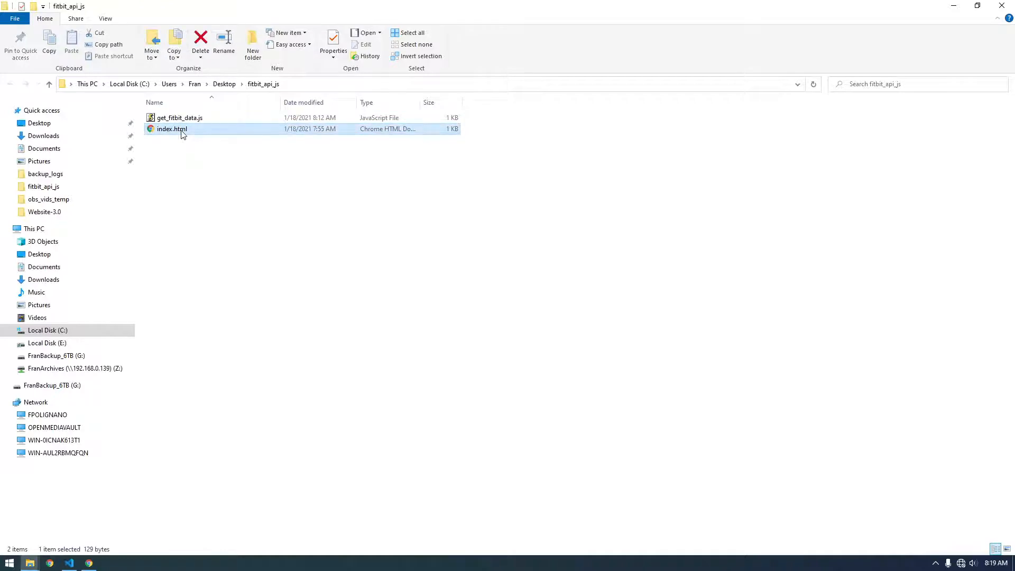
pyautogui.doubleClick(171, 129)
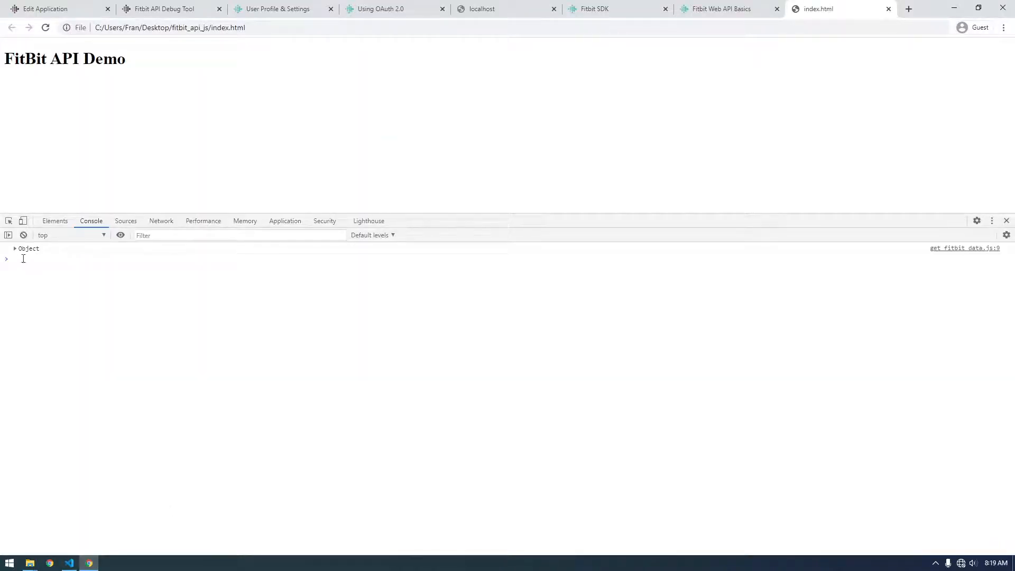
# Expand the logged profile Object in the Console and browse its user fields
pyautogui.click(15, 248)
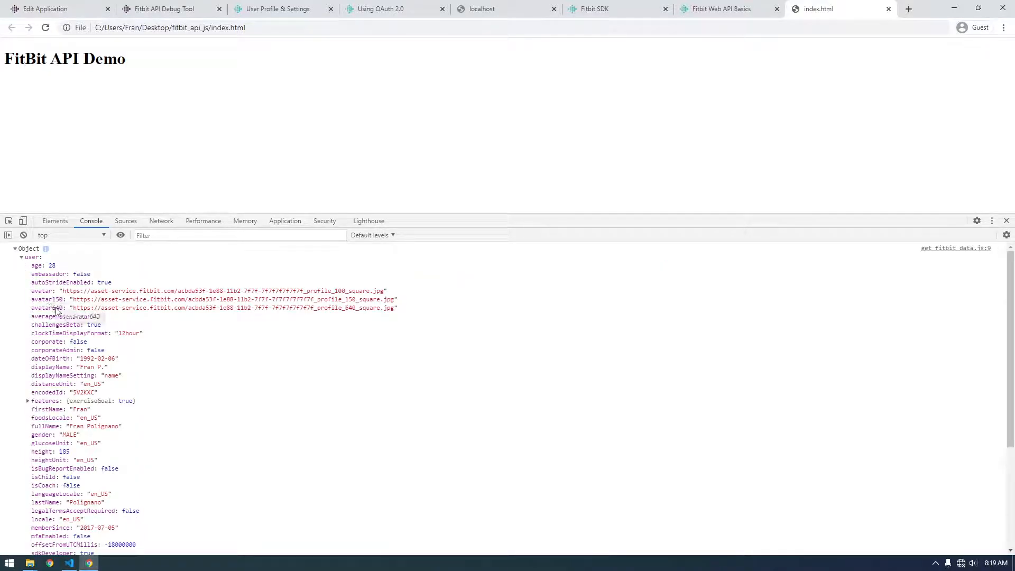
pyautogui.scroll(-3)
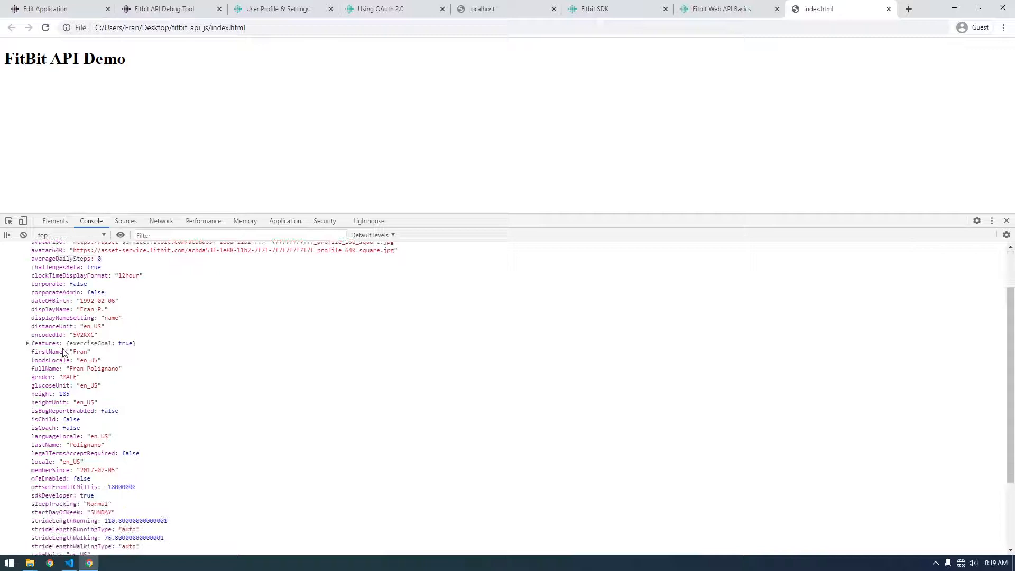
pyautogui.scroll(-3)
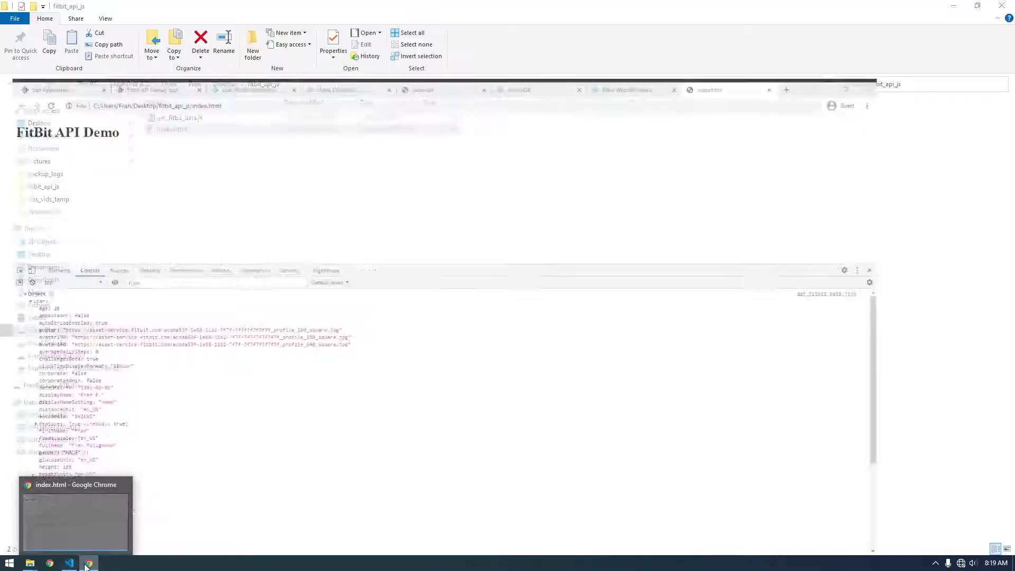
# Close the Fitbit SDK, Web API Basics and localhost tabs
pyautogui.click(89, 563)
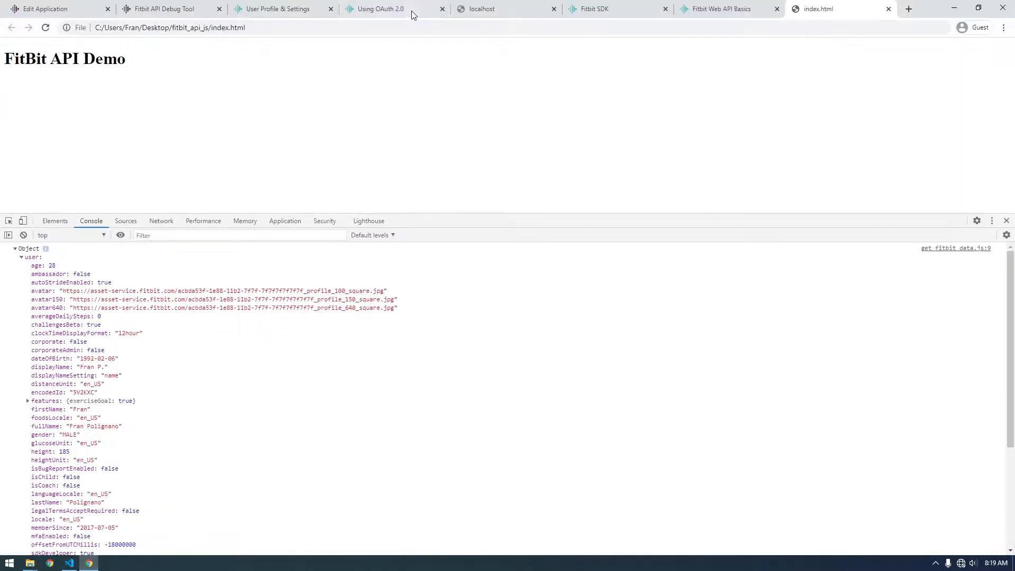
pyautogui.click(721, 9)
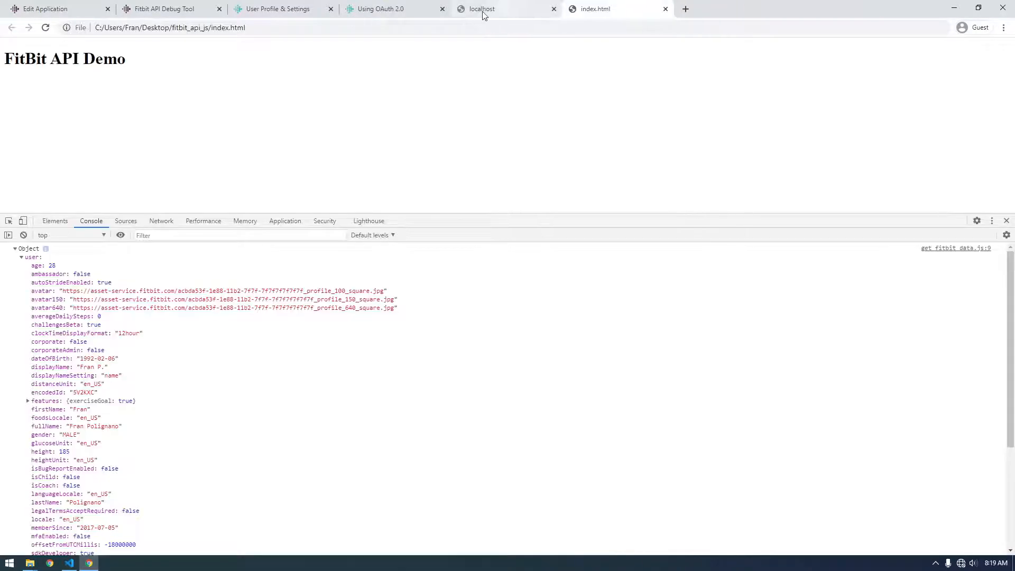
pyautogui.click(389, 8)
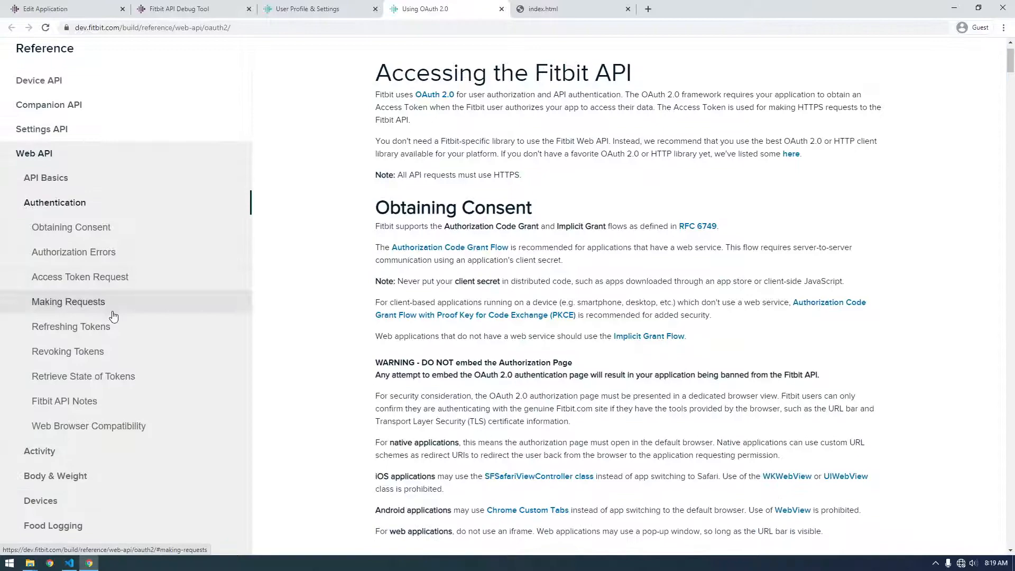
# Review the Making Requests section of the Web API reference
pyautogui.click(68, 301)
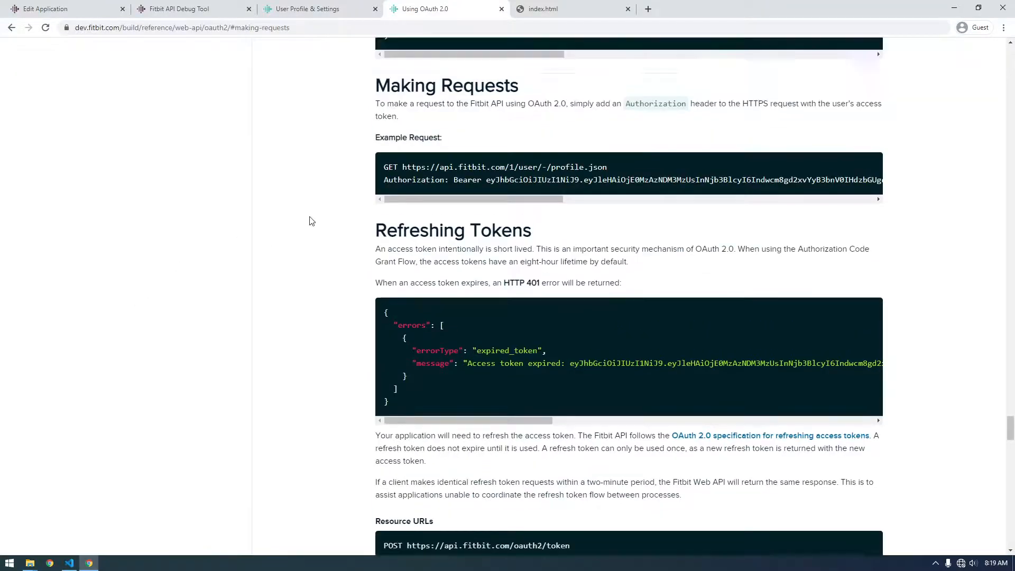
pyautogui.scroll(-3)
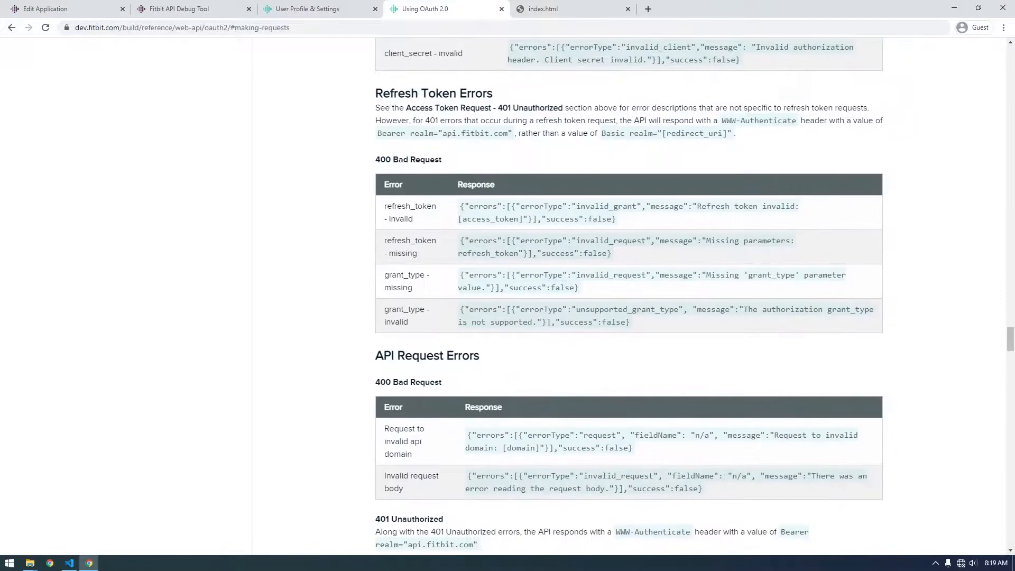
pyautogui.scroll(3)
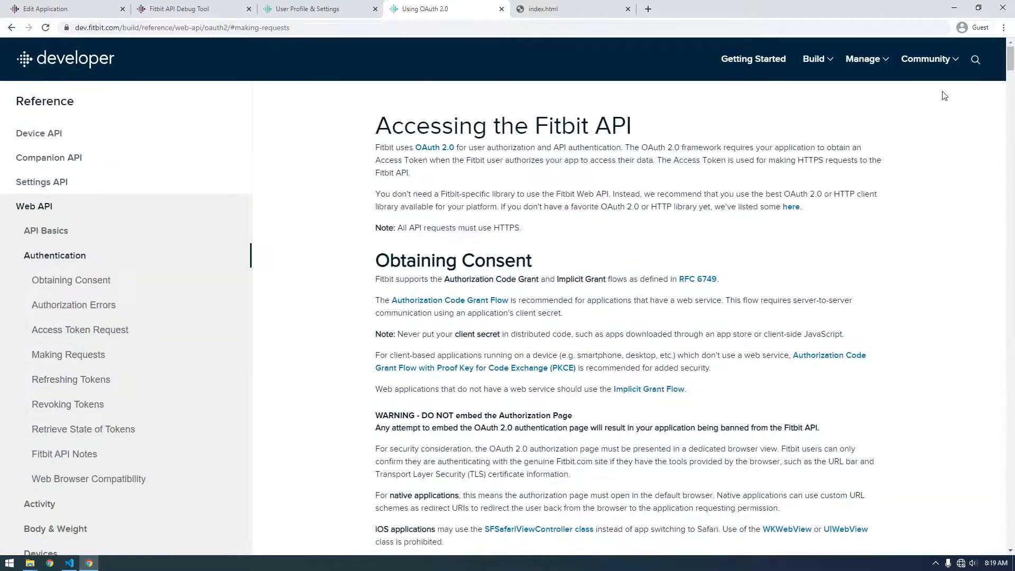
pyautogui.scroll(-3)
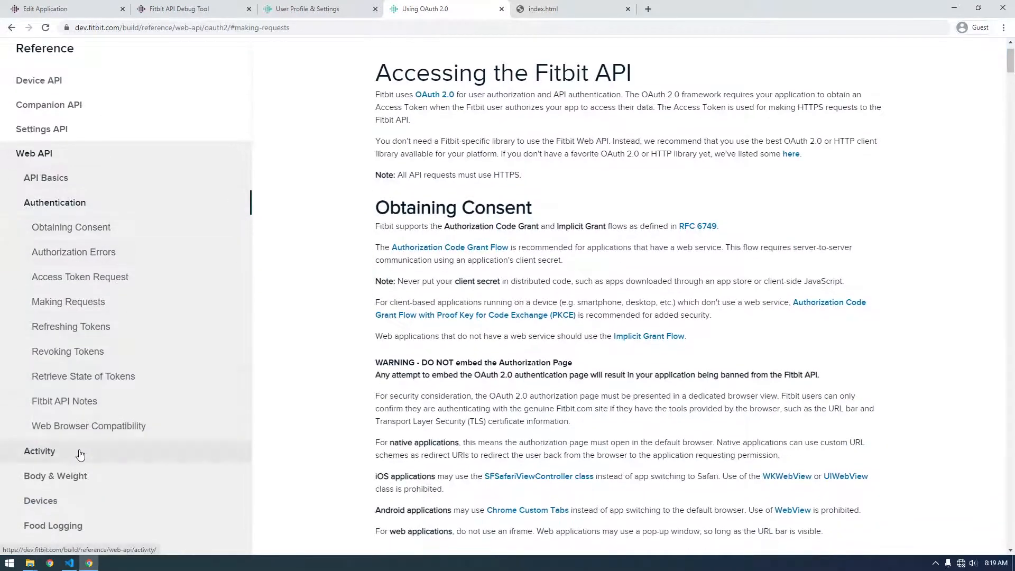
# Browse the Activity reference, then move on to the Body & Weight page
pyautogui.click(39, 451)
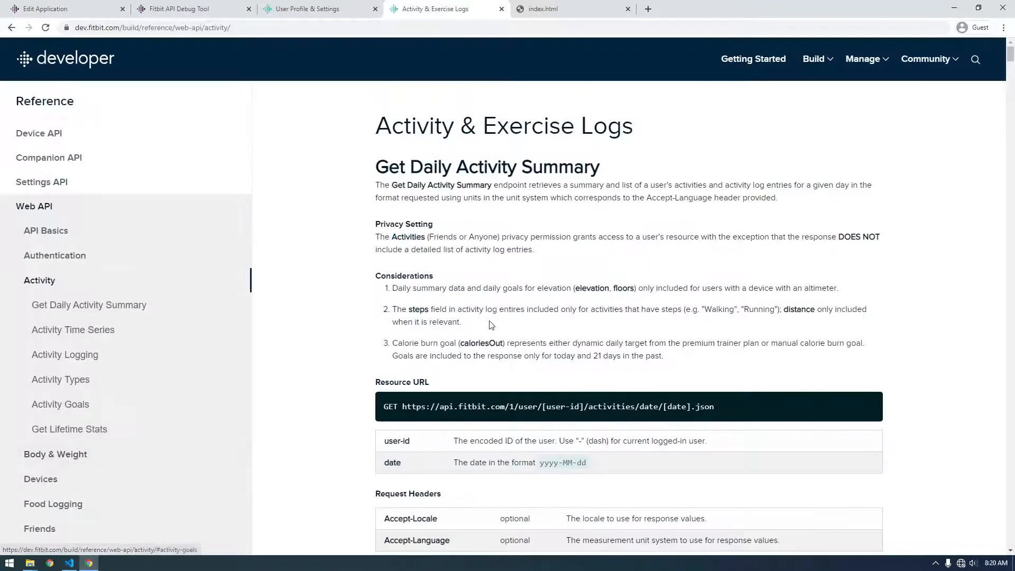
pyautogui.scroll(-3)
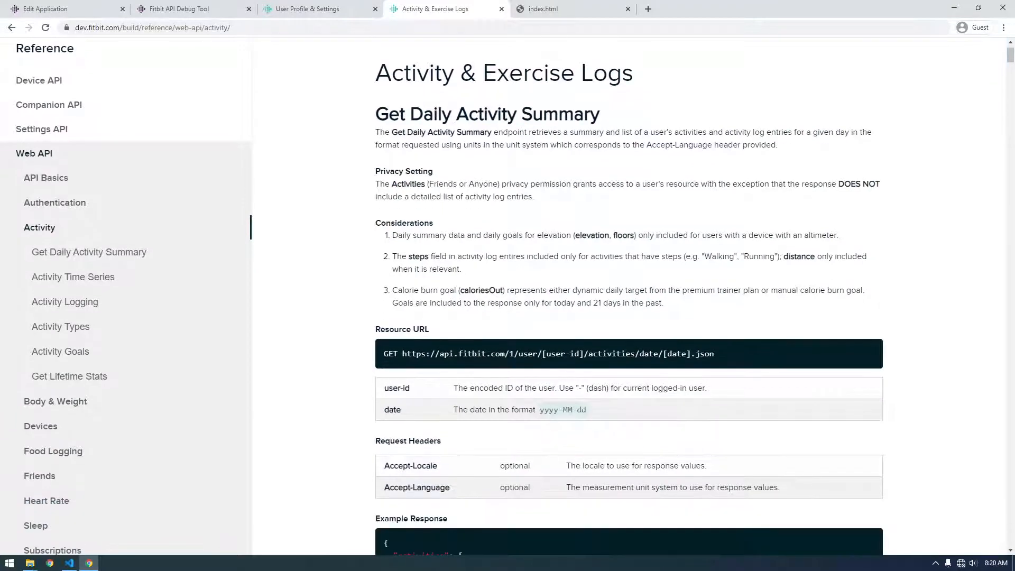
pyautogui.scroll(-3)
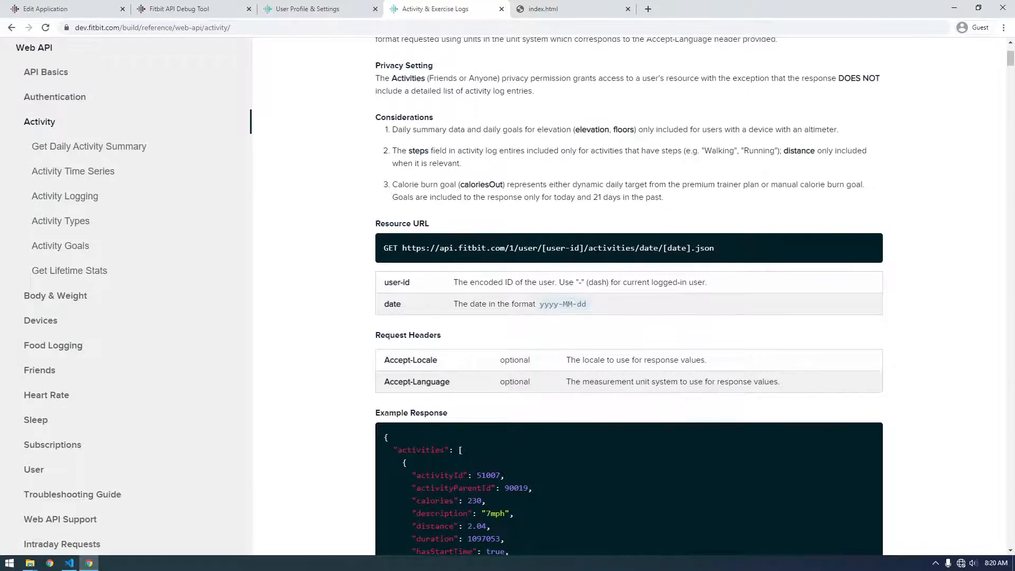
pyautogui.doubleClick(677, 247)
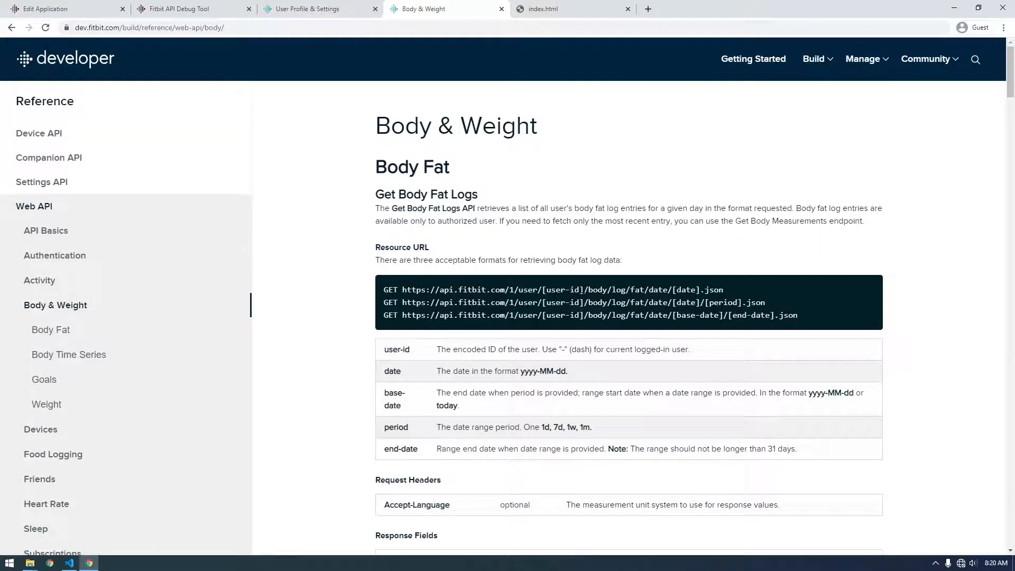
# Browse the Body & Weight and Heart Rate reference pages
pyautogui.scroll(-3)
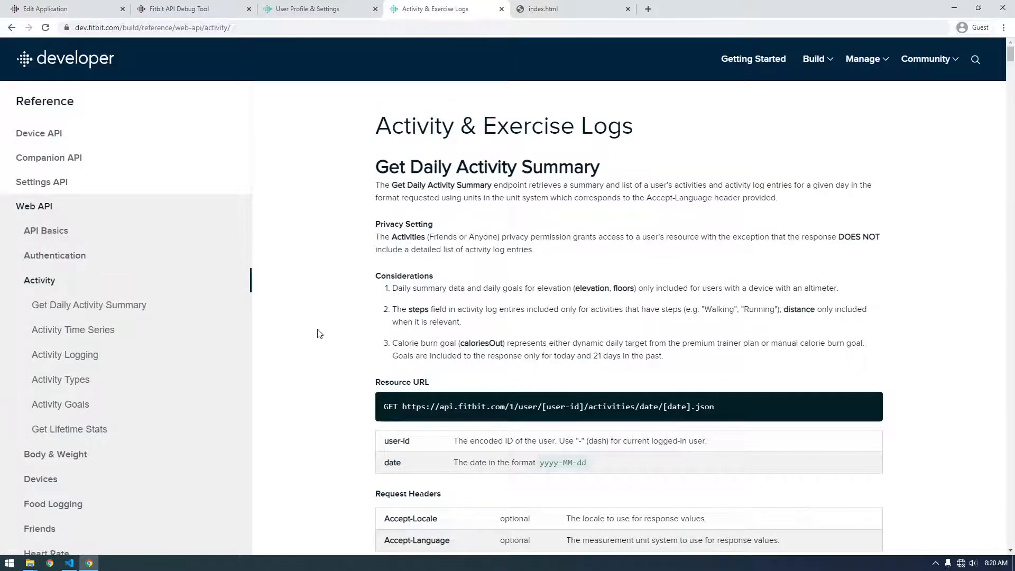
pyautogui.scroll(-3)
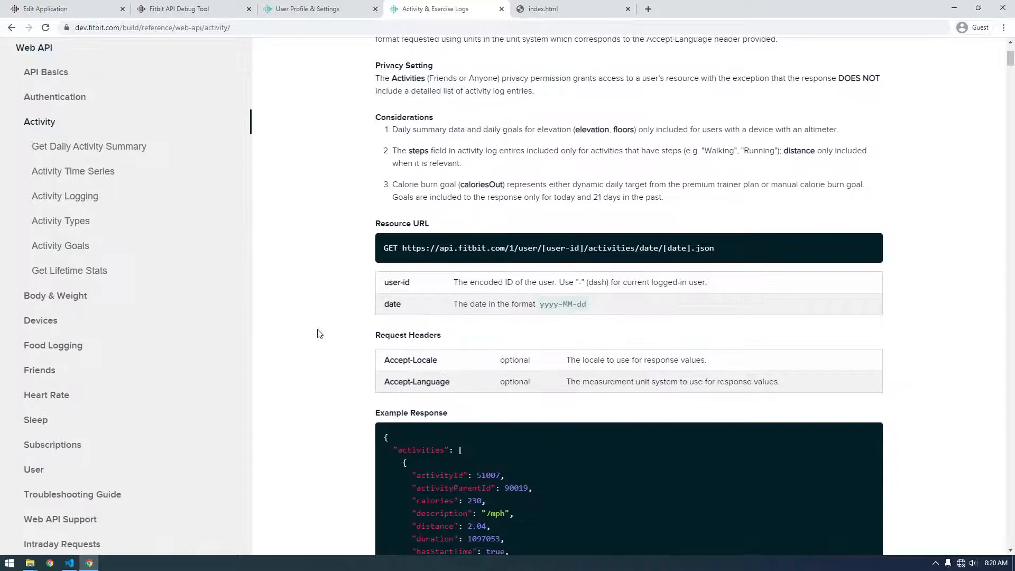
pyautogui.moveTo(88, 380)
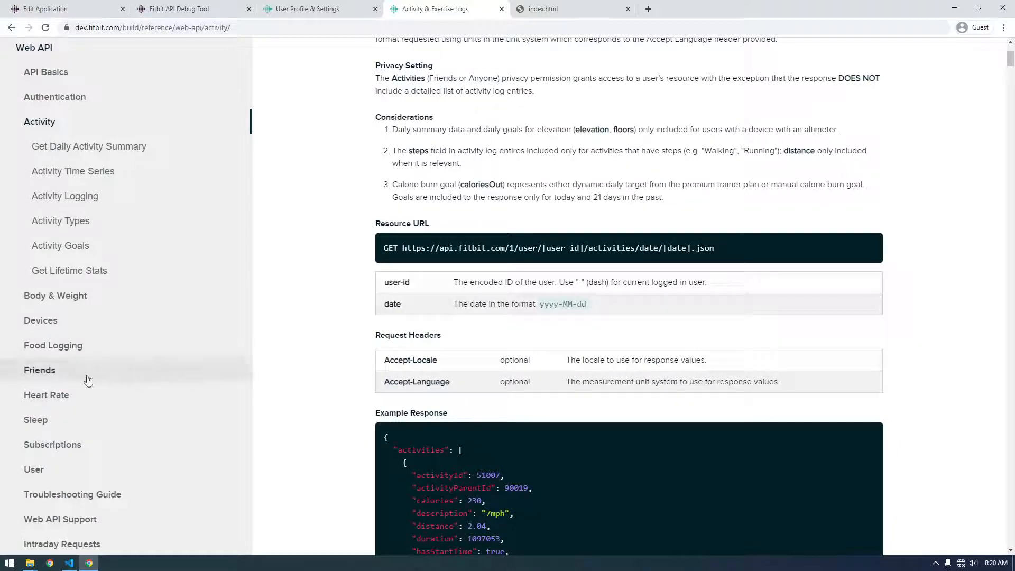
pyautogui.click(47, 396)
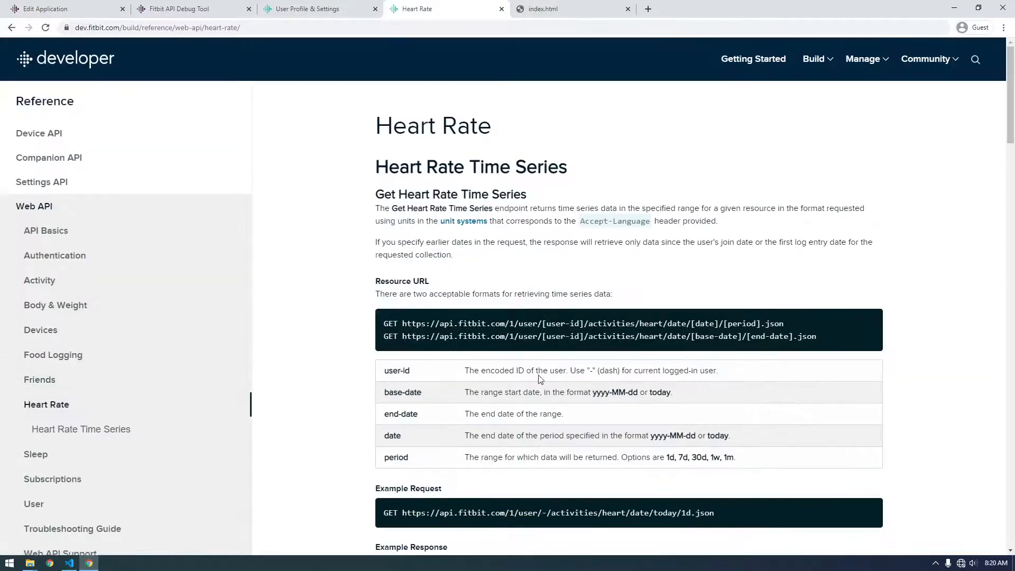
pyautogui.scroll(-3)
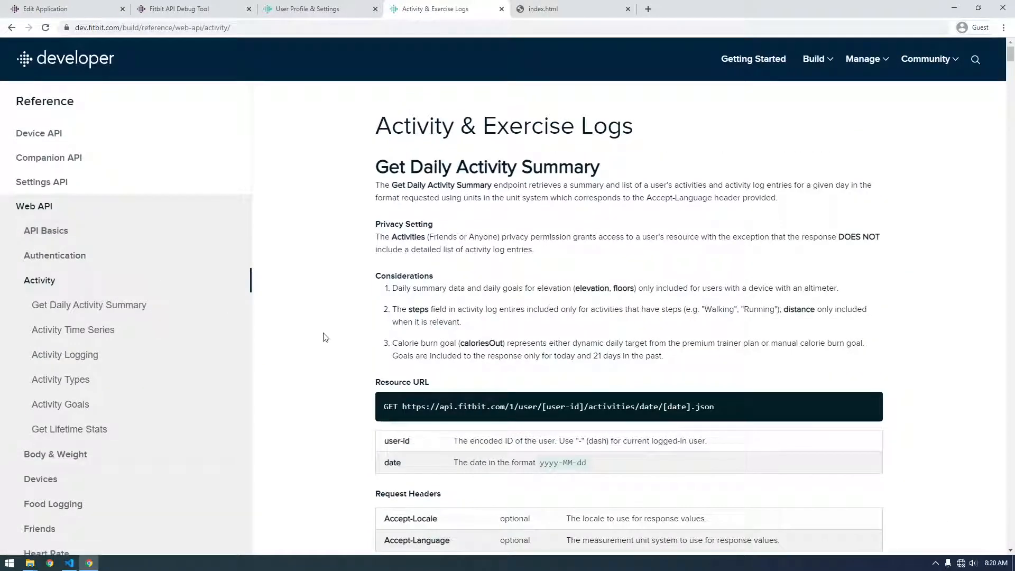
pyautogui.scroll(-3)
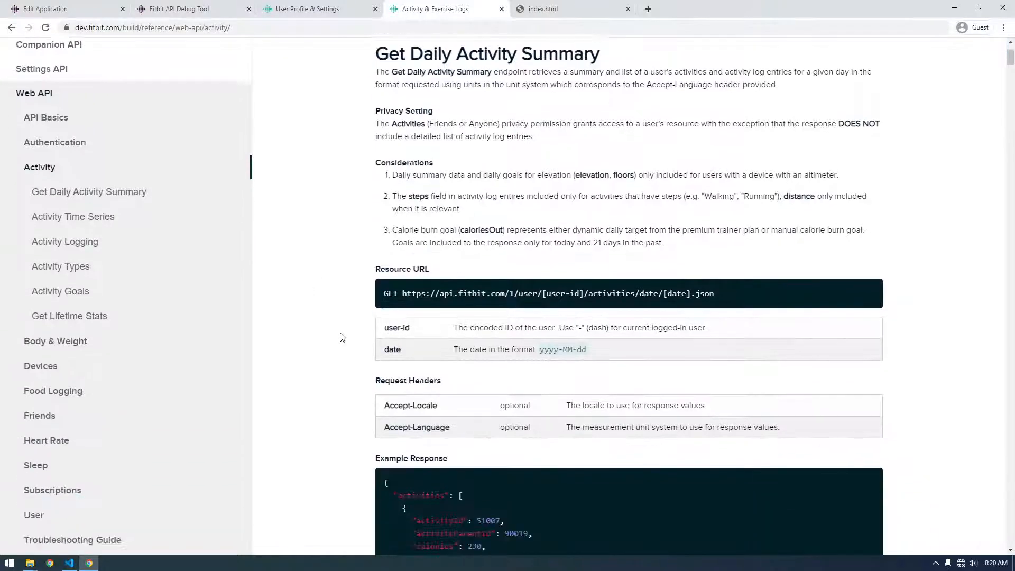
pyautogui.scroll(-3)
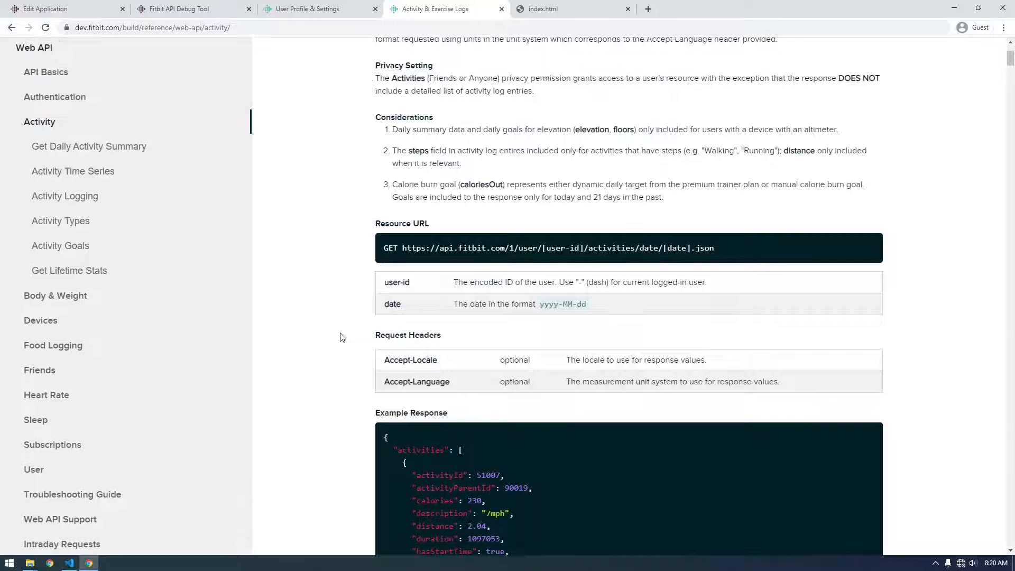
pyautogui.scroll(-3)
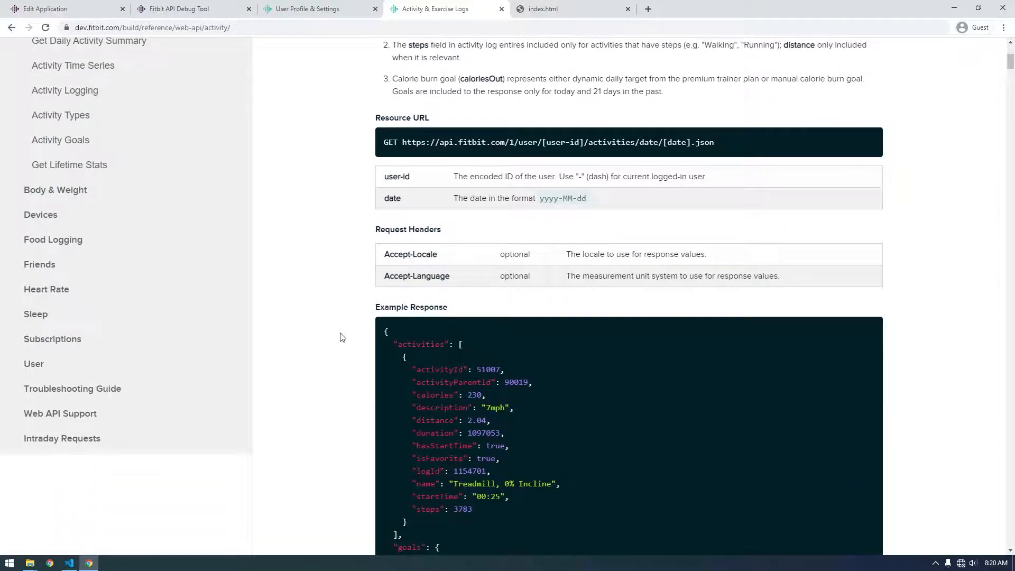
pyautogui.scroll(-3)
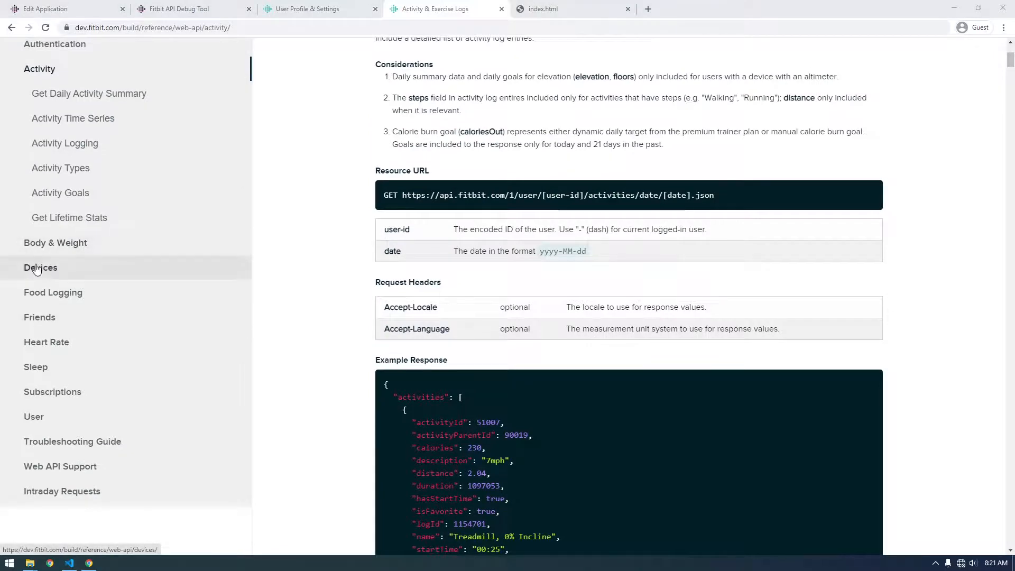
# Locate the Get Devices endpoint 1/user/-/devices.json, then switch to VS Code
pyautogui.click(41, 267)
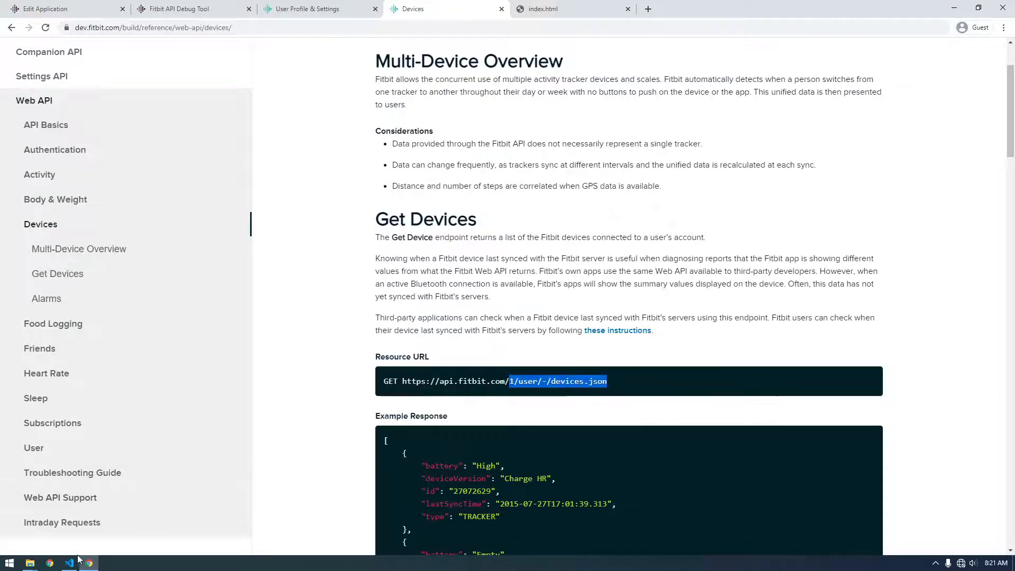
pyautogui.click(68, 563)
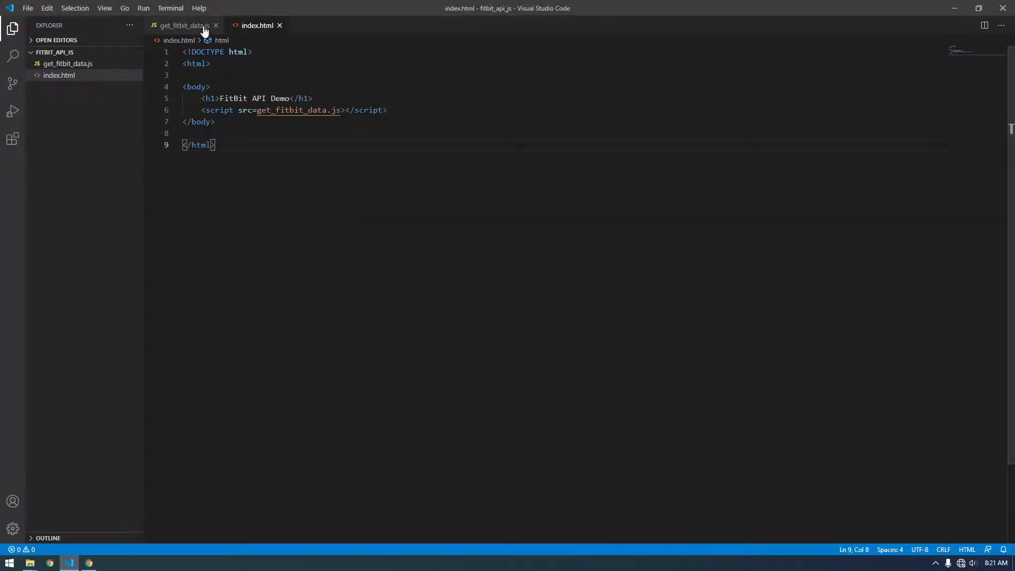
# Point the fetch in get_fitbit_data.js at 1/user/-/devices.json
pyautogui.click(190, 25)
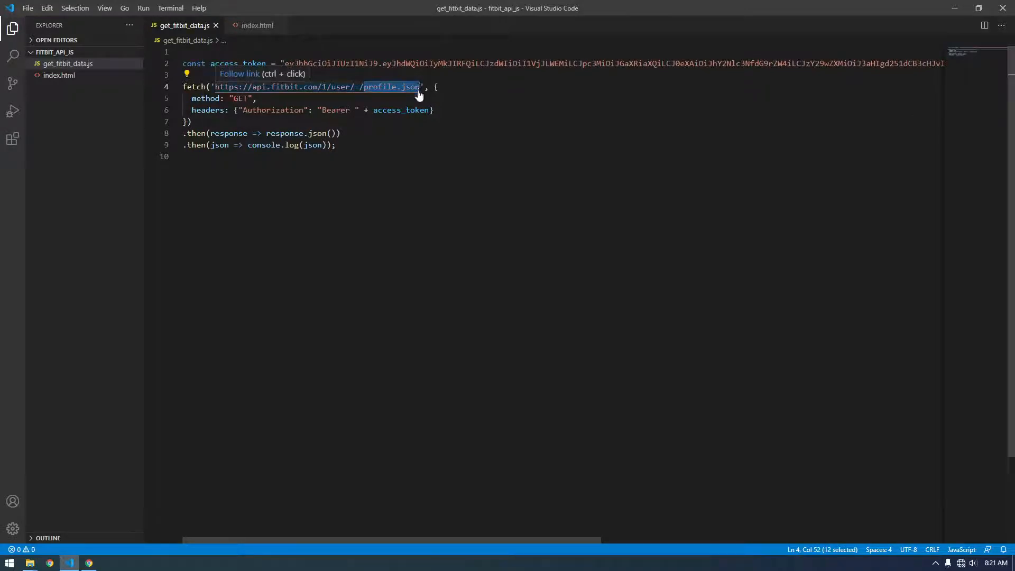
pyautogui.write('1/user/-/devices.json')
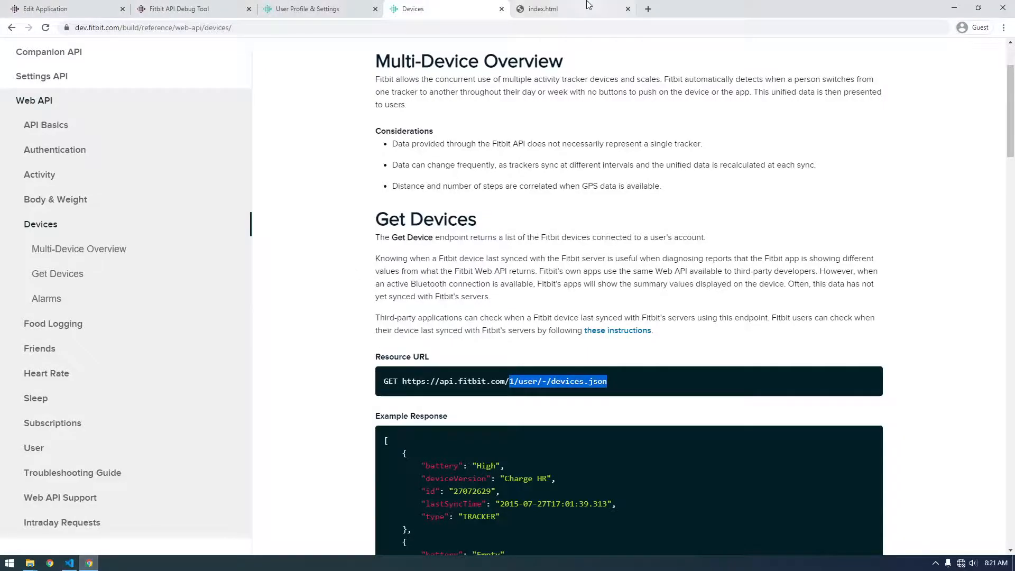
# Expand the logged devices array to the Charge 2 tracker entry, then return to the Activity Time Series docs
pyautogui.click(546, 8)
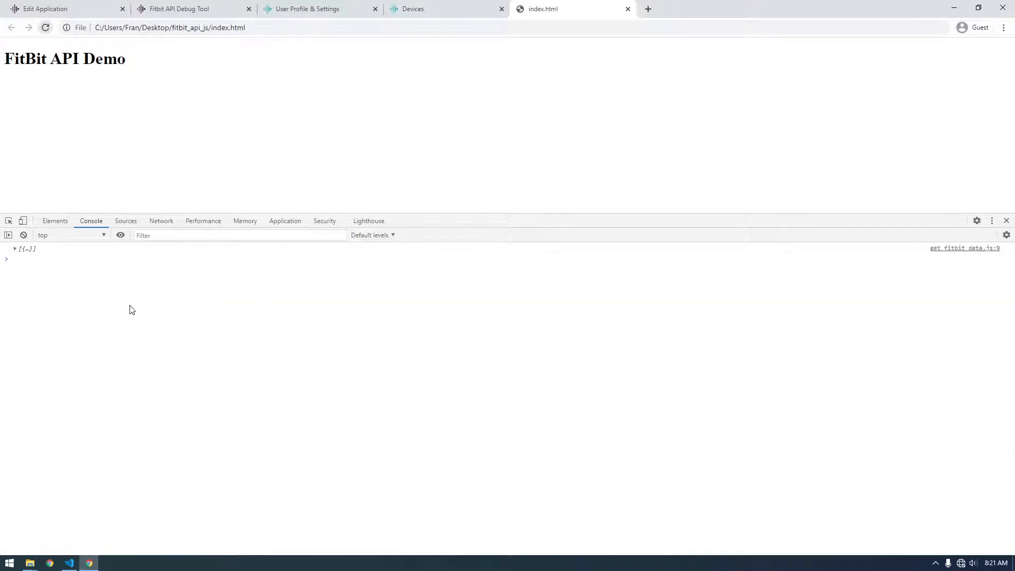
pyautogui.click(15, 249)
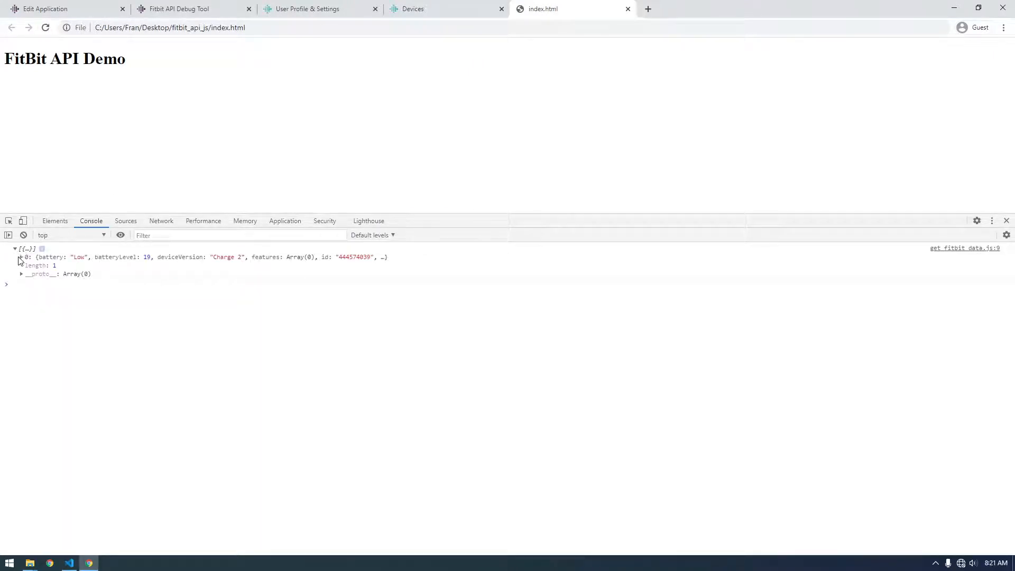
pyautogui.click(20, 257)
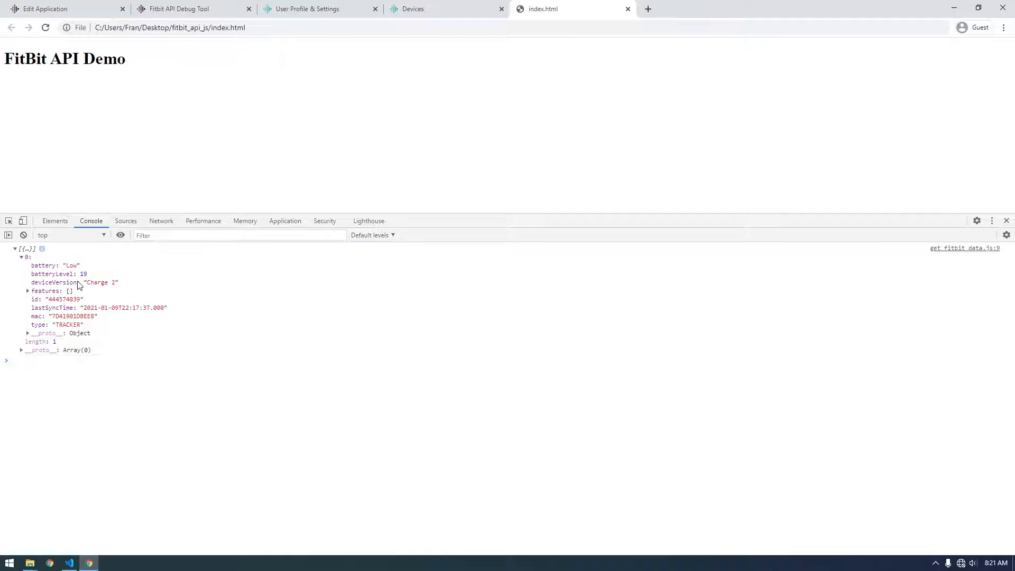
pyautogui.doubleClick(98, 283)
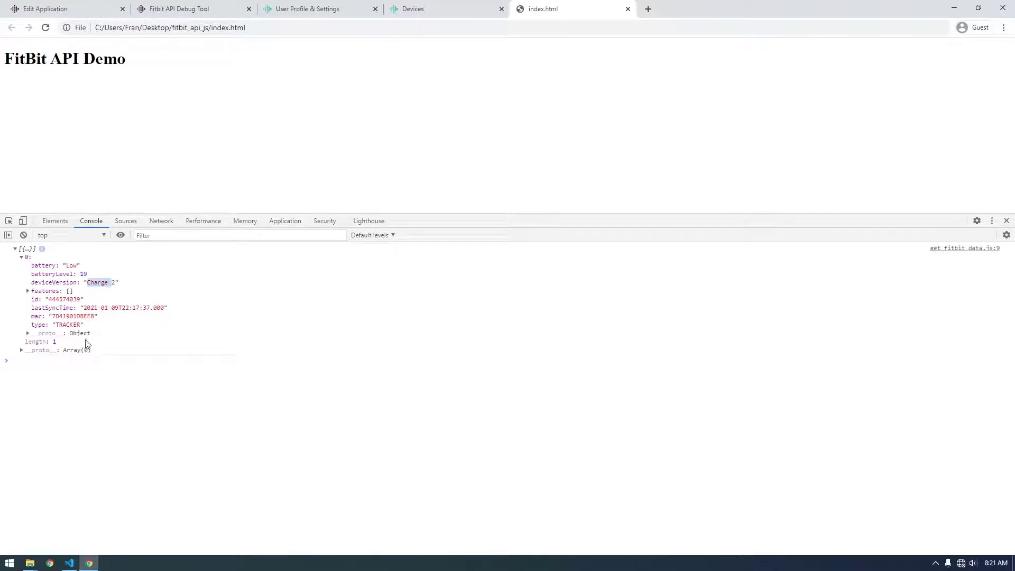
pyautogui.moveTo(64, 300)
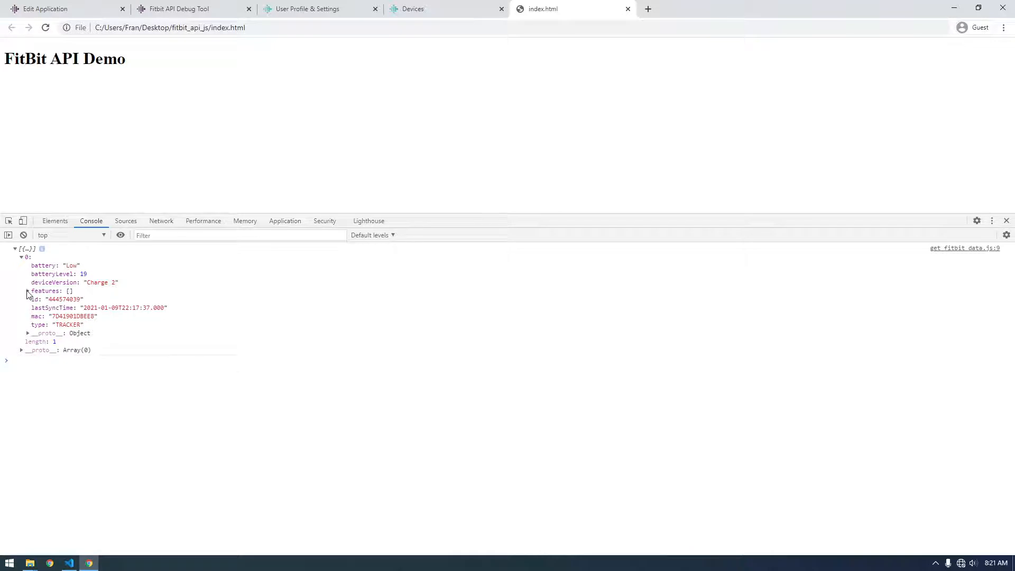
pyautogui.click(307, 9)
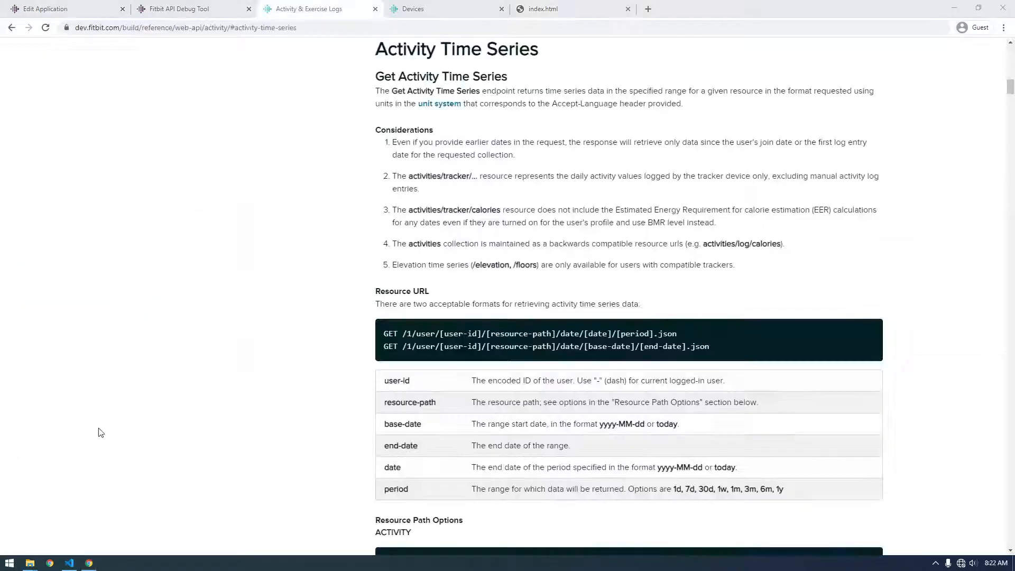
pyautogui.scroll(-3)
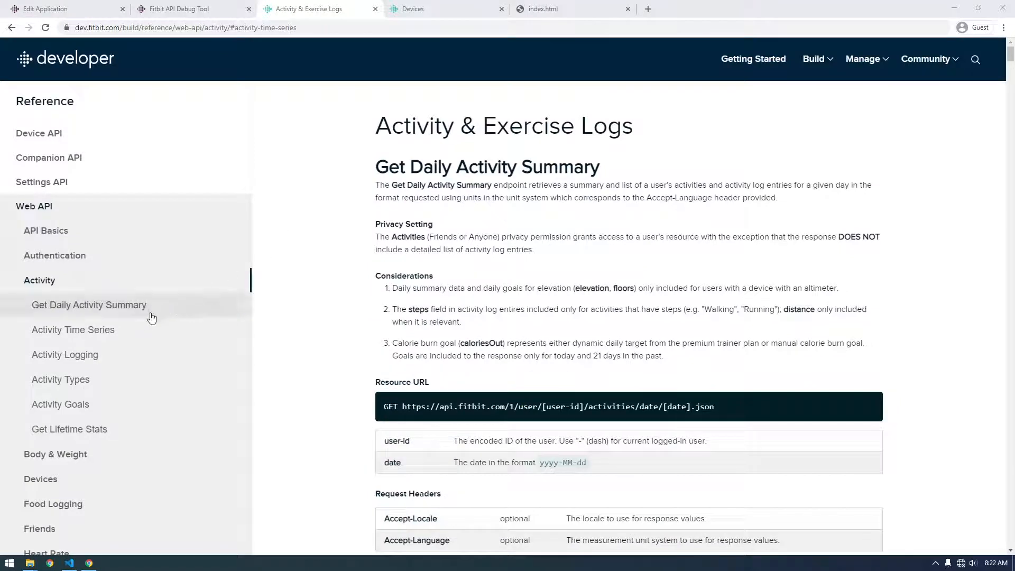
pyautogui.click(72, 330)
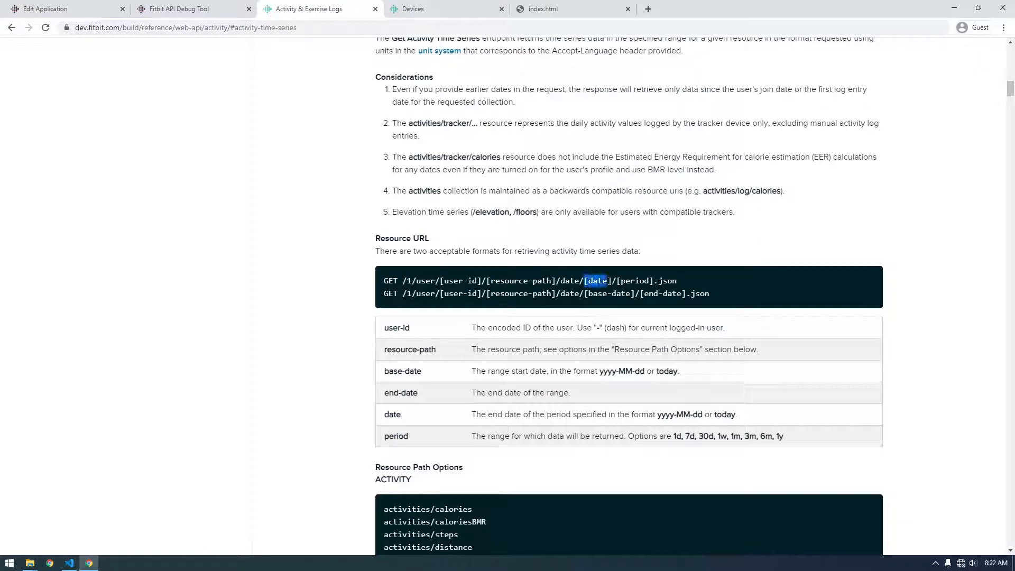
pyautogui.moveTo(500, 387)
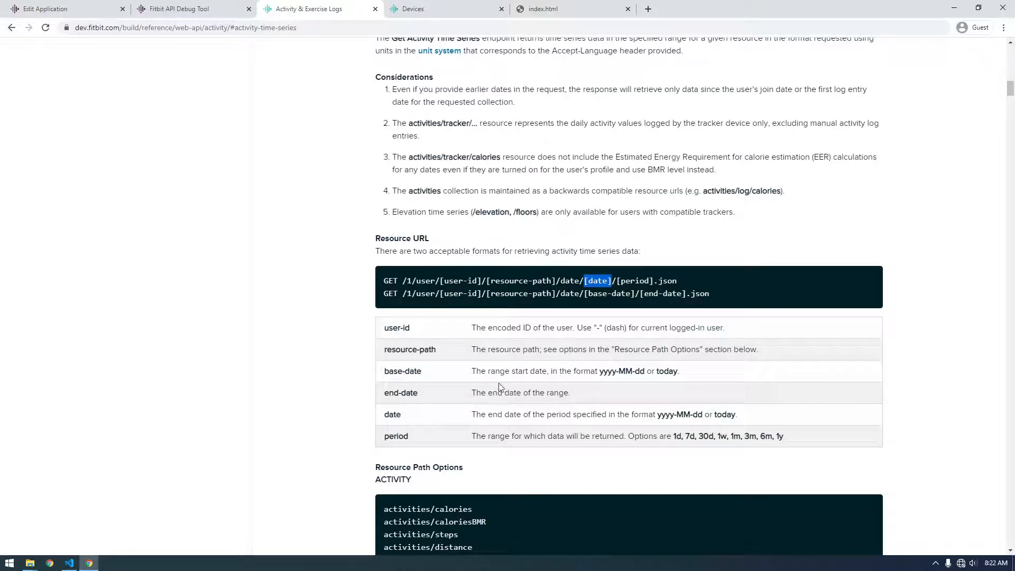
pyautogui.moveTo(668, 380)
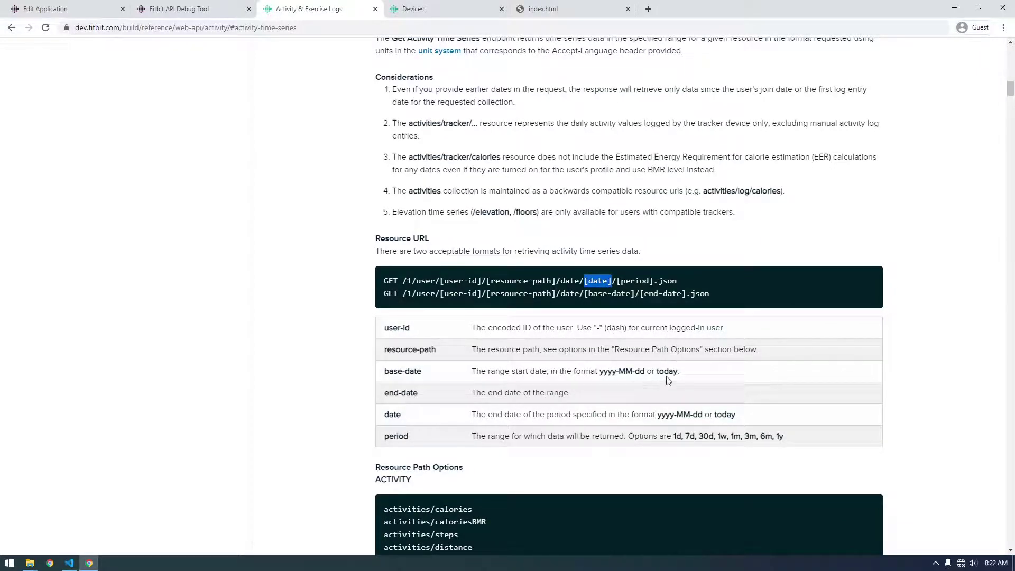
pyautogui.moveTo(684, 376)
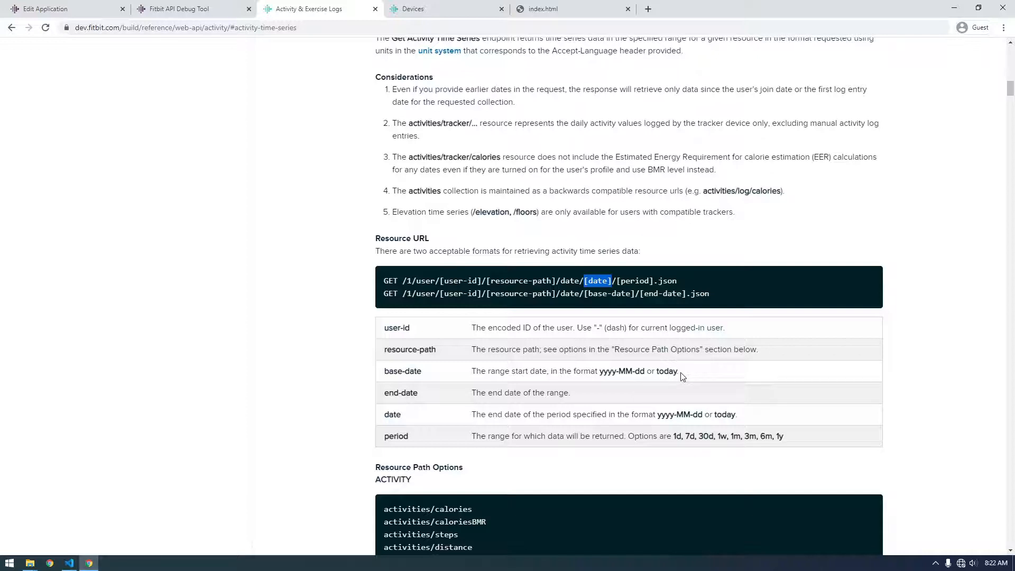
pyautogui.moveTo(622, 289)
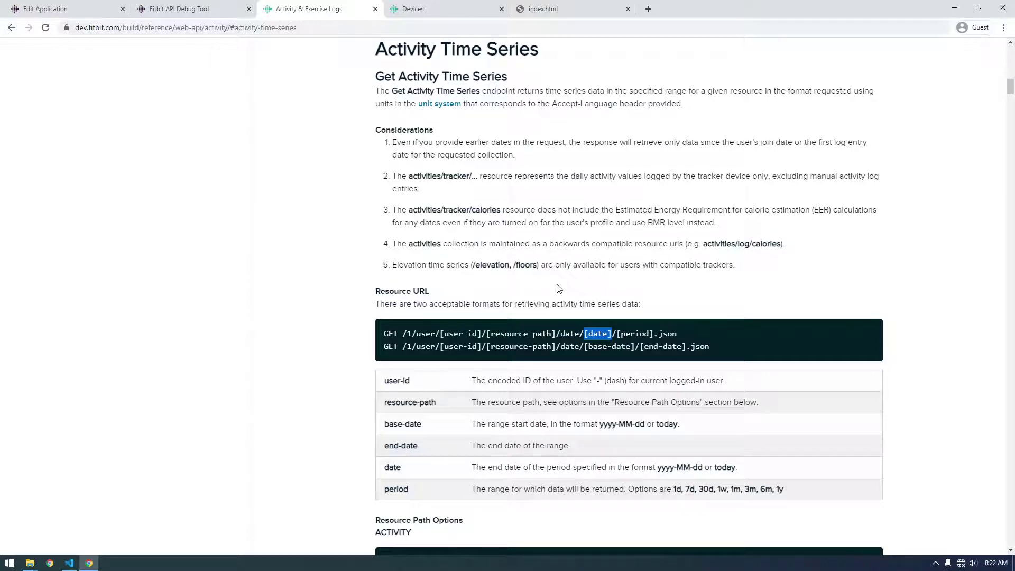
pyautogui.moveTo(180, 400)
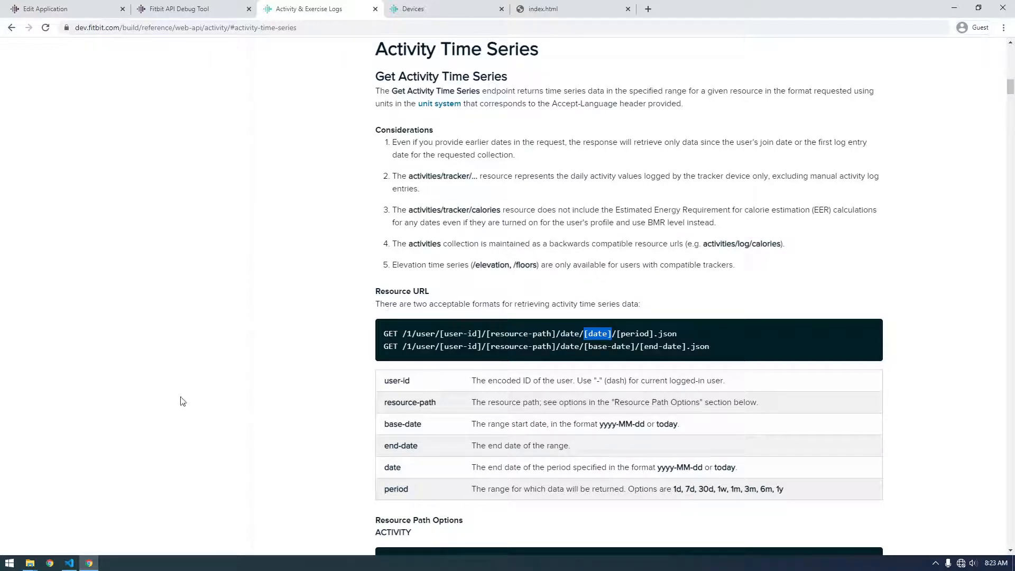
pyautogui.scroll(-3)
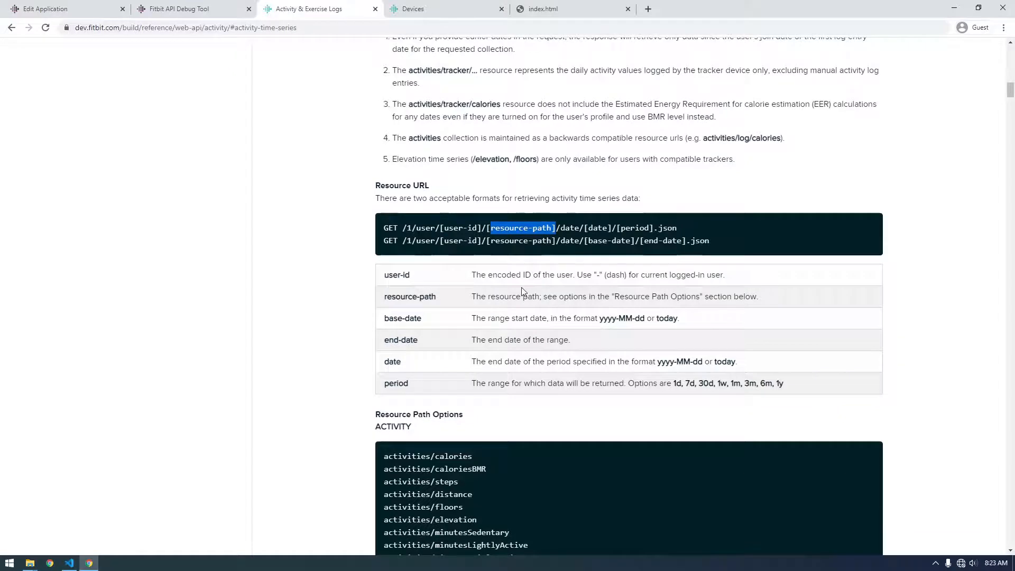
pyautogui.scroll(-3)
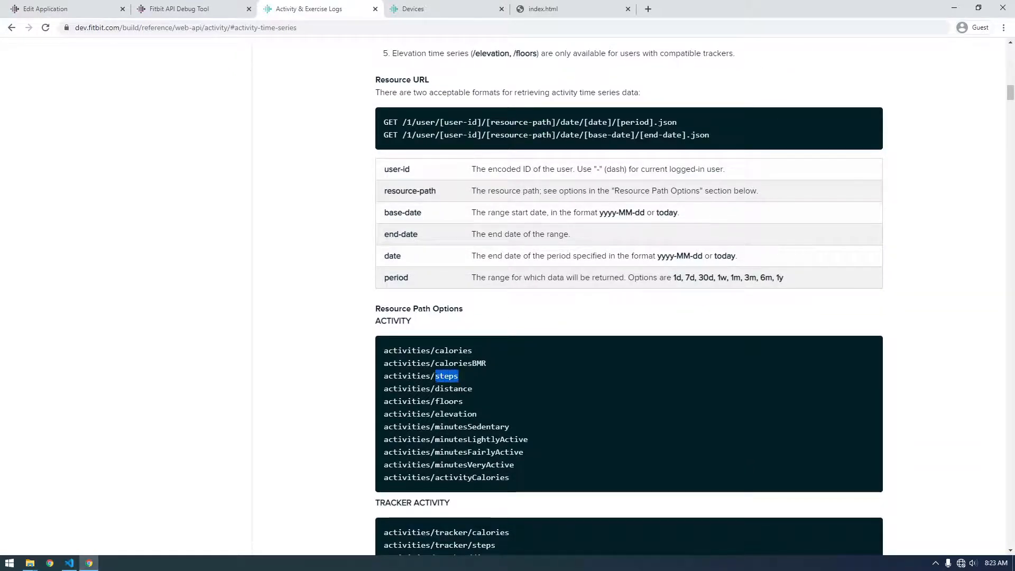
pyautogui.scroll(-3)
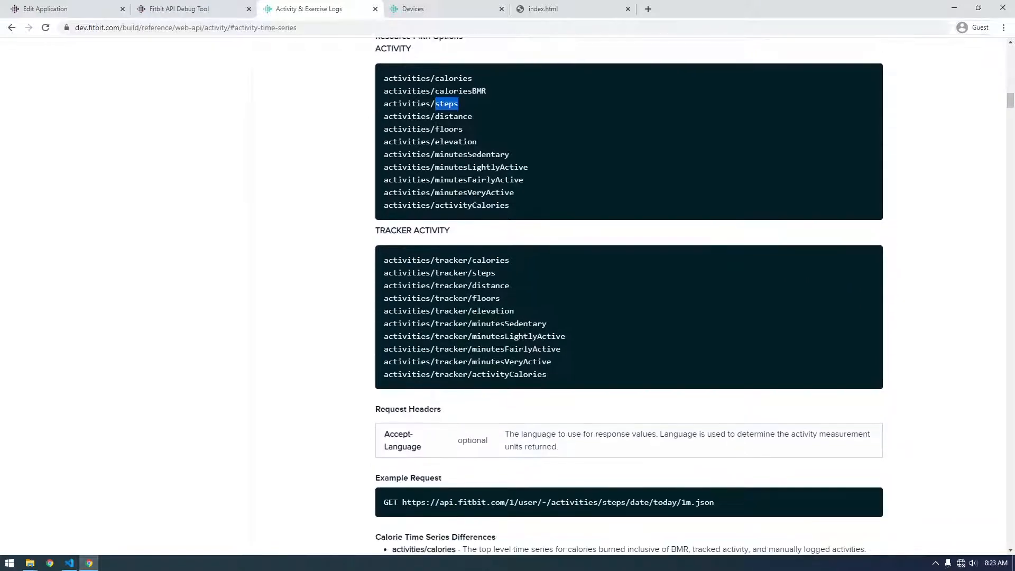
pyautogui.scroll(-3)
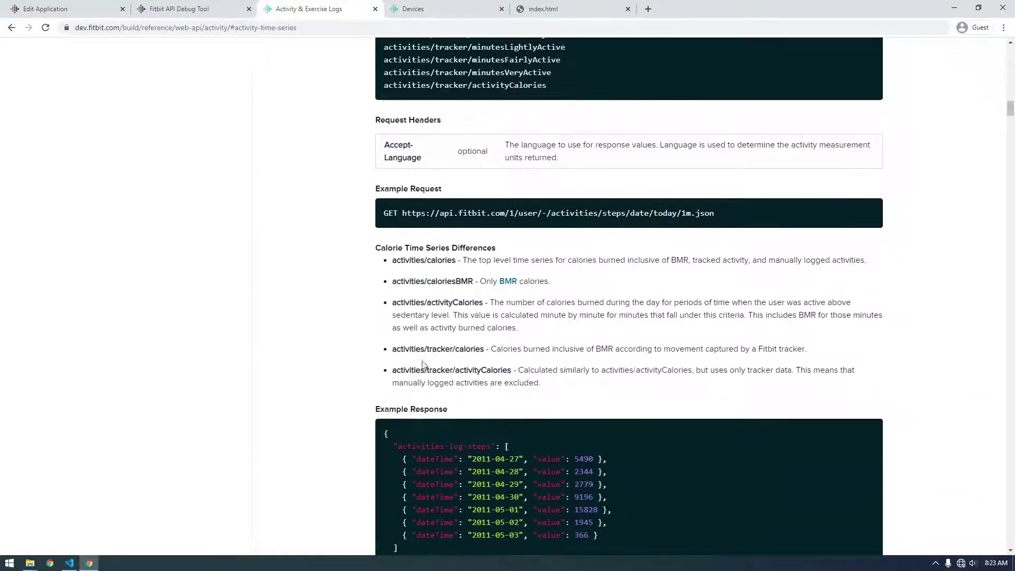
pyautogui.scroll(-3)
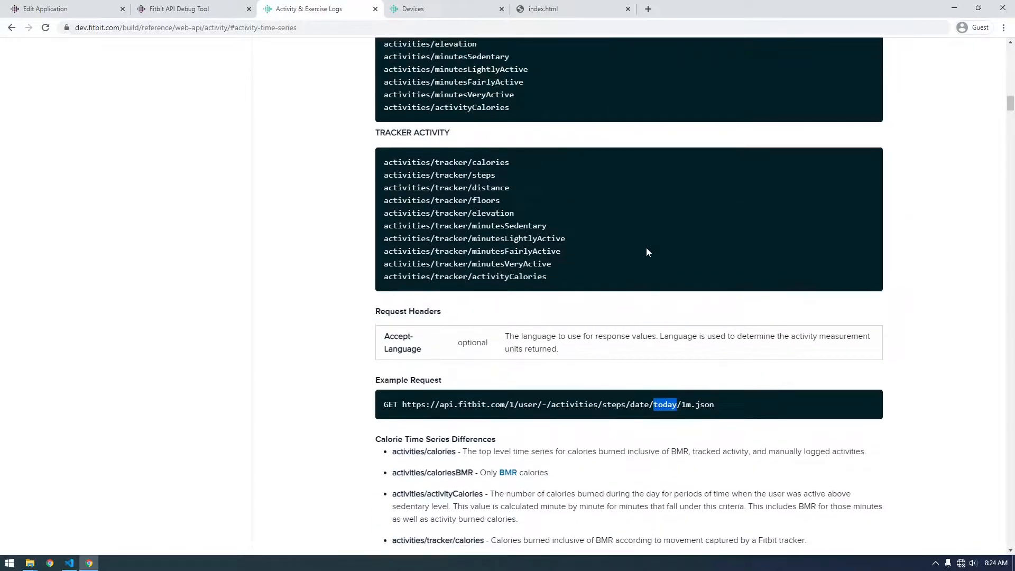
pyautogui.scroll(3)
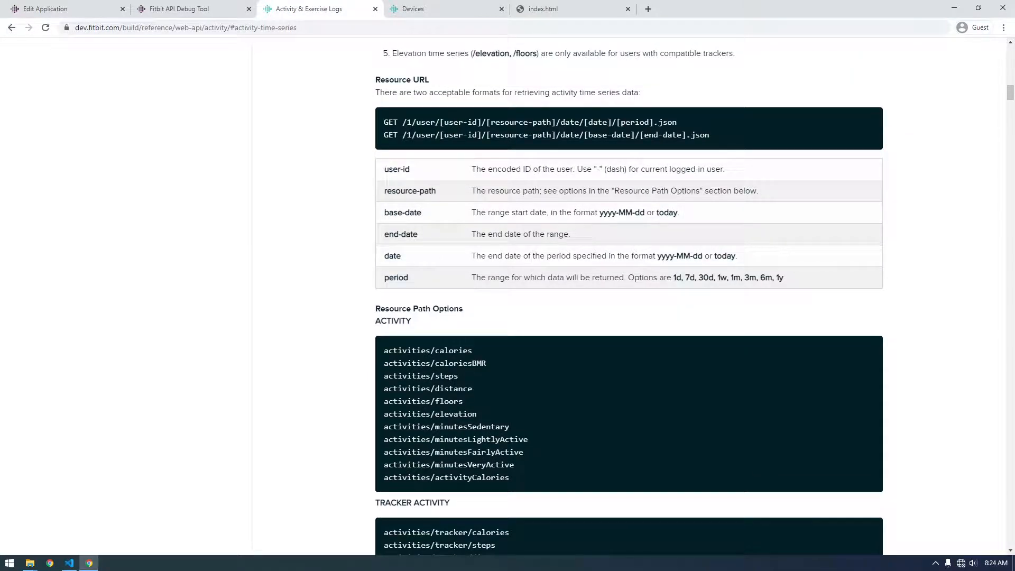
pyautogui.doubleClick(597, 123)
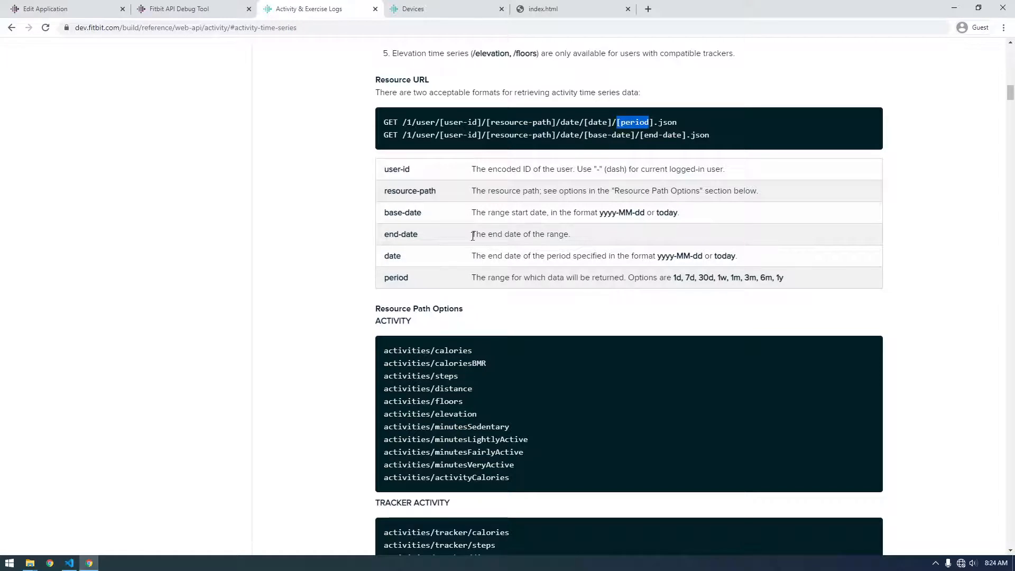
pyautogui.moveTo(611, 281)
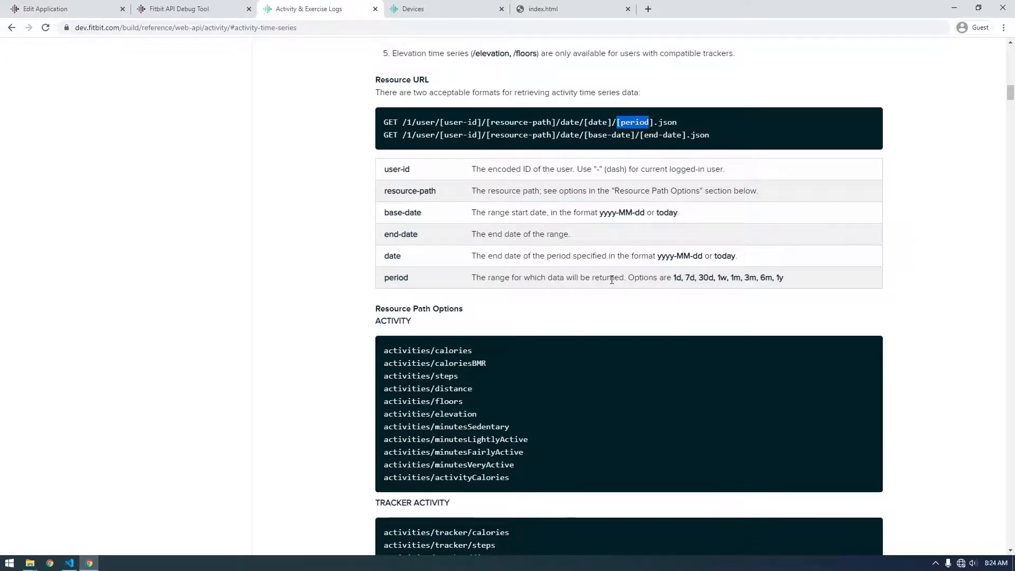
pyautogui.moveTo(729, 277)
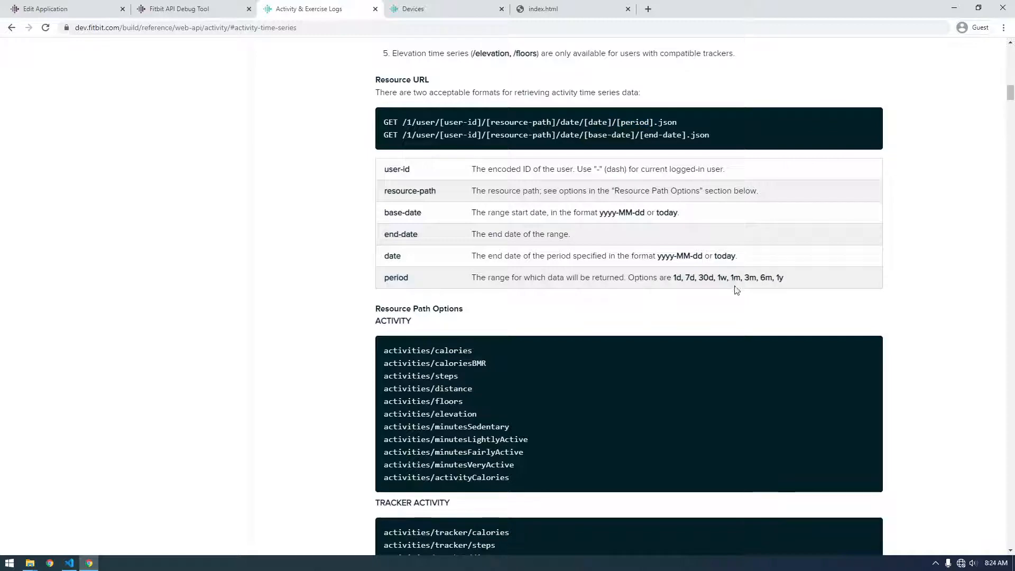
pyautogui.scroll(-3)
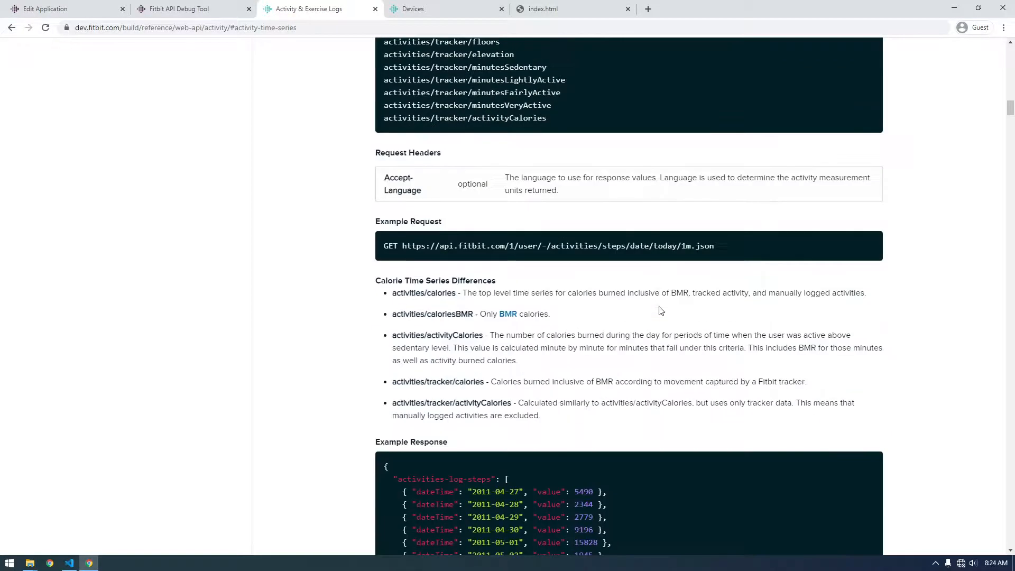
pyautogui.scroll(-3)
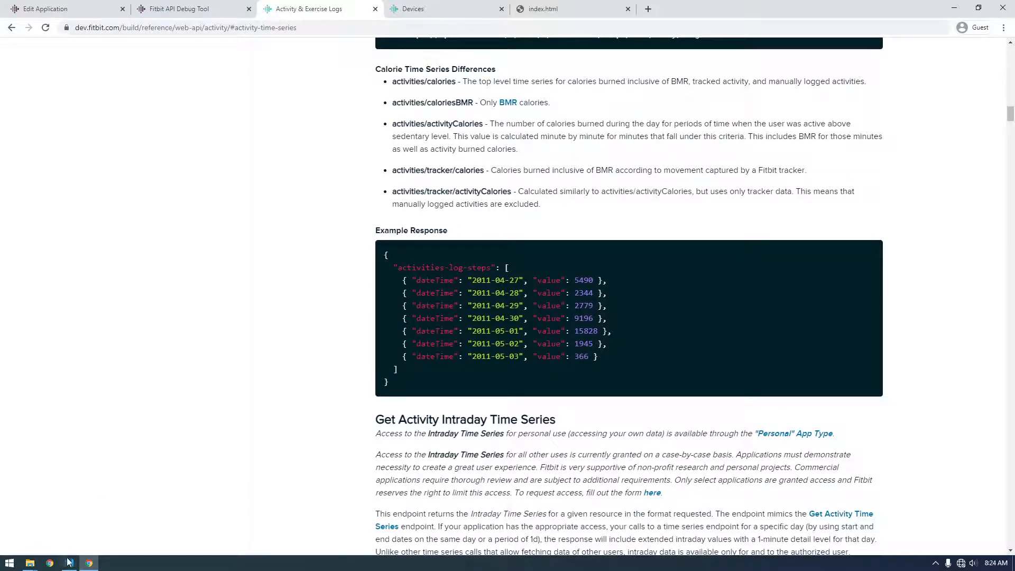
# Change the fetch URL to activities/steps/date/today/1y.json and view the result in Chrome
pyautogui.click(69, 563)
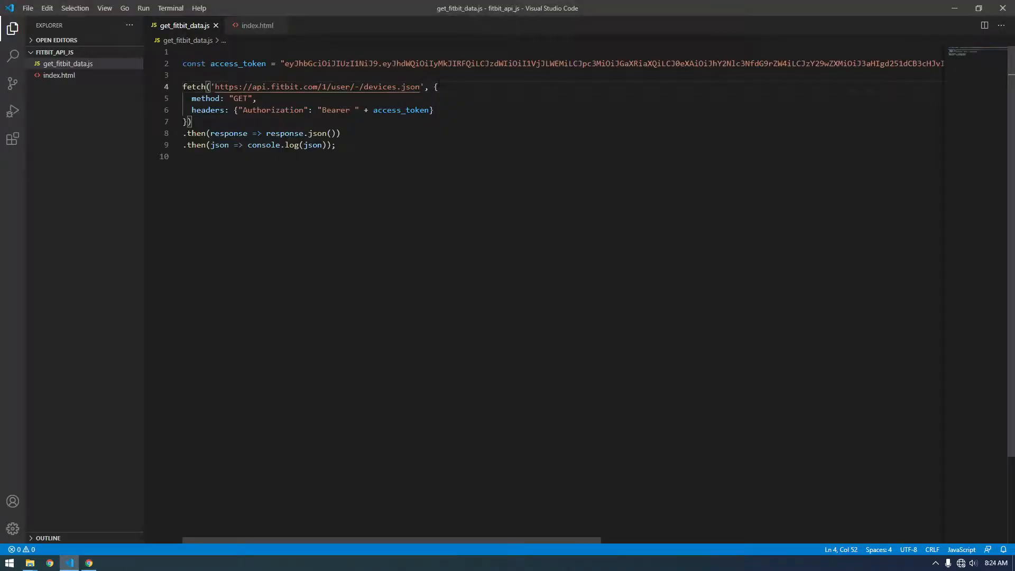
pyautogui.moveTo(327, 86); pyautogui.dragTo(420, 87)
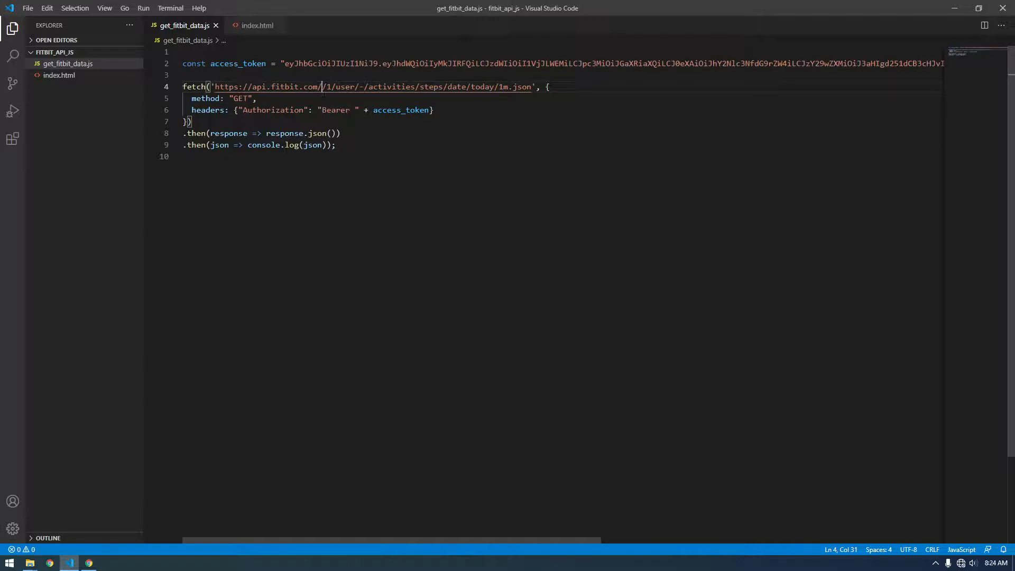
pyautogui.press('Backspace')
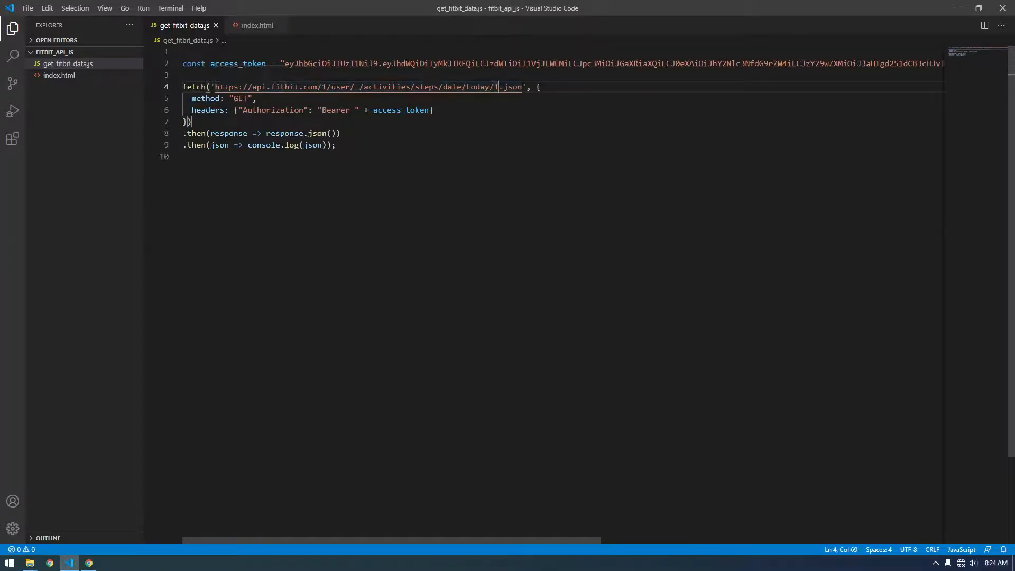
pyautogui.write('y')
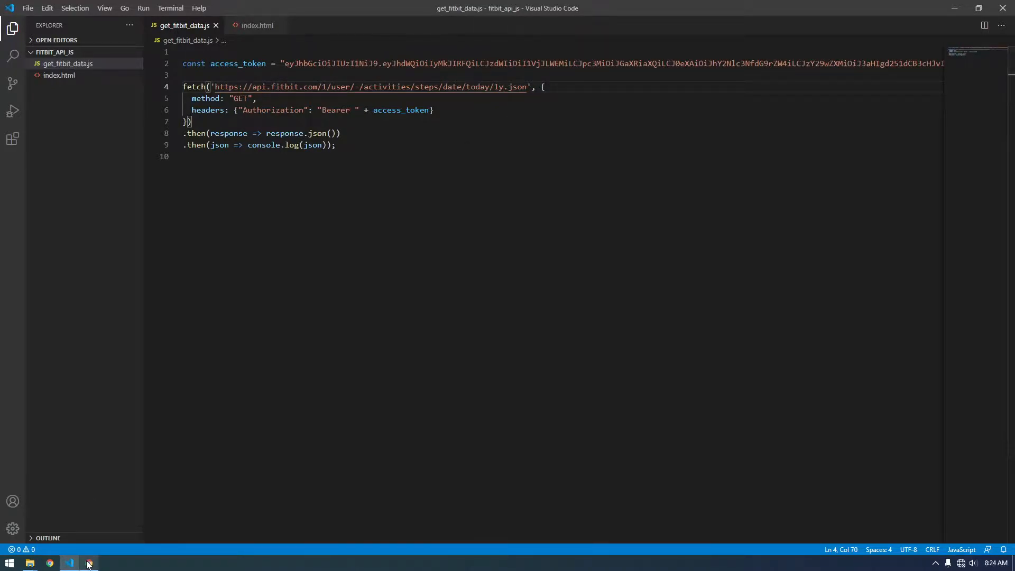
pyautogui.click(89, 563)
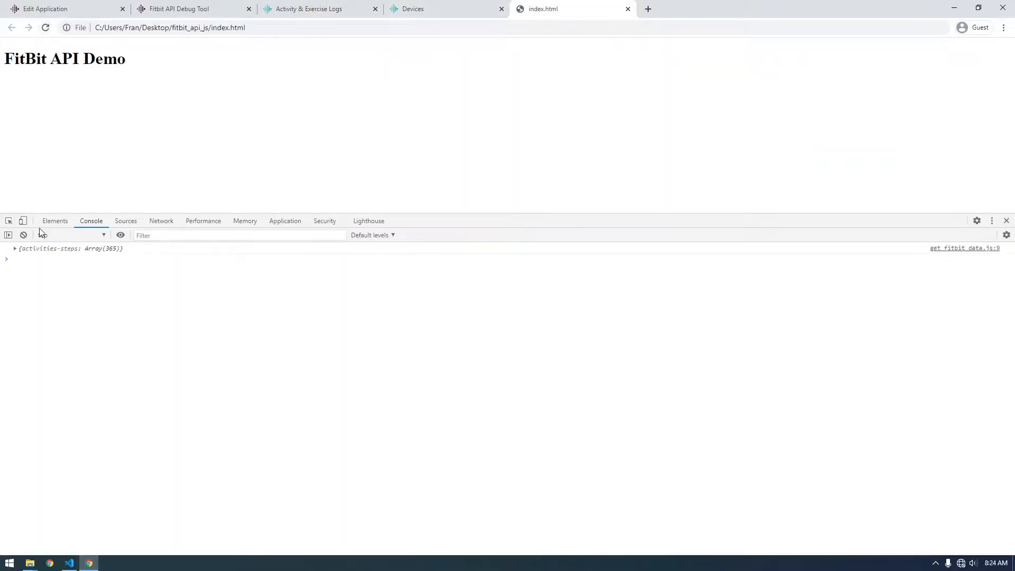
# Expand the 365-entry activities-steps array, check entry 13, and scroll through the daily records
pyautogui.click(15, 249)
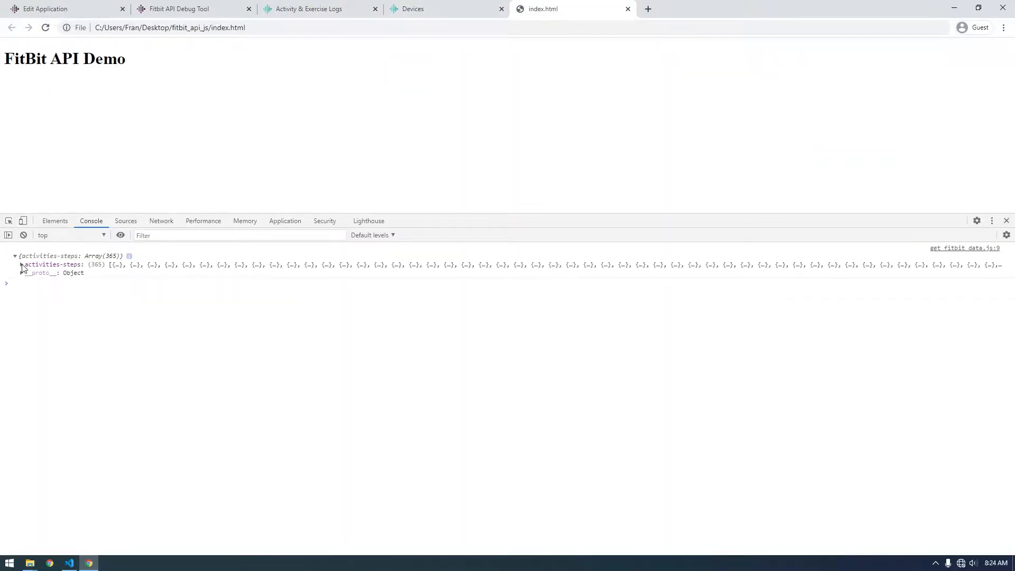
pyautogui.click(20, 265)
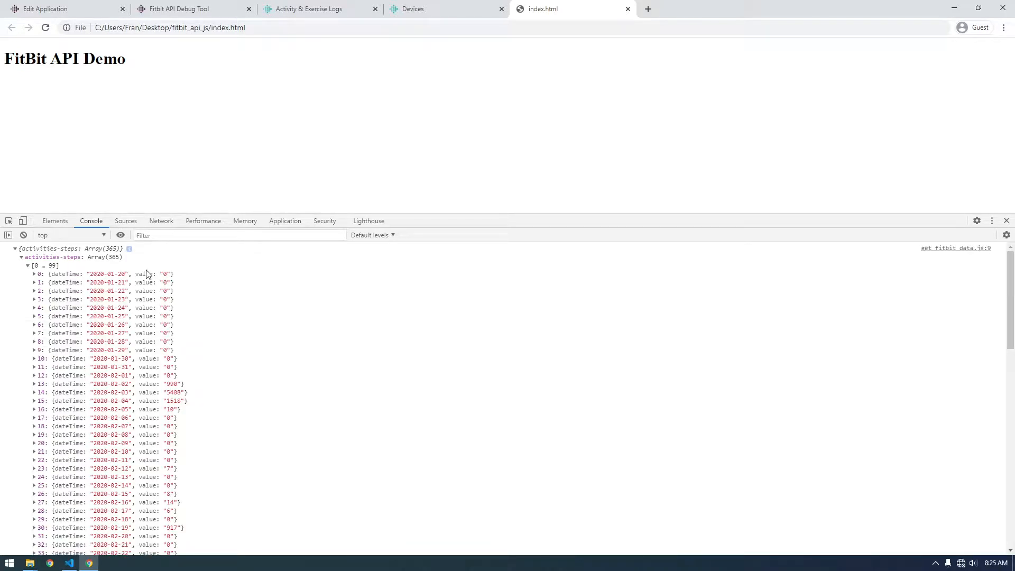
pyautogui.moveTo(116, 391)
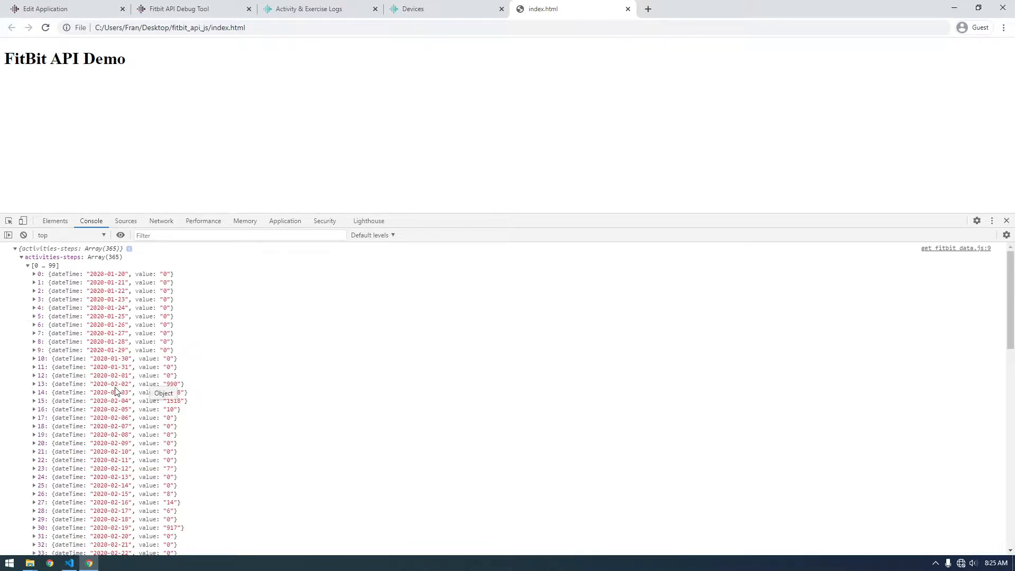
pyautogui.click(33, 384)
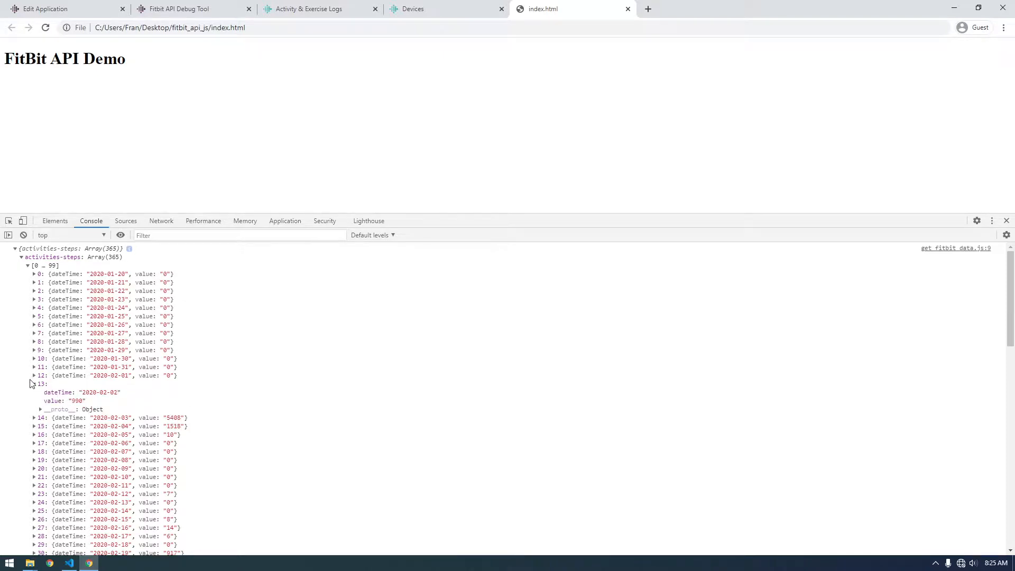
pyautogui.click(28, 384)
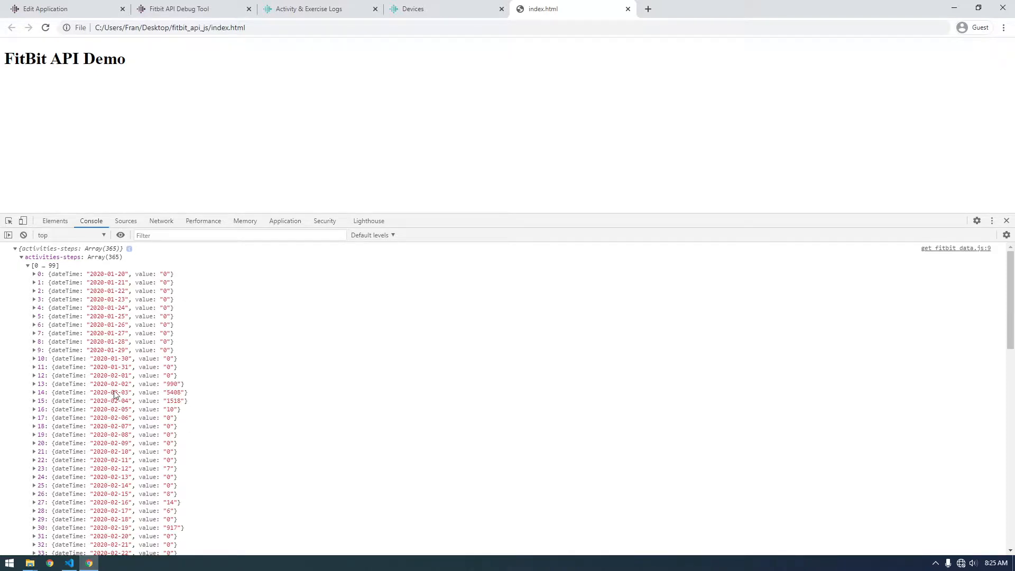
pyautogui.scroll(-3)
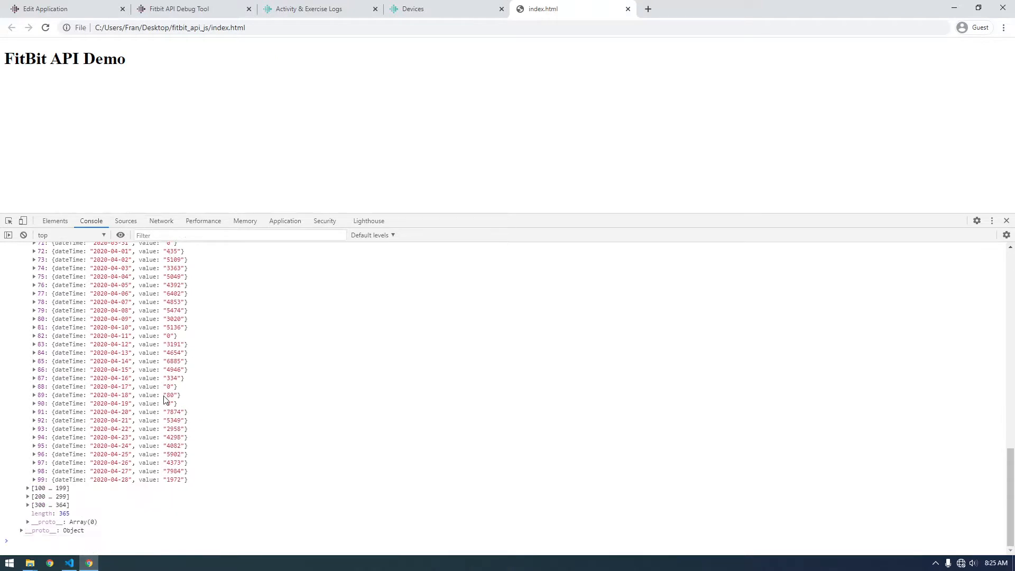
pyautogui.moveTo(54, 505)
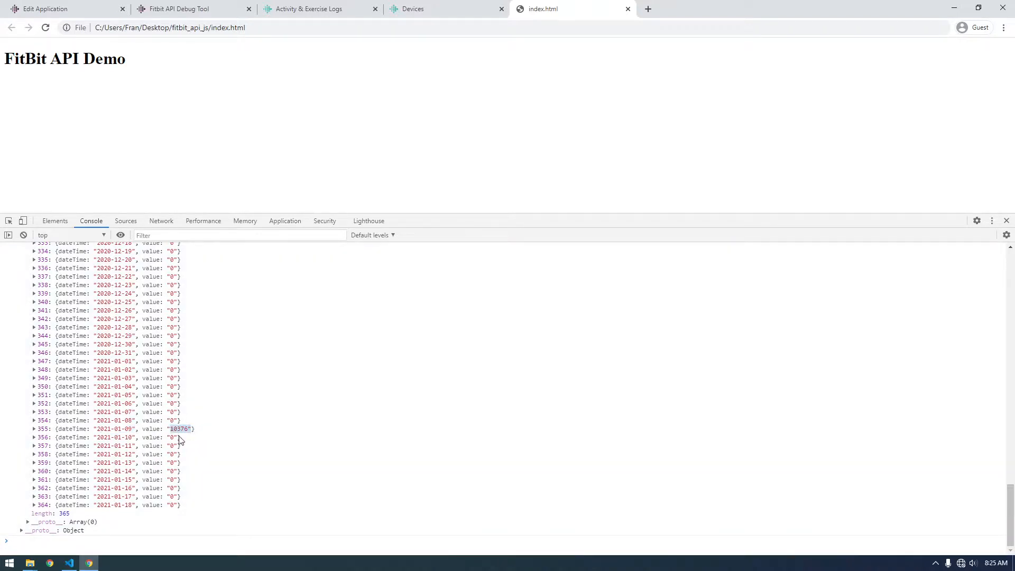
pyautogui.moveTo(146, 452)
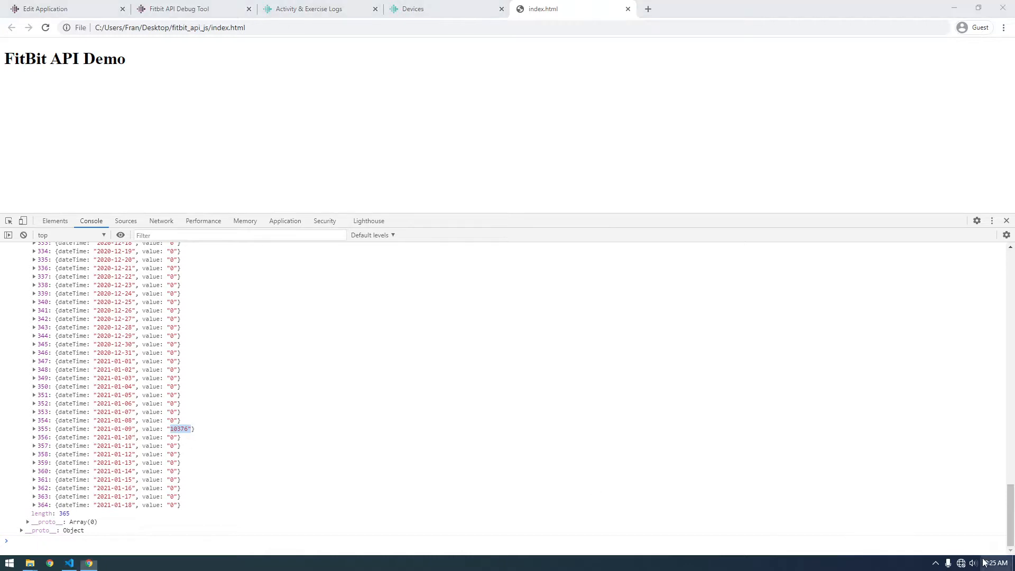
# Check today's date on the system calendar, then collapse the activities-steps array to its summary
pyautogui.click(996, 562)
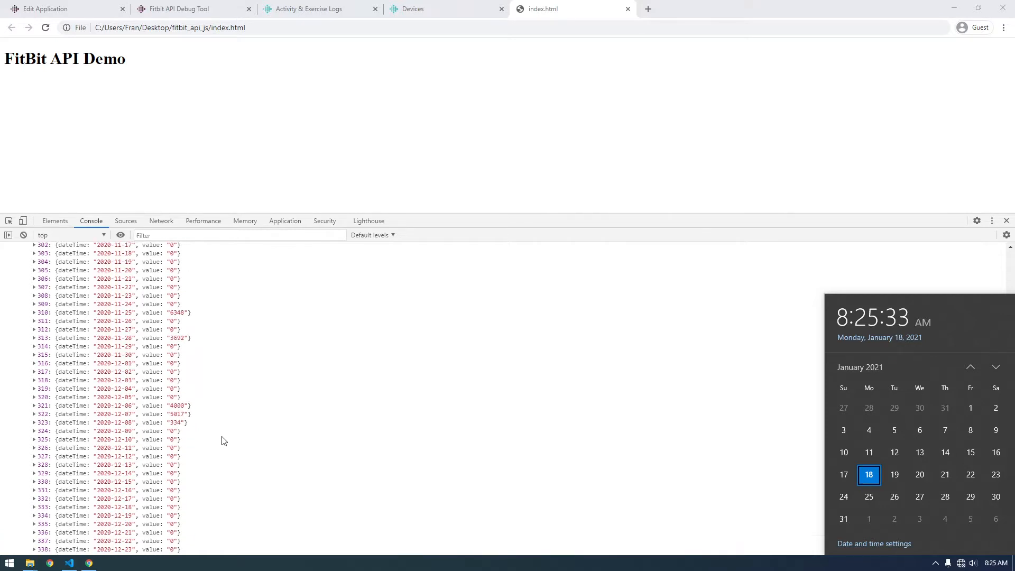
pyautogui.scroll(3)
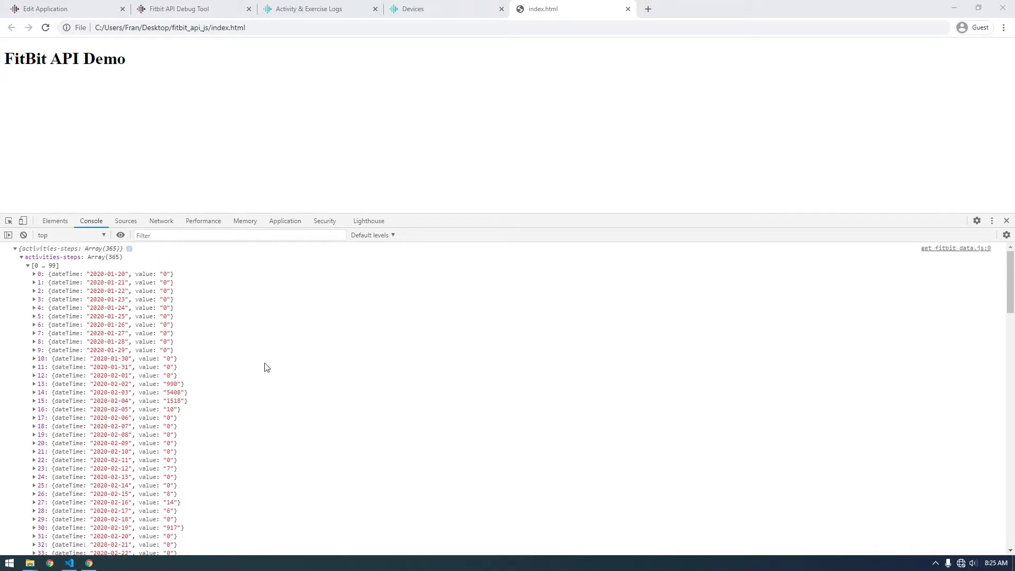
pyautogui.click(20, 264)
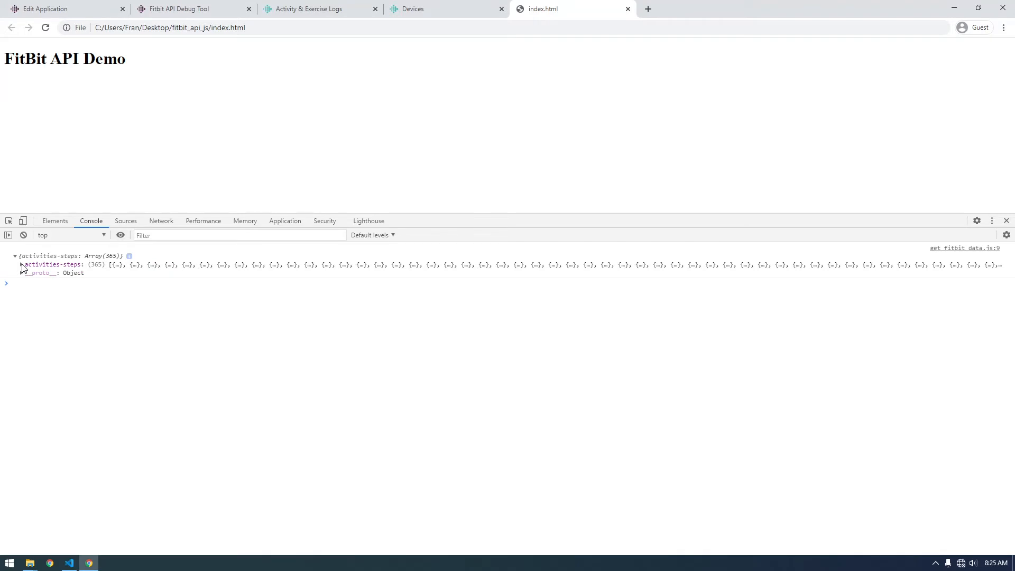
pyautogui.click(21, 264)
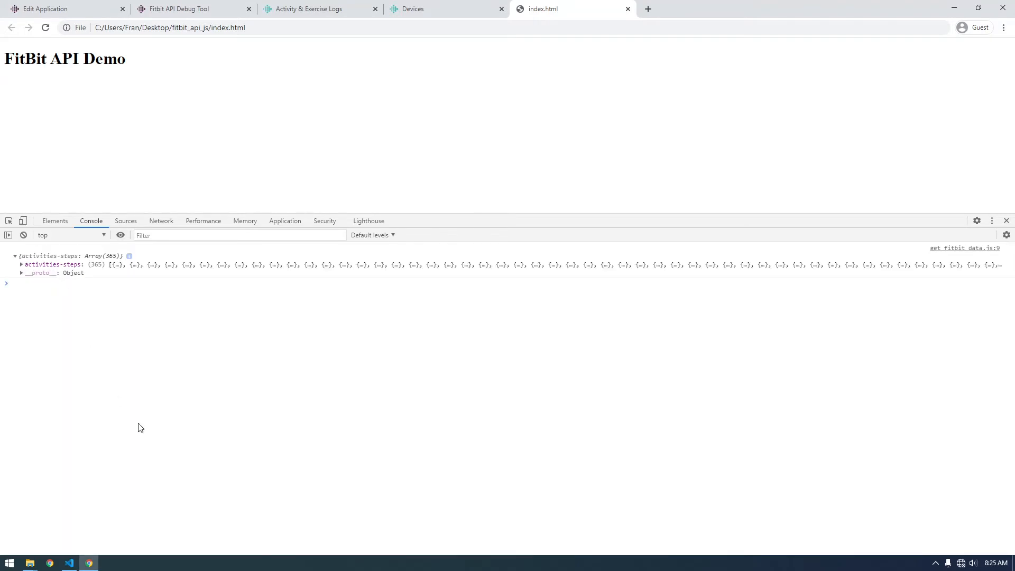